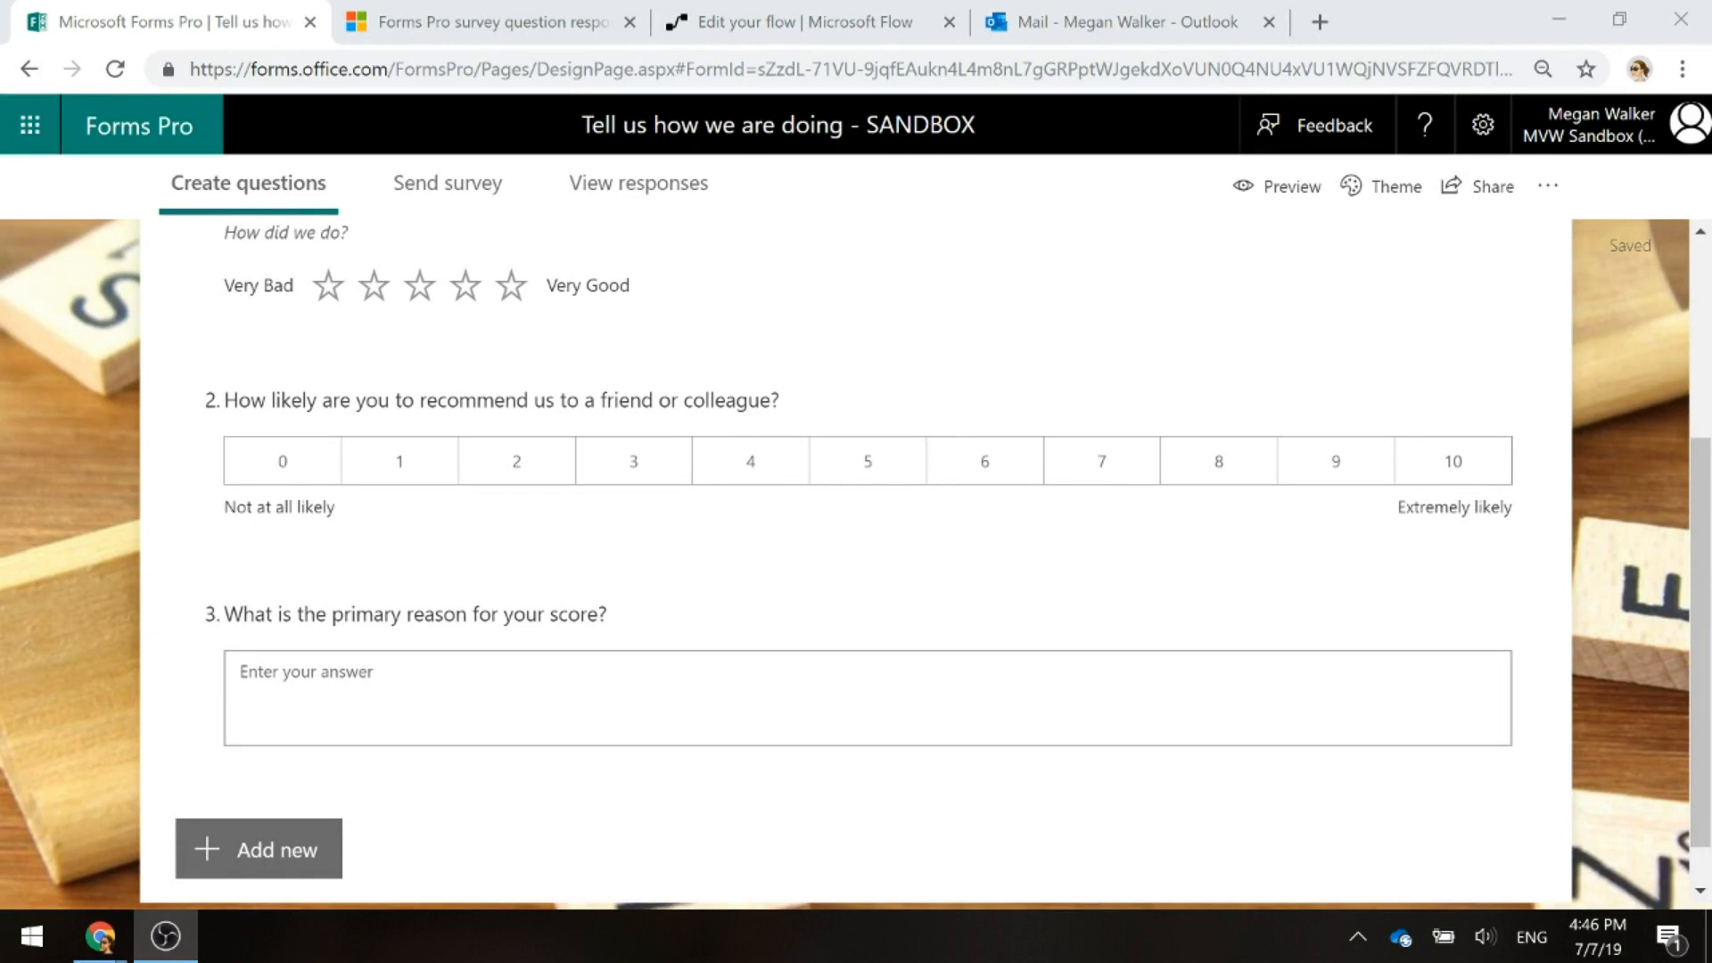
Review question 2's settings in Forms Pro, then move to the Dynamics 365 Question Responses
{"action": "left_click", "coordinate": [500, 399]}
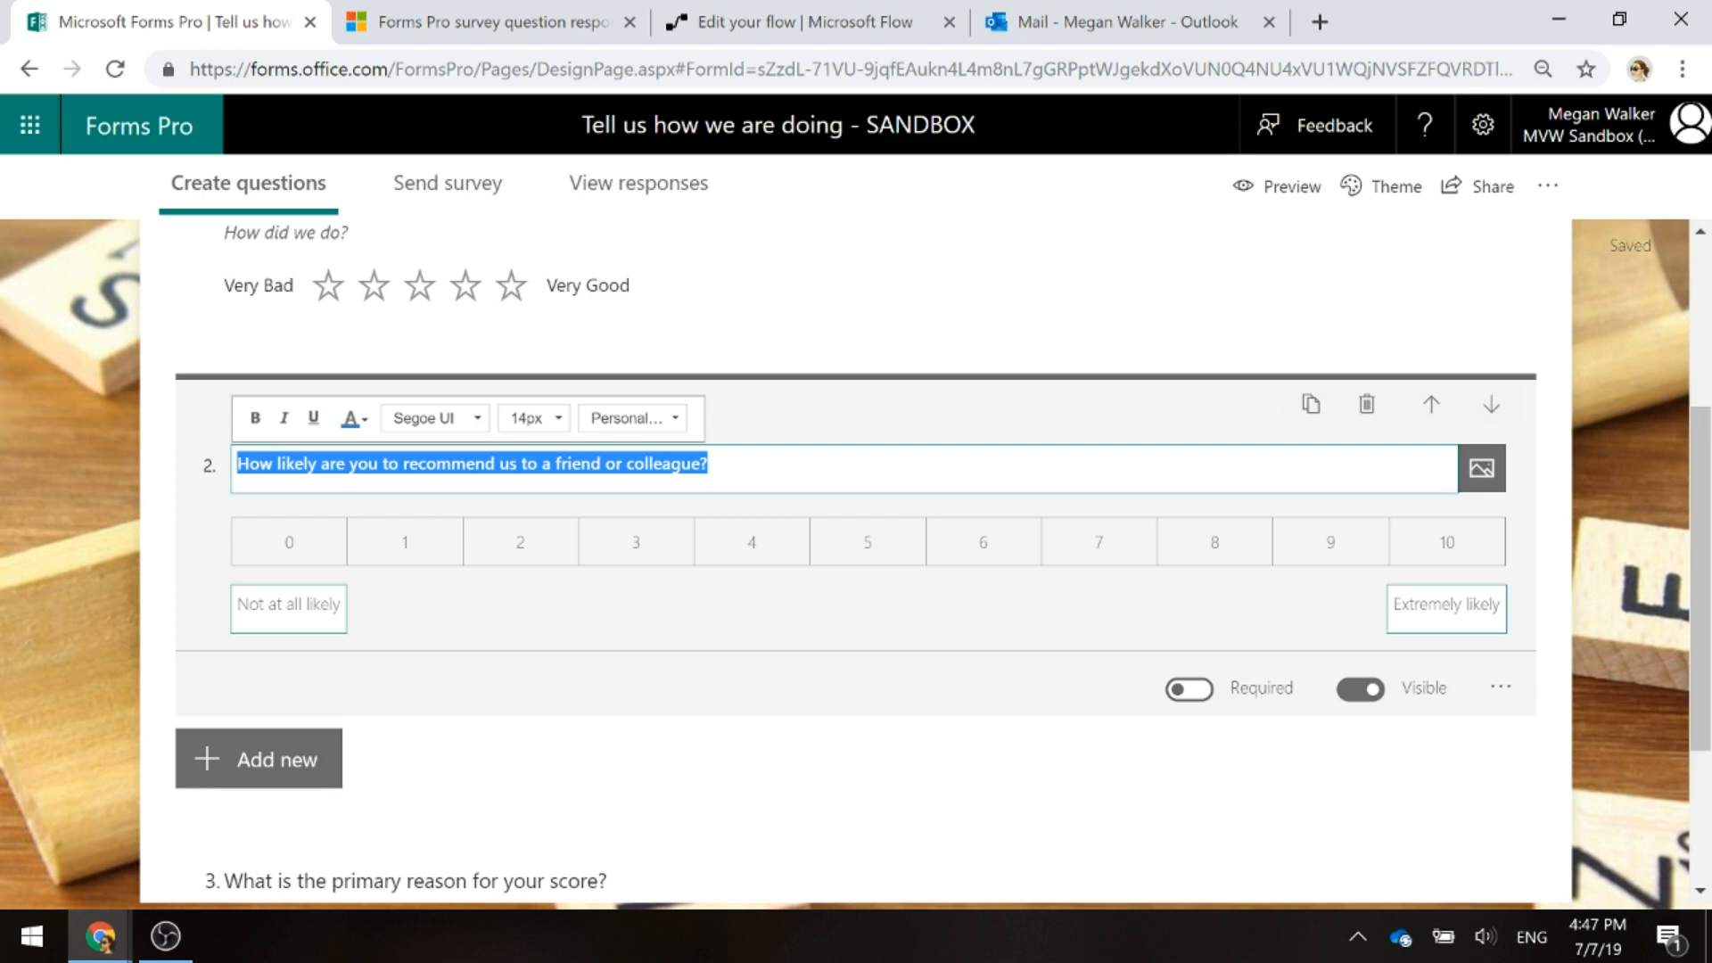
{"action": "scroll", "scroll_direction": "down", "scroll_amount": 3}
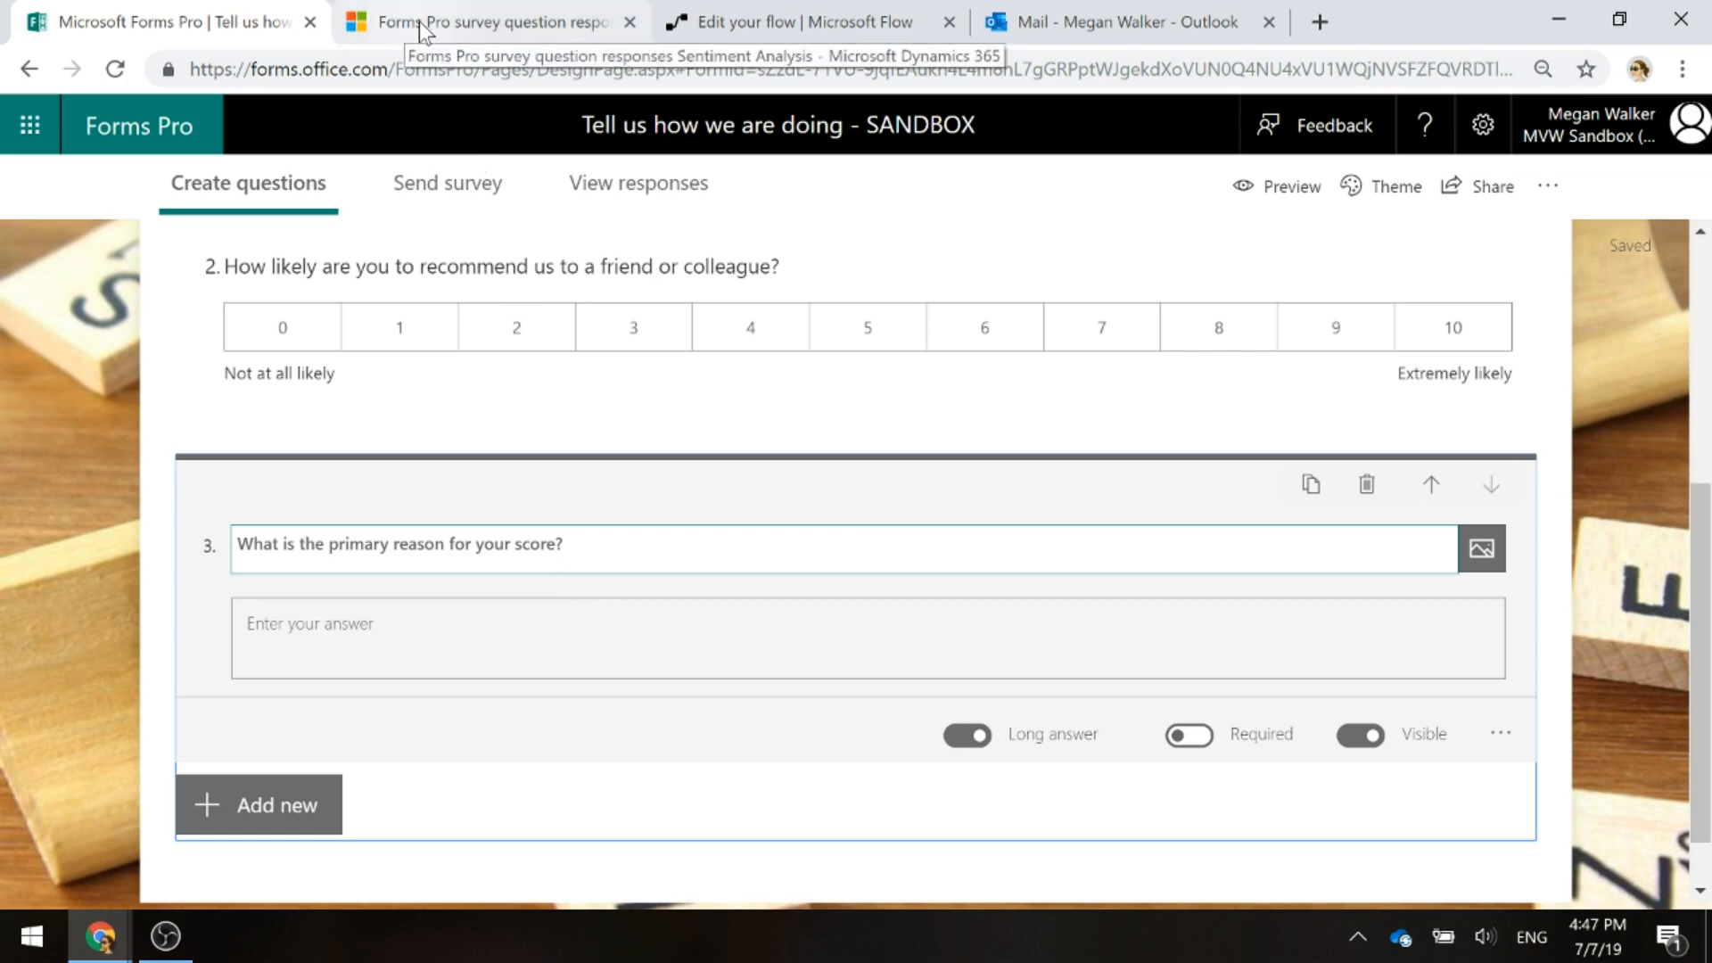
{"action": "left_click", "coordinate": [489, 22]}
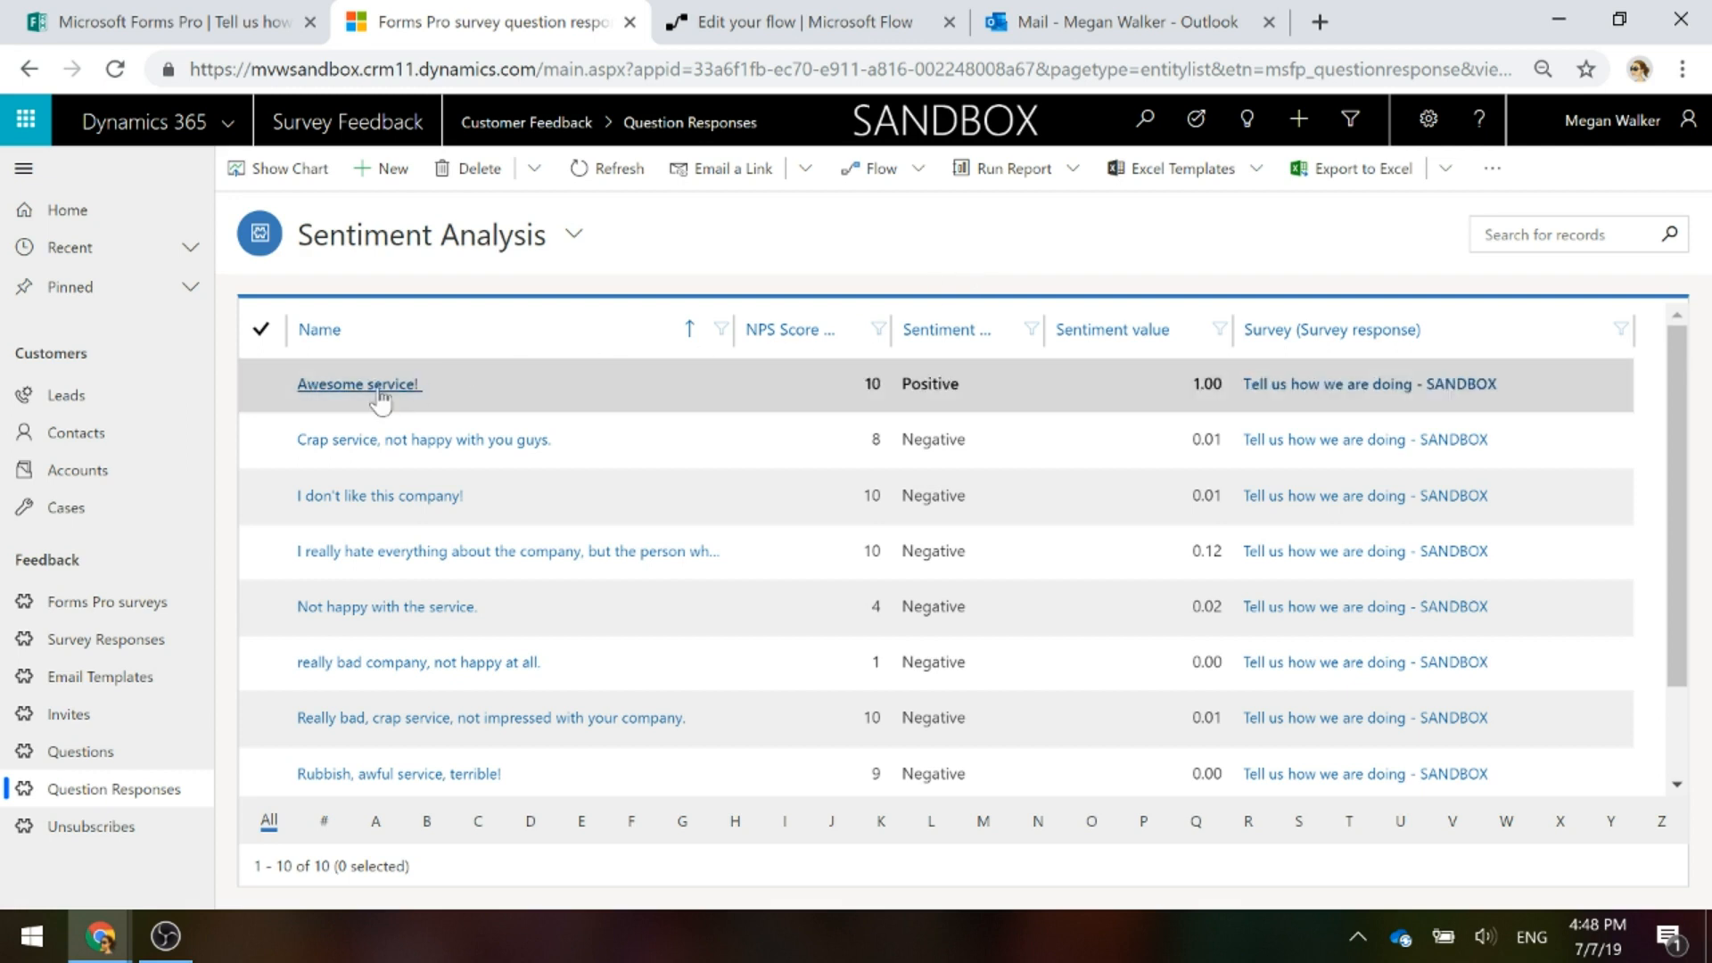
{"action": "mouse_move", "coordinate": [981, 396]}
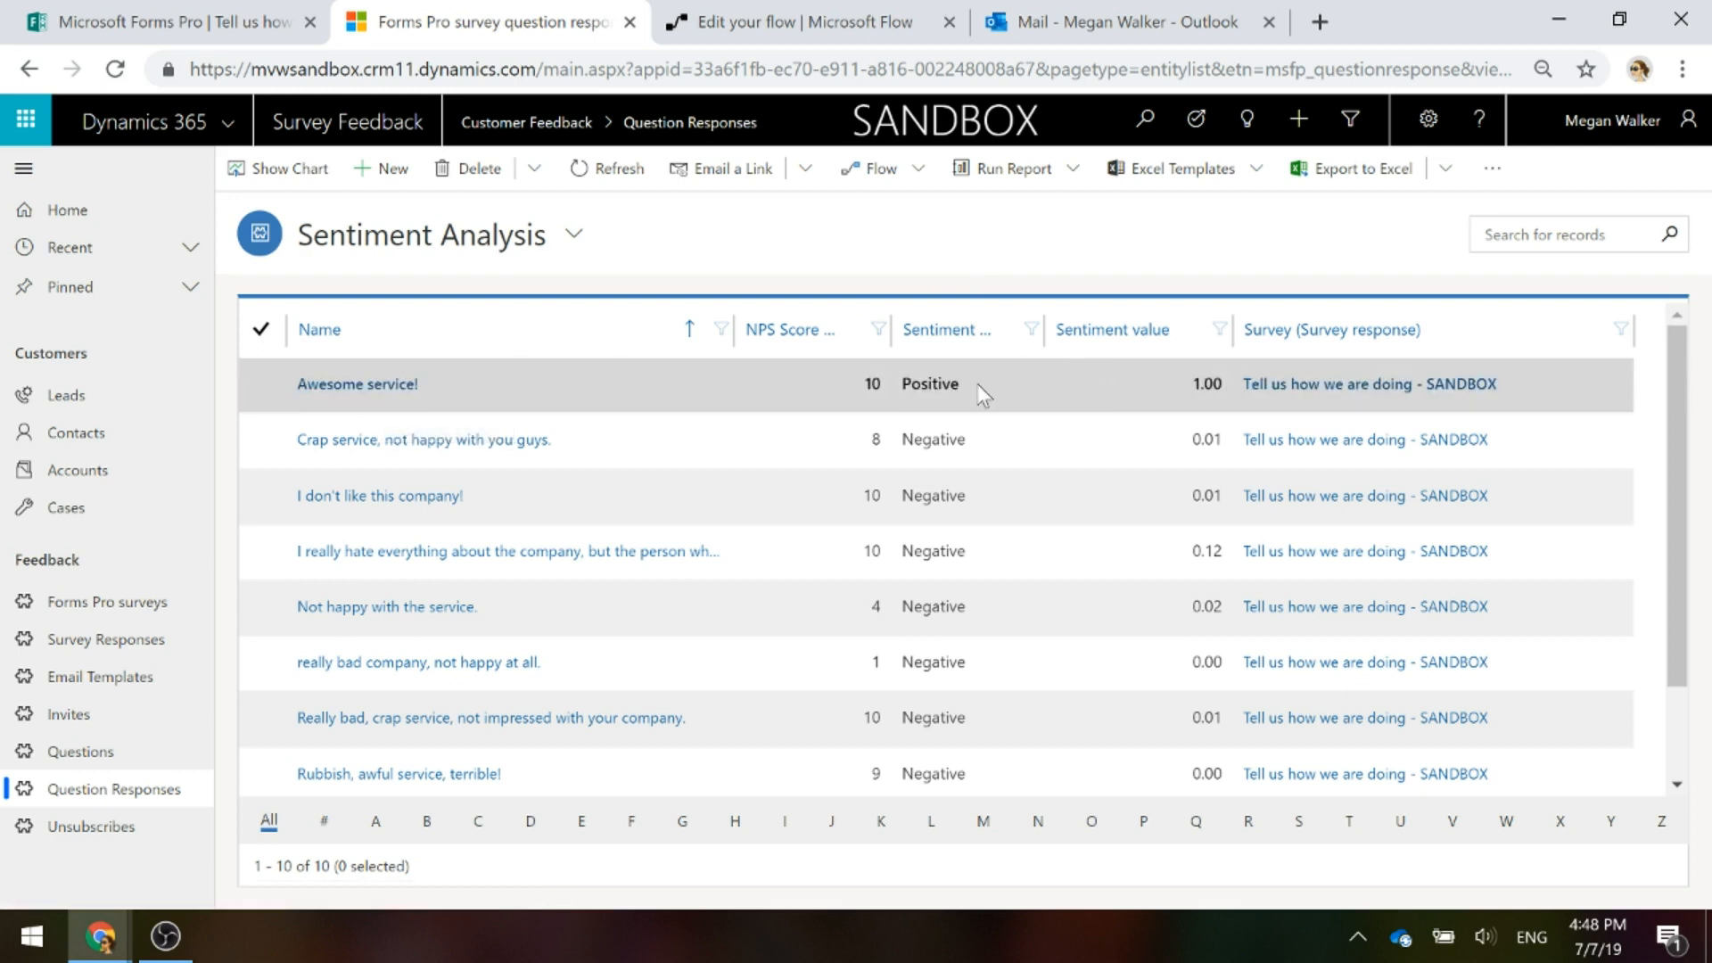
{"action": "mouse_move", "coordinate": [416, 439]}
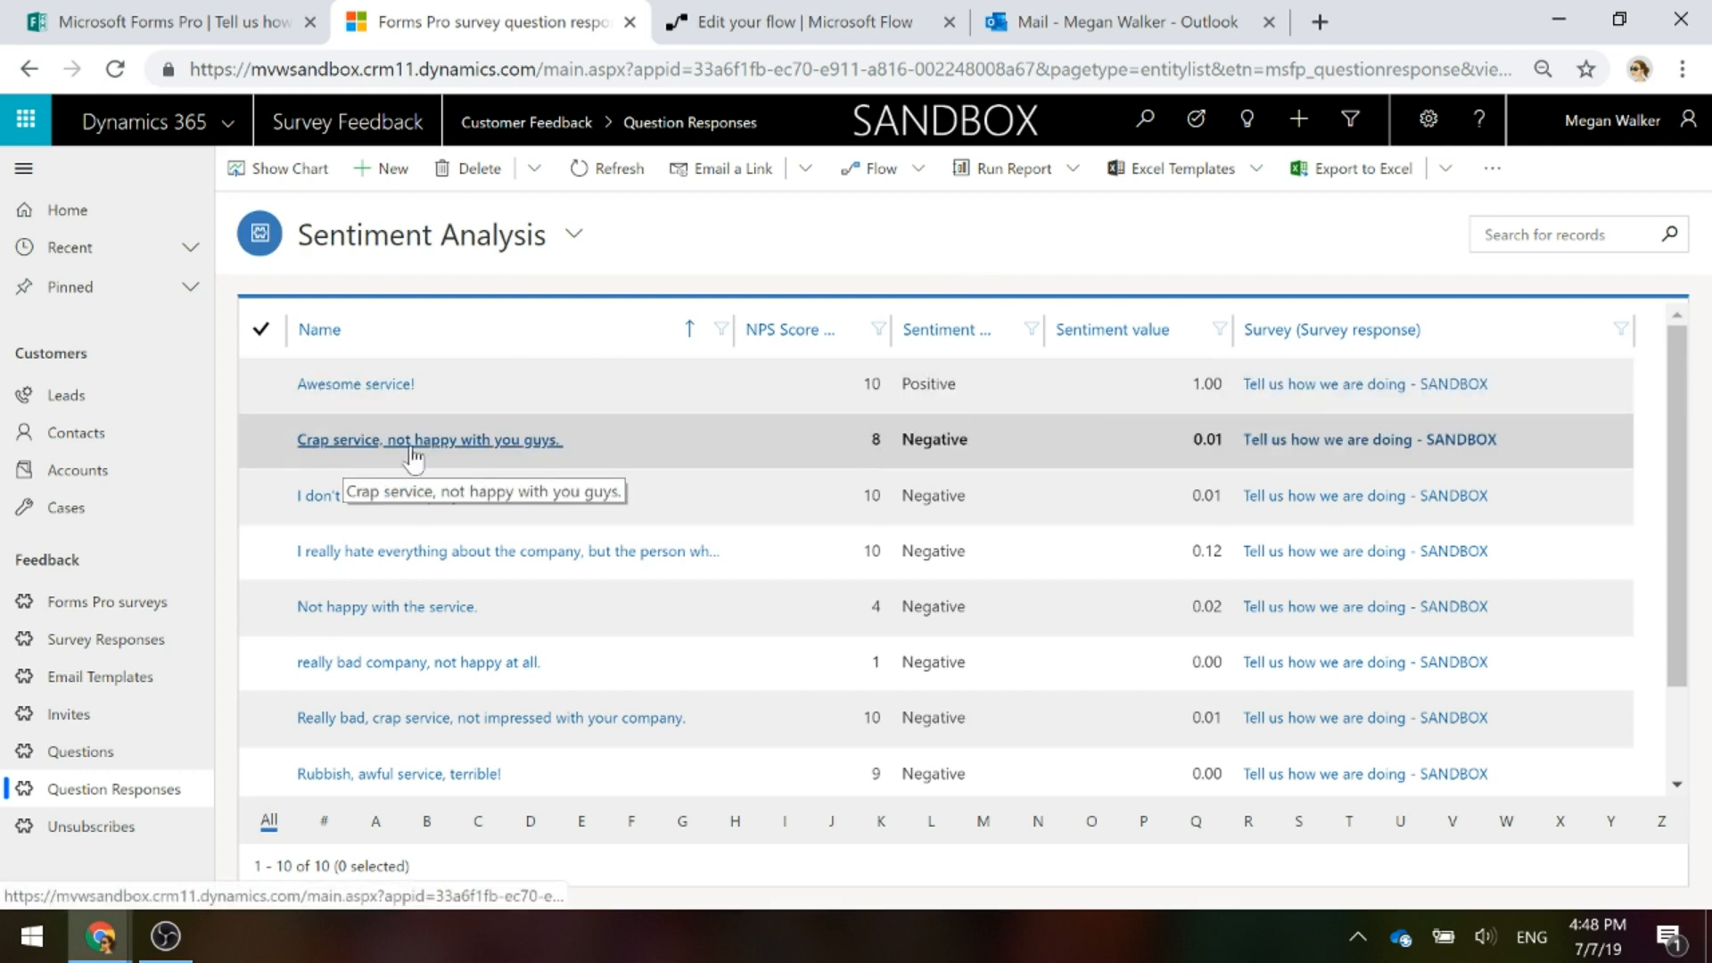
{"action": "mouse_move", "coordinate": [1005, 459]}
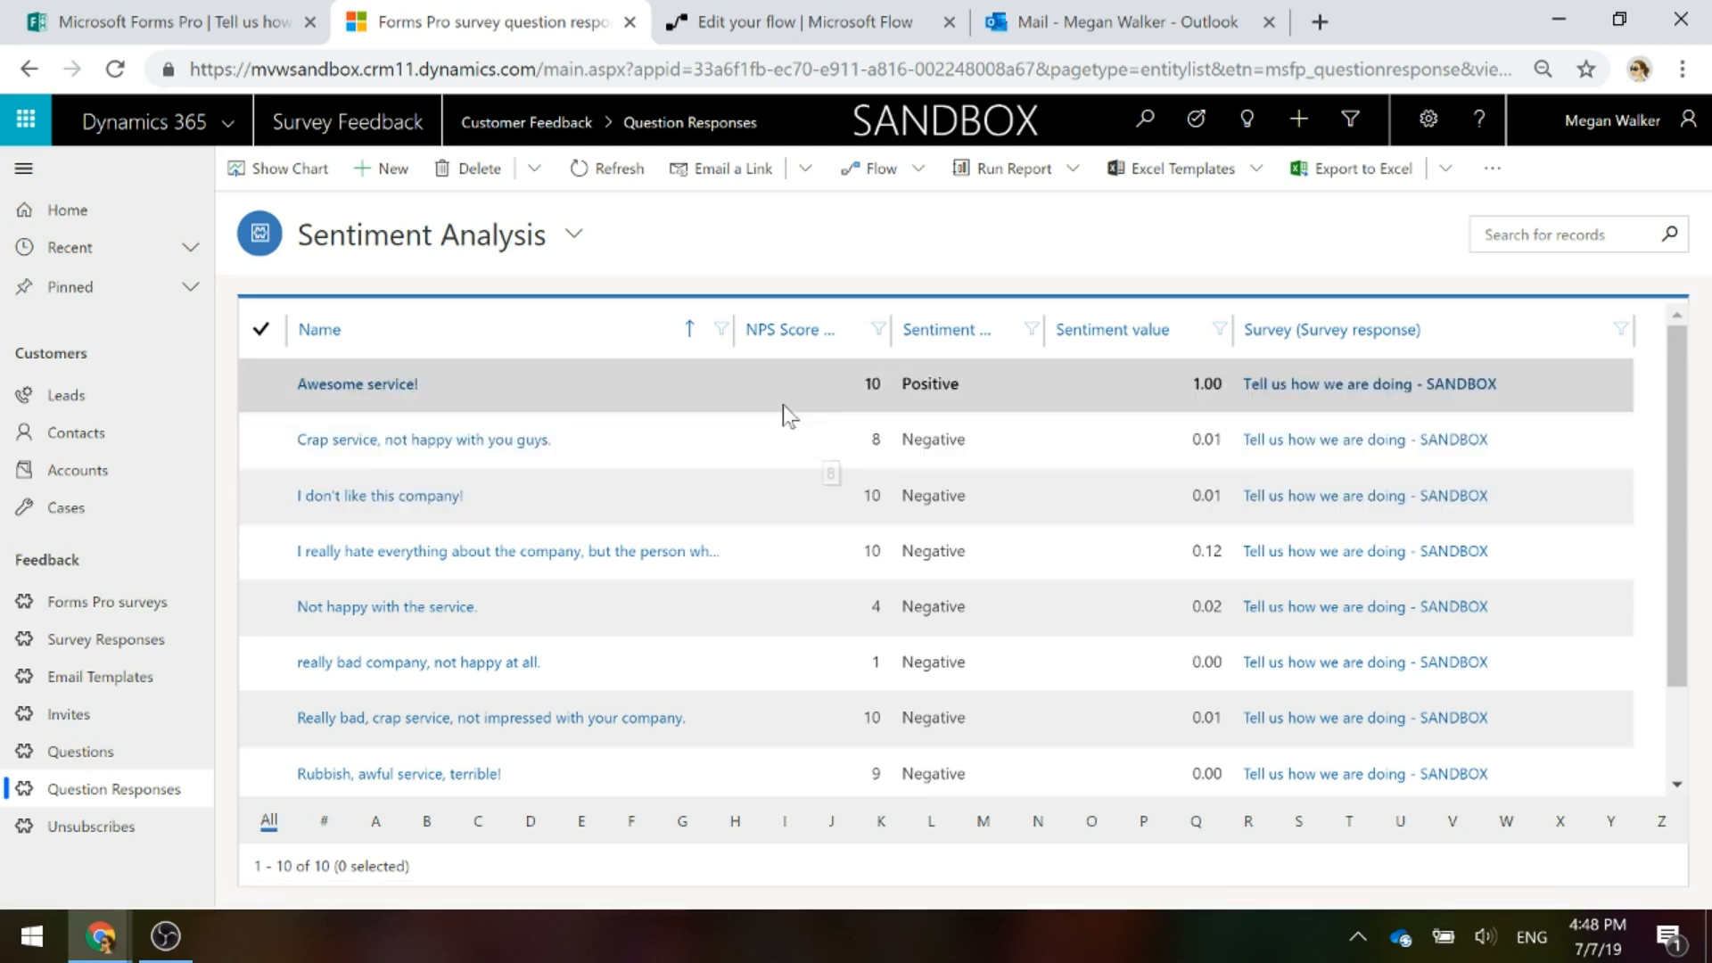
Inspect the negative responses, including 'I don't like this company!' and the long comment, then go to the flow
{"action": "left_click", "coordinate": [426, 439]}
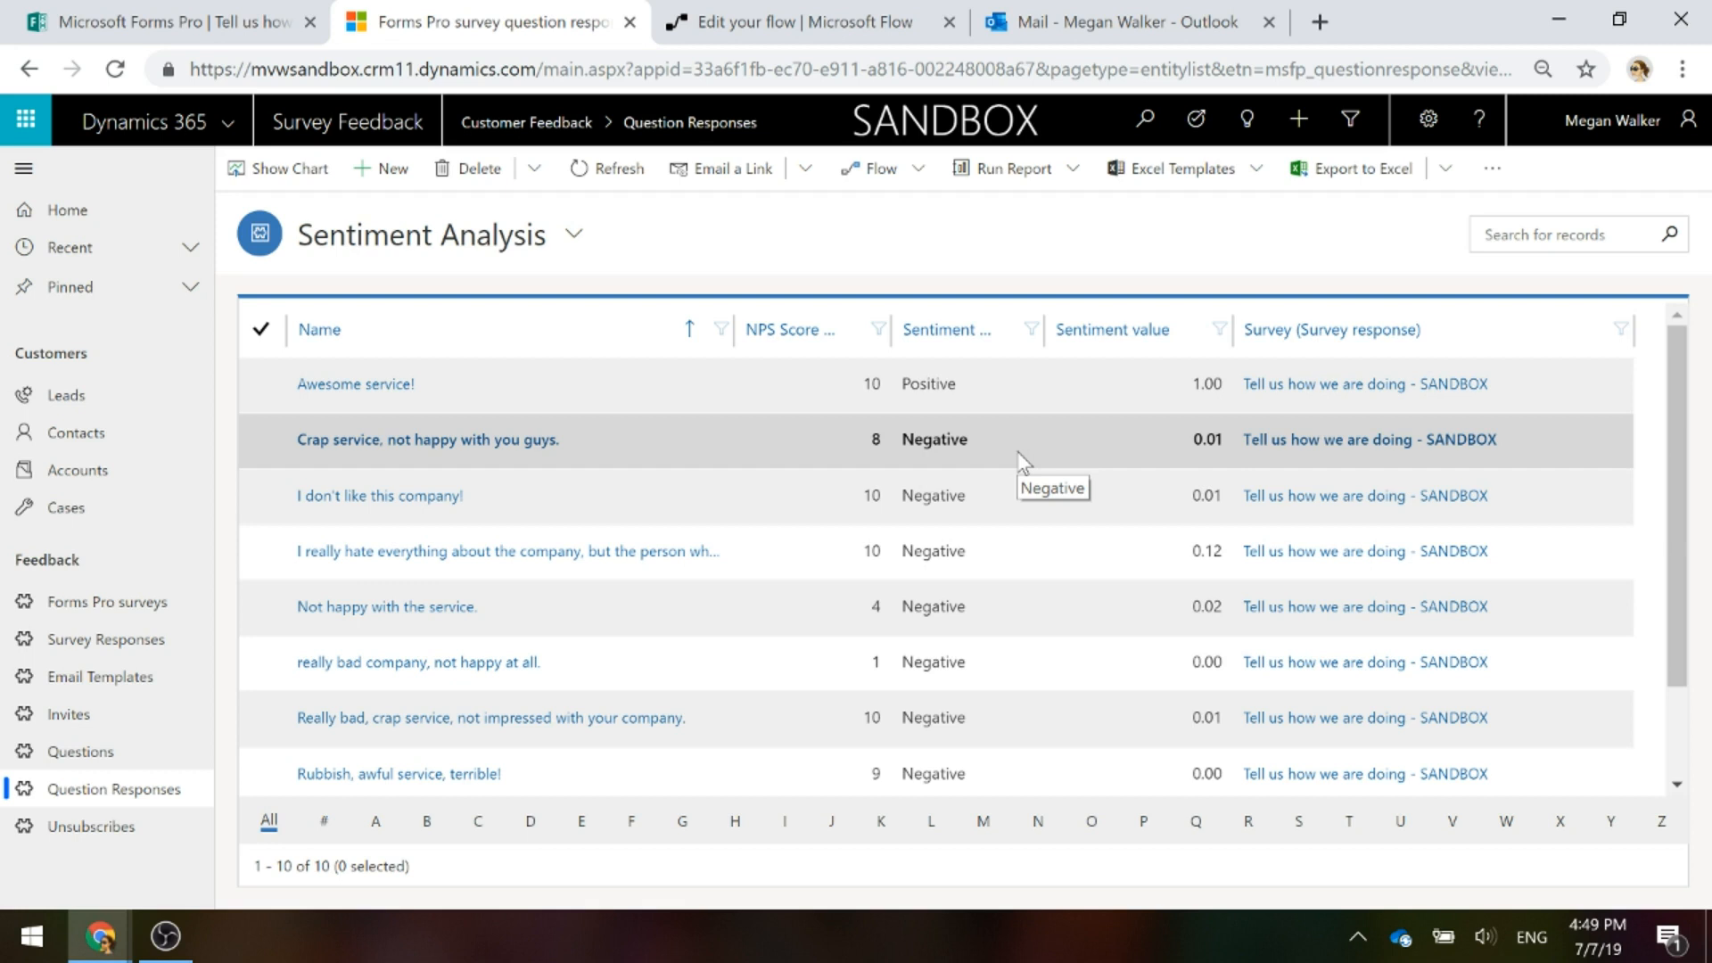
{"action": "scroll", "scroll_direction": "down", "scroll_amount": 3}
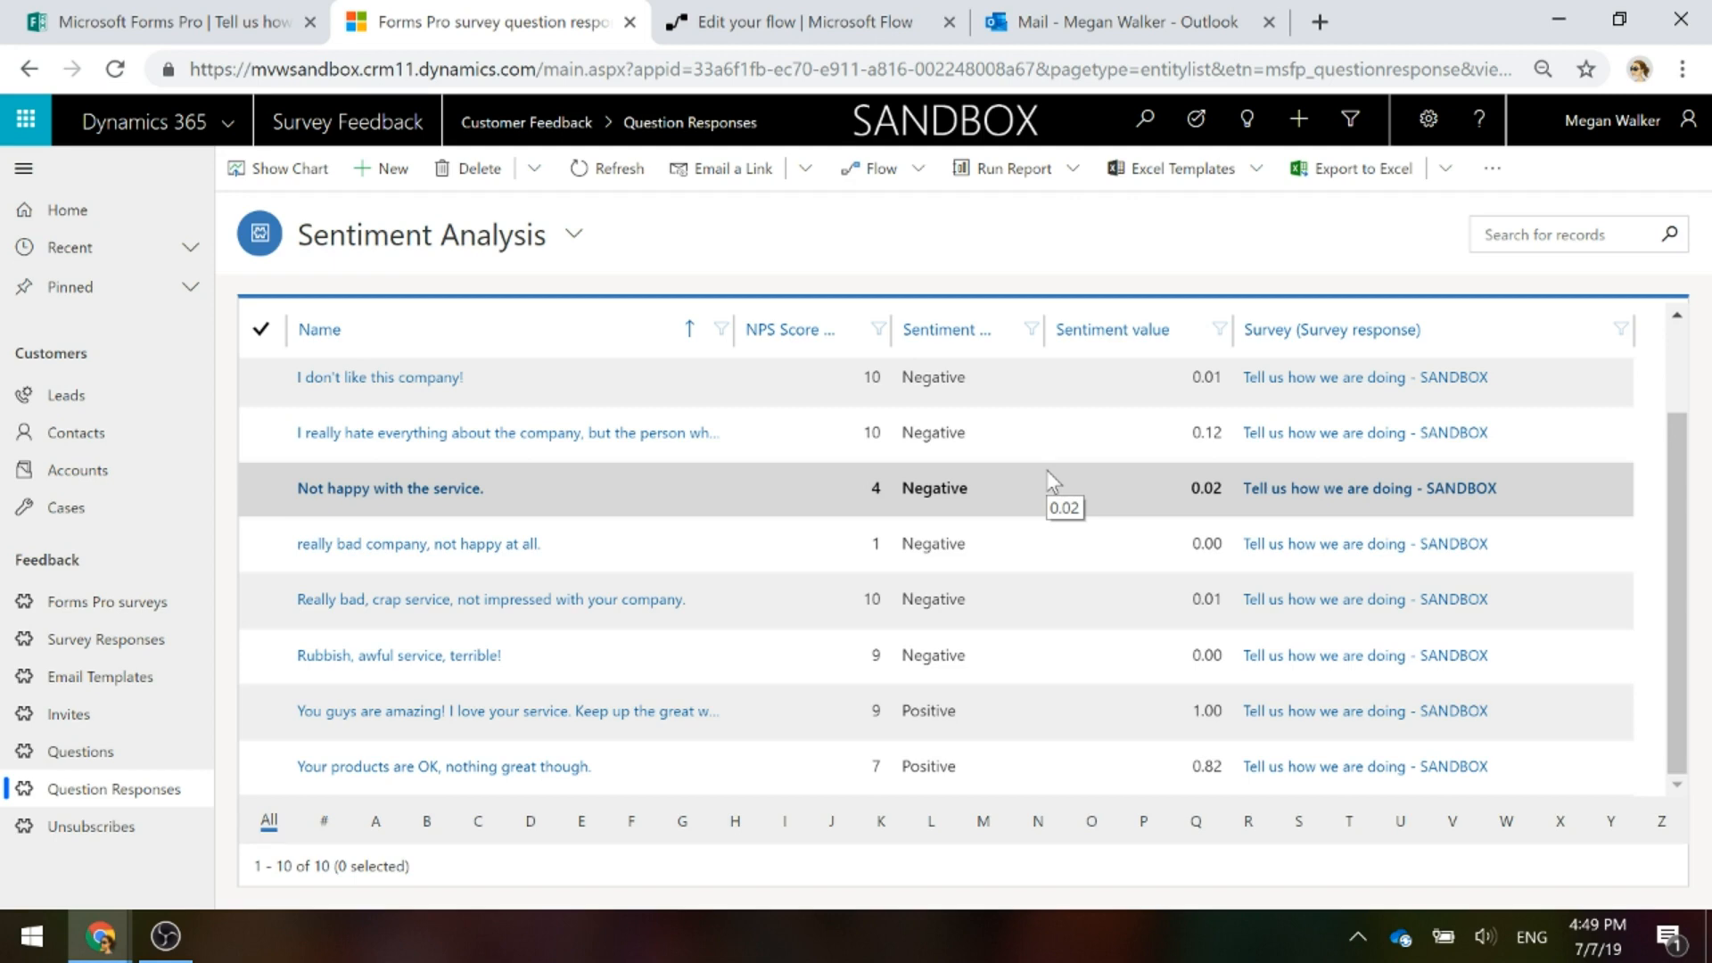
{"action": "mouse_move", "coordinate": [1064, 431]}
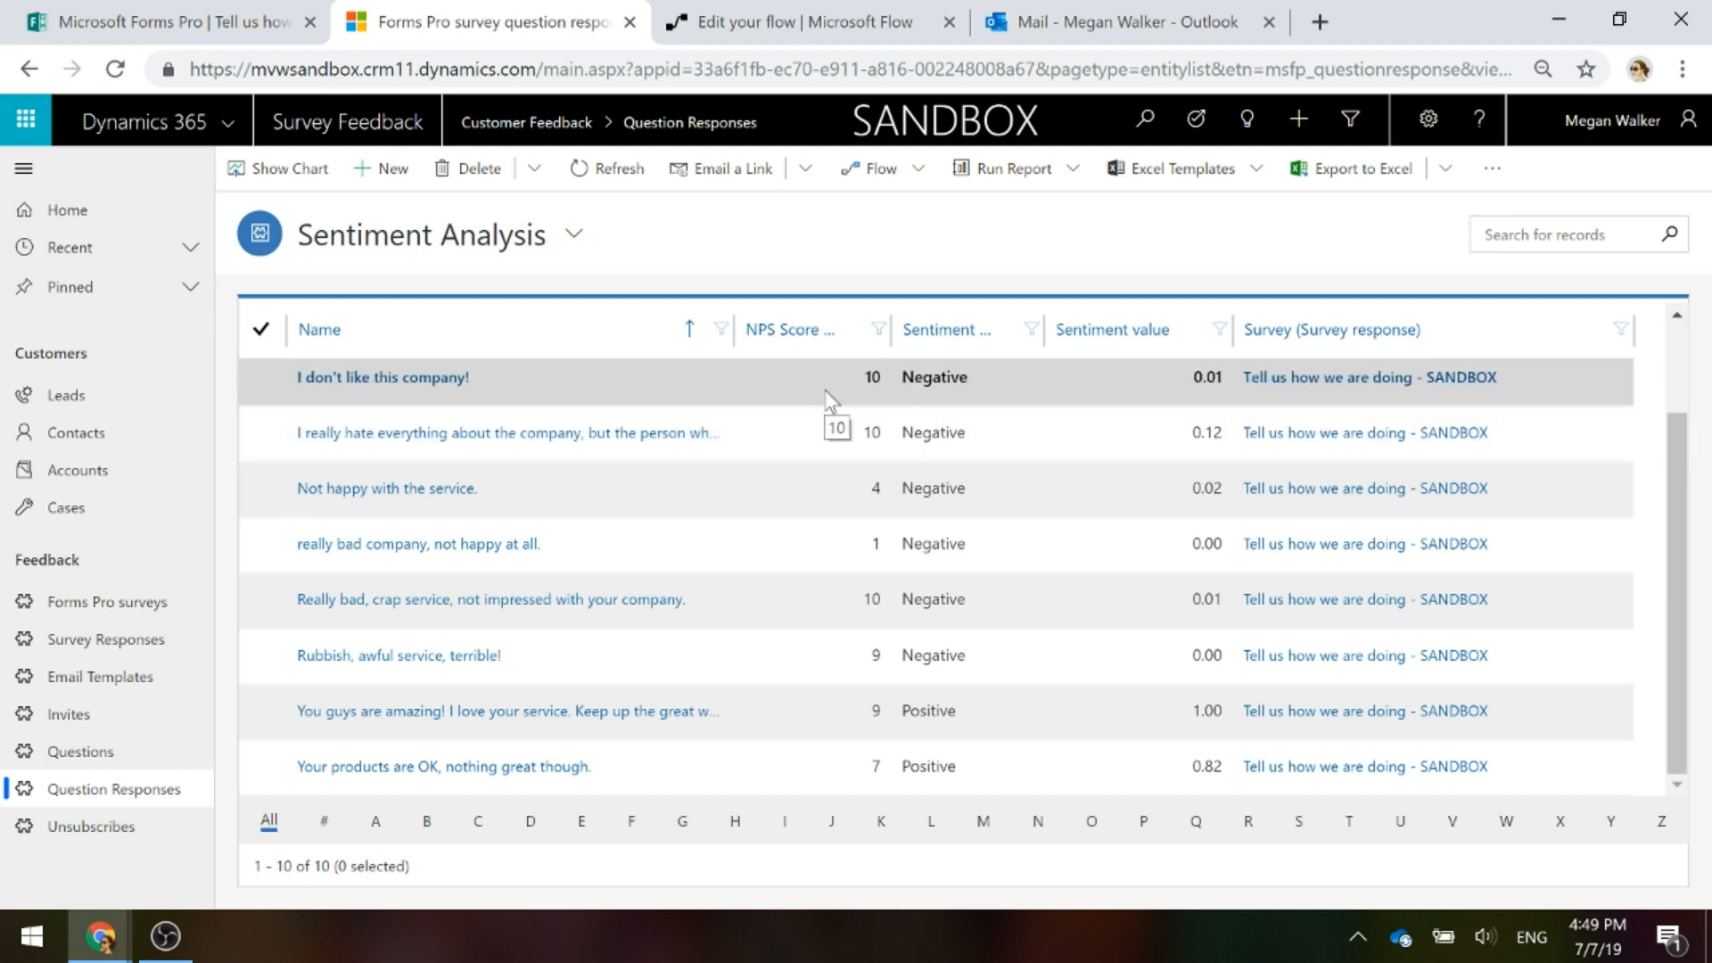
{"action": "left_click", "coordinate": [503, 432]}
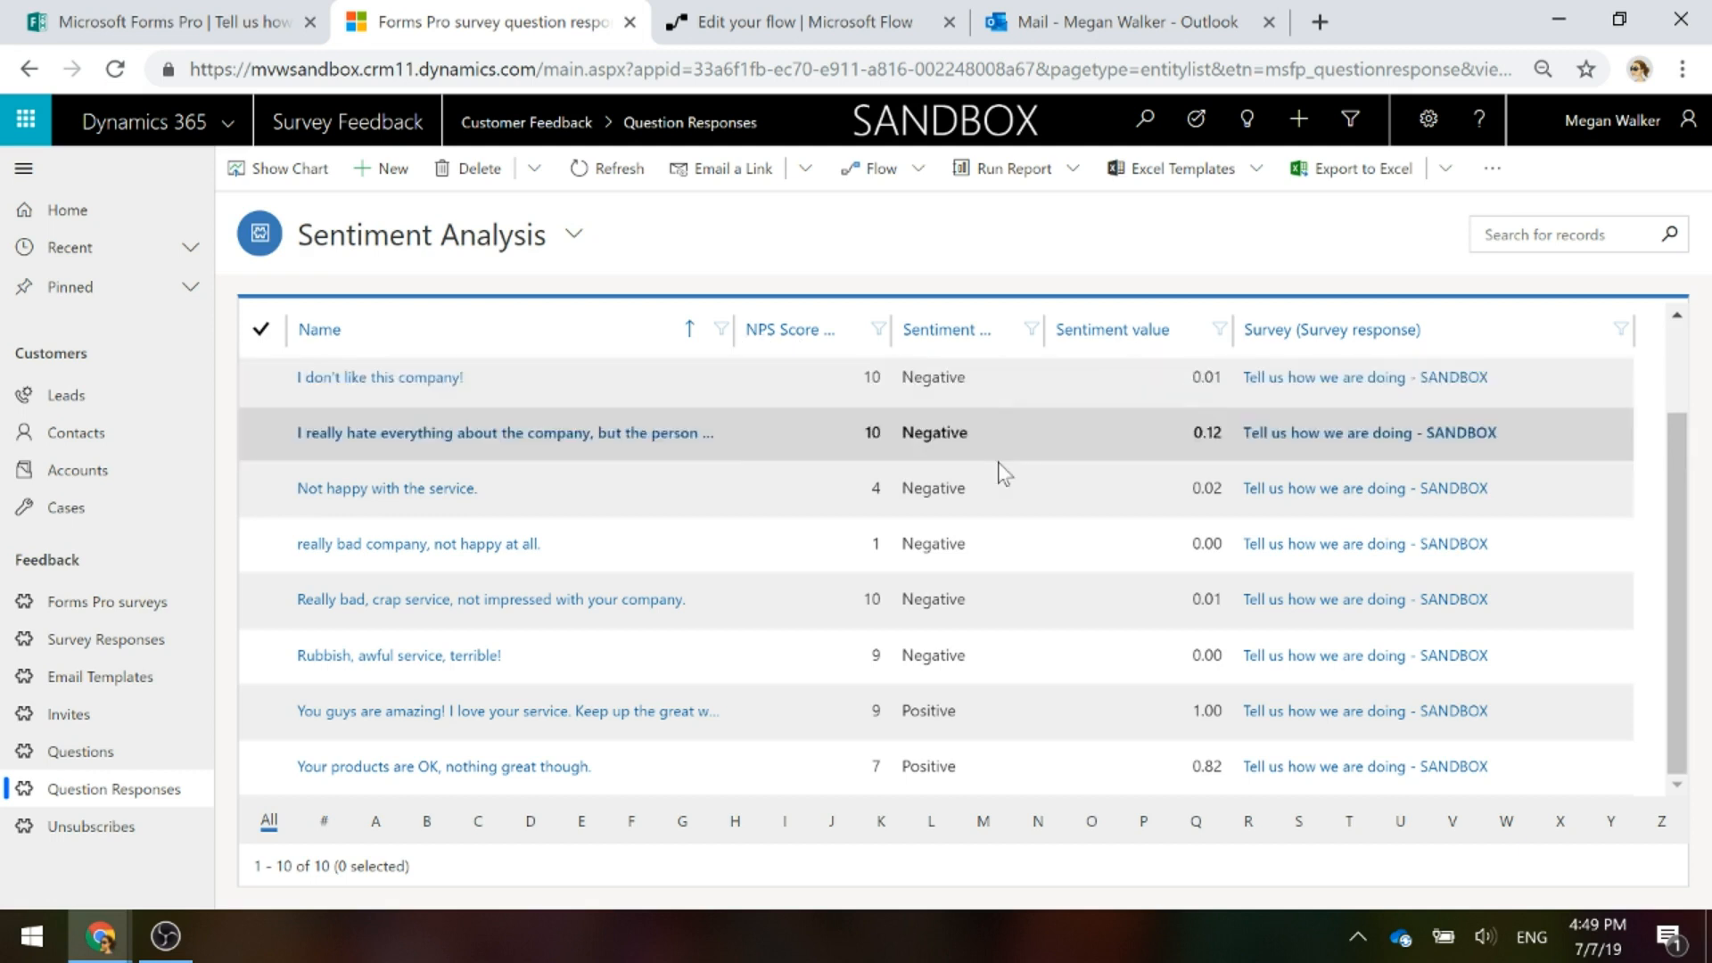
{"action": "left_click", "coordinate": [492, 600]}
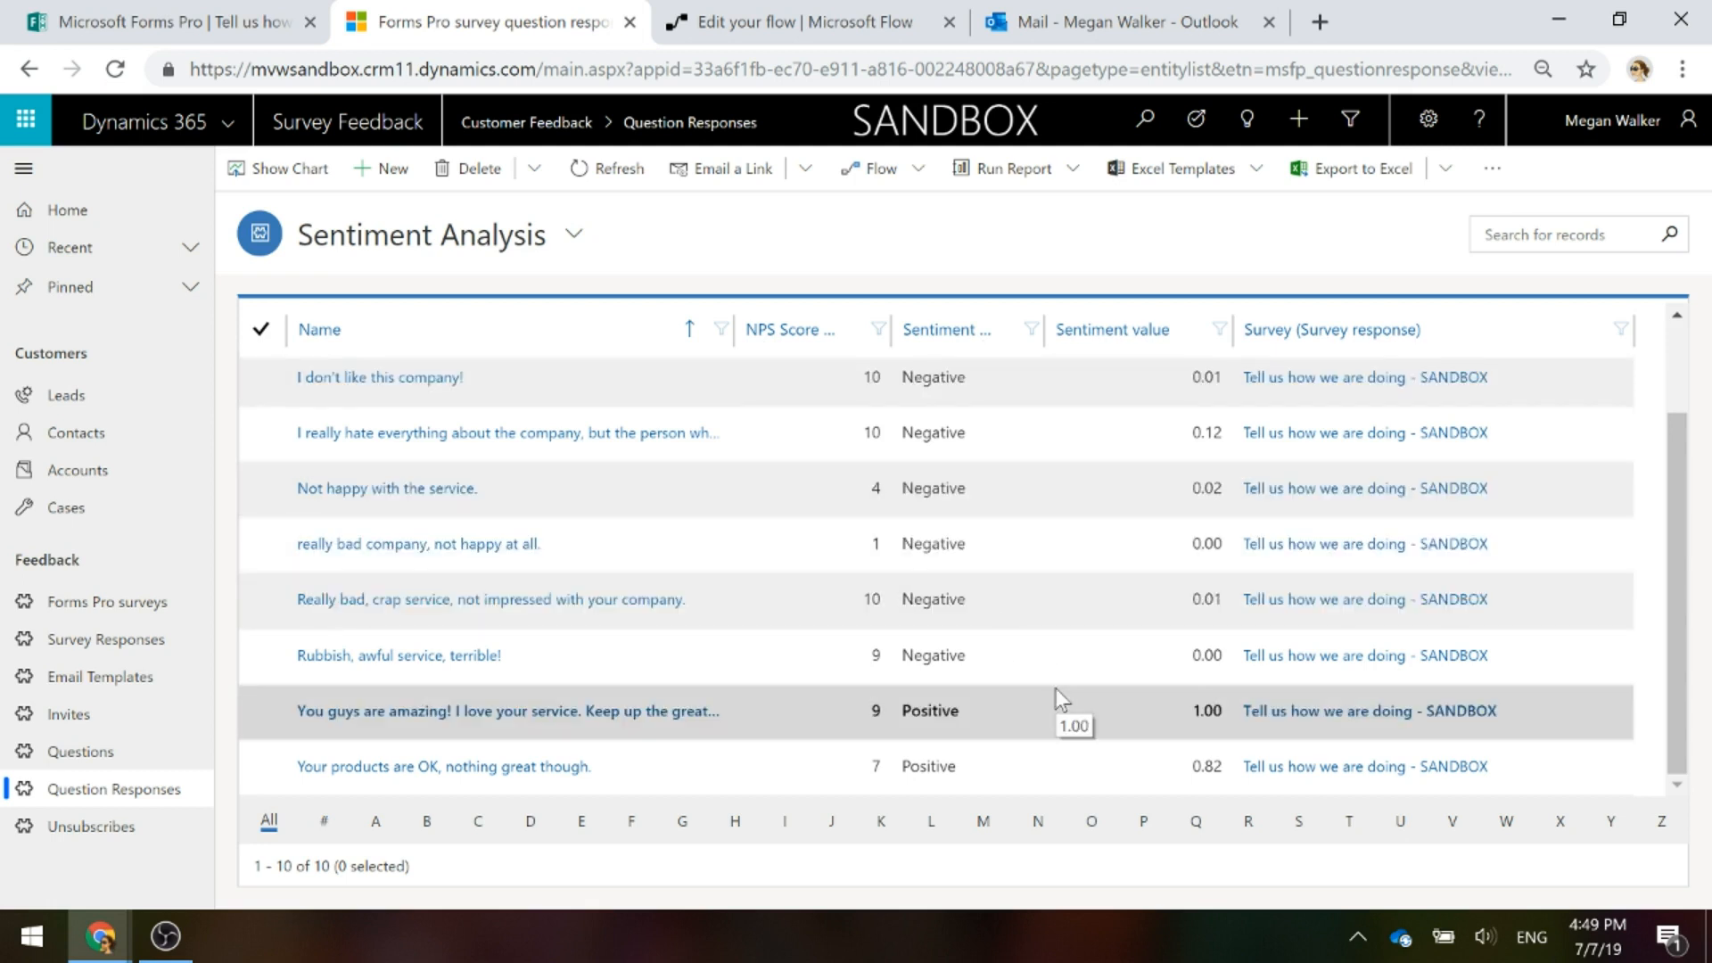
{"action": "scroll", "scroll_direction": "up", "scroll_amount": 3}
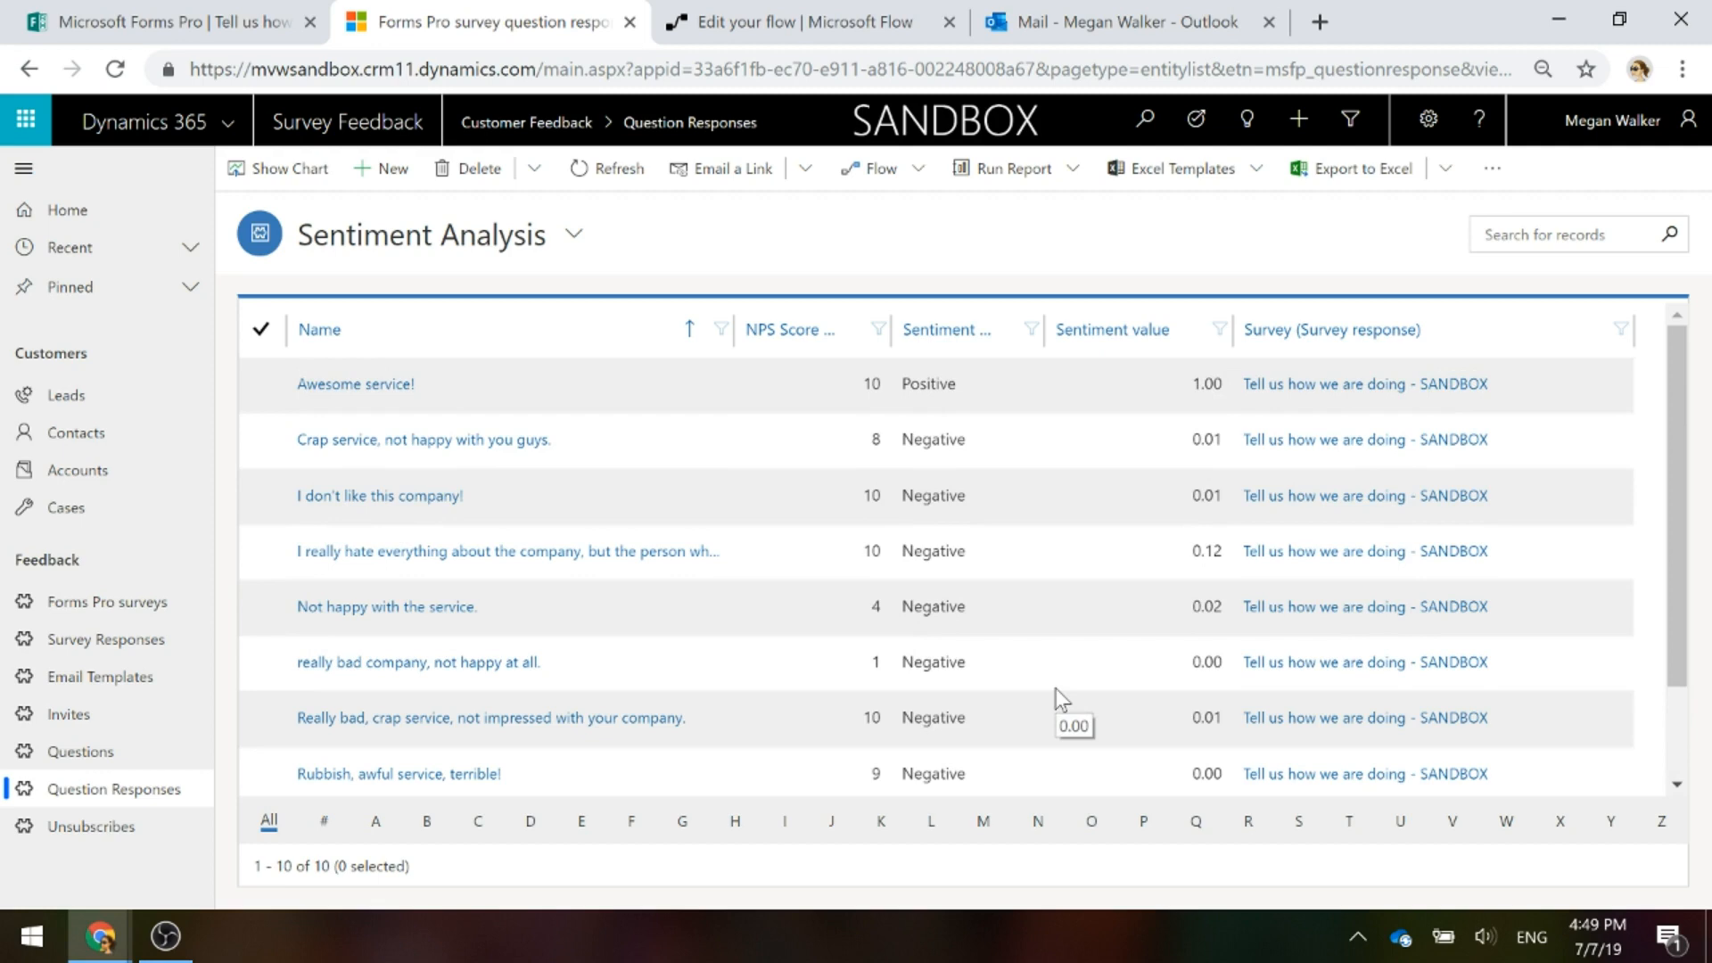
{"action": "mouse_move", "coordinate": [864, 252]}
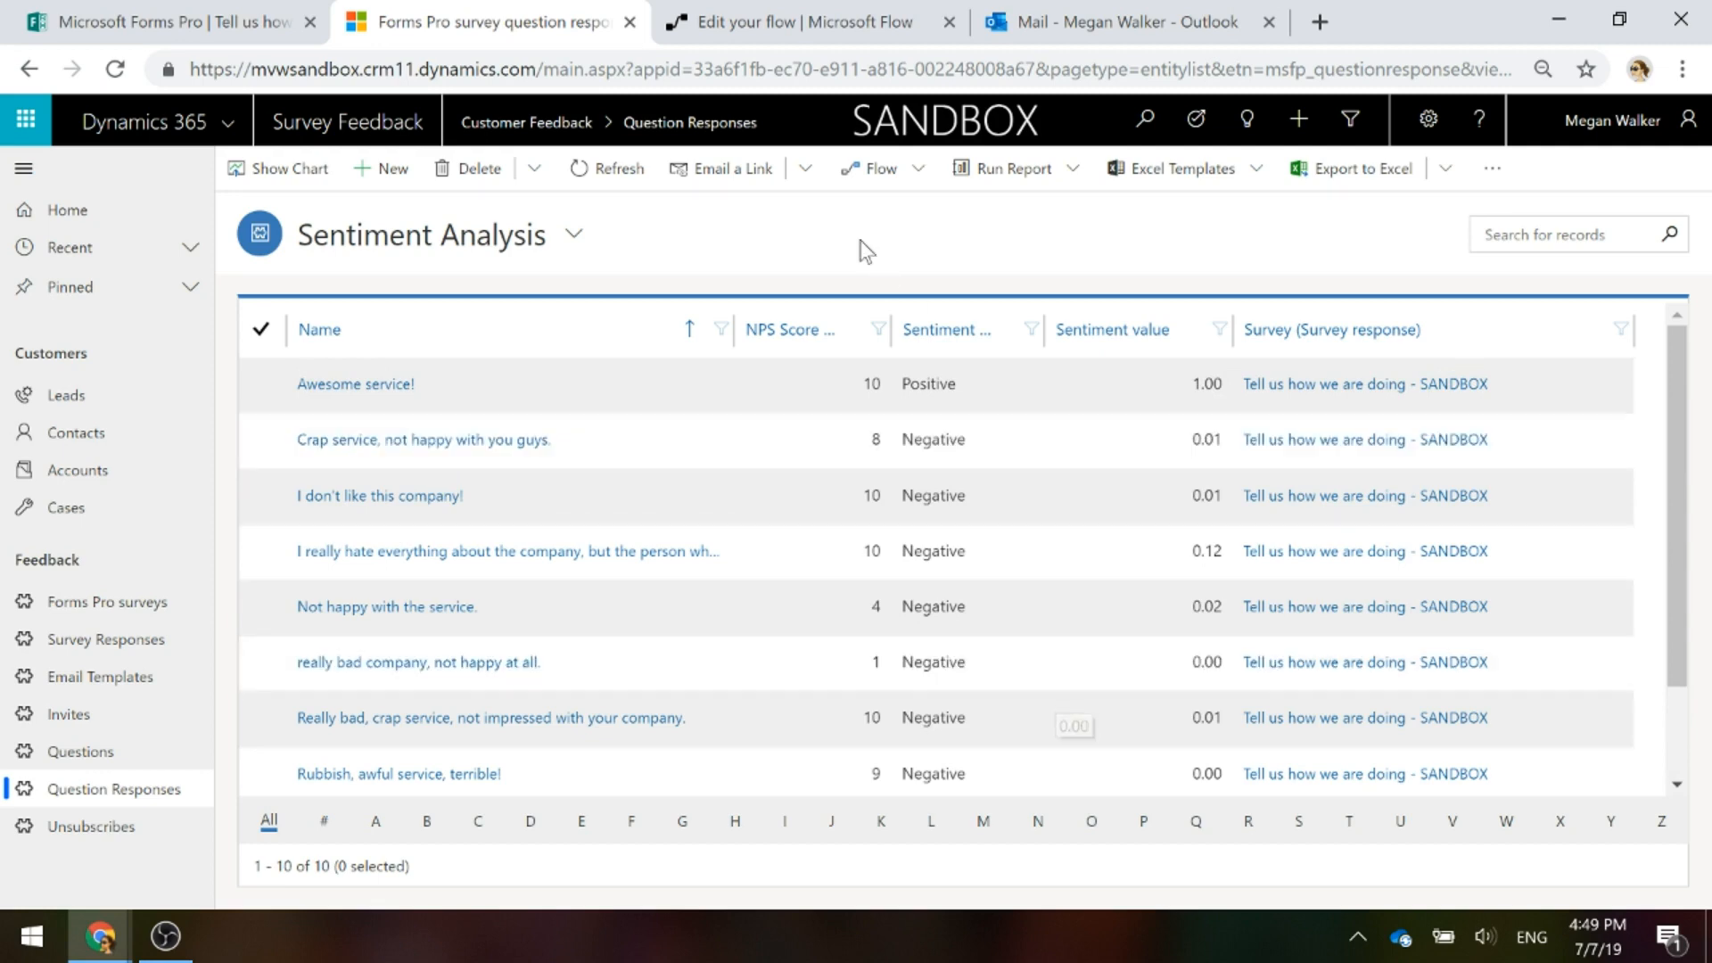
{"action": "left_click", "coordinate": [808, 22]}
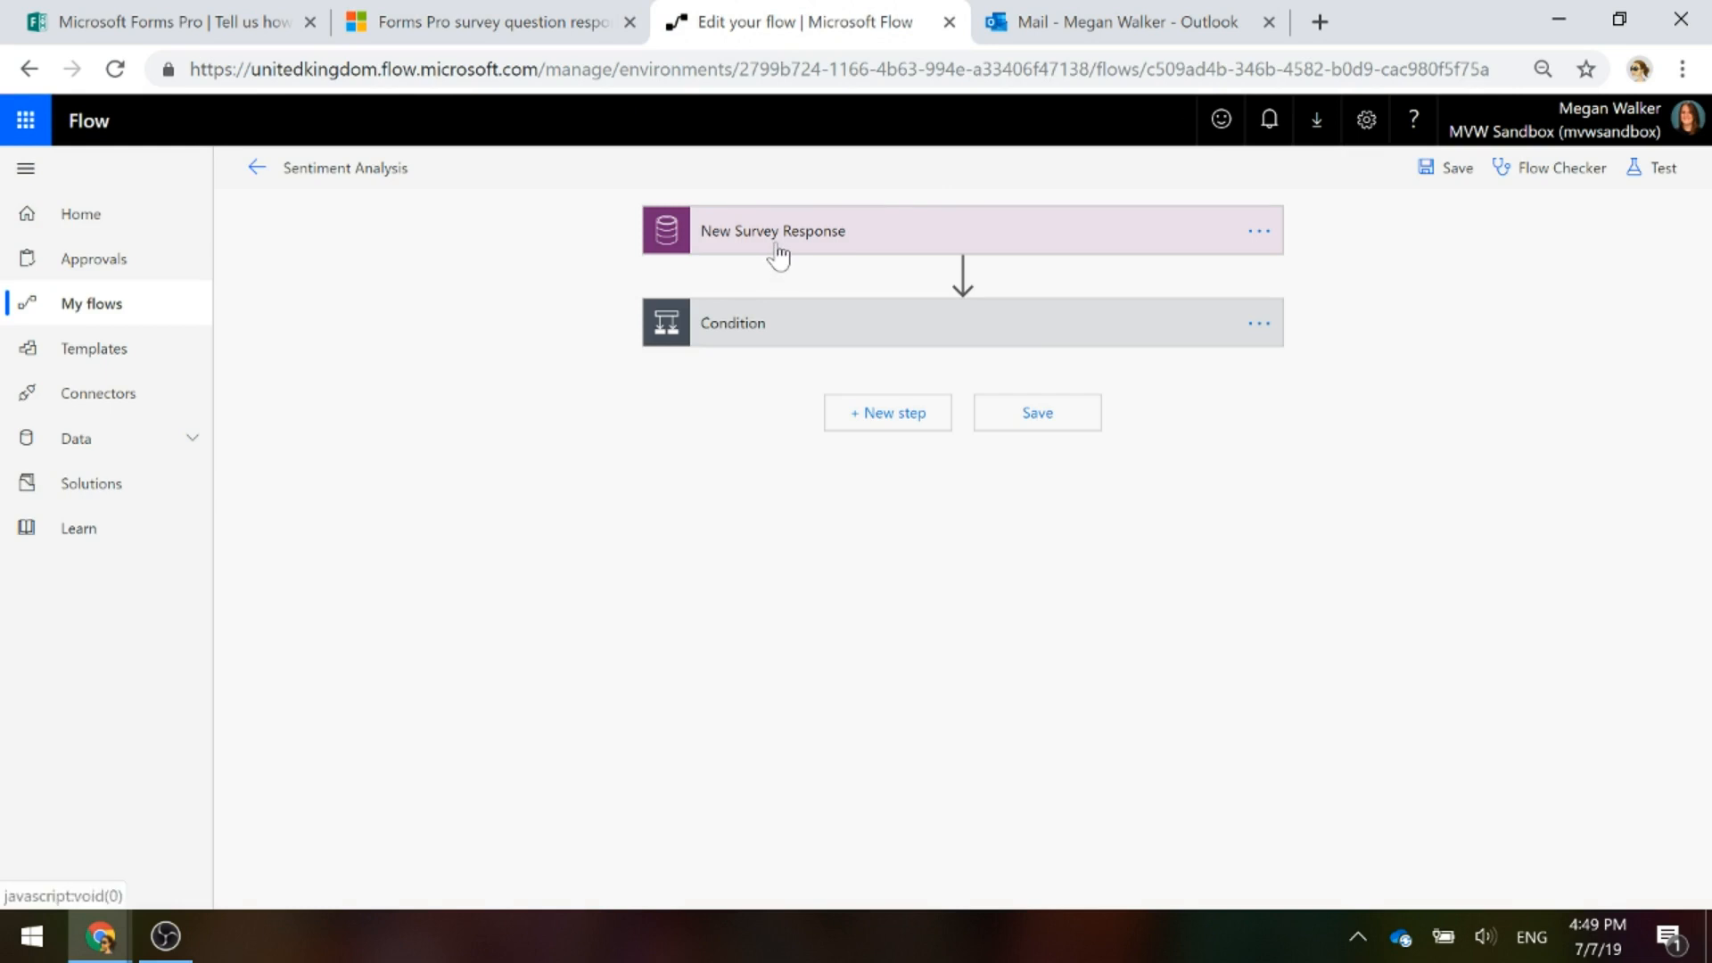
Expand the New Survey Response trigger and Condition, showing sentiment equals 647390002 via the Sentiment dynamic value
{"action": "left_click", "coordinate": [772, 230]}
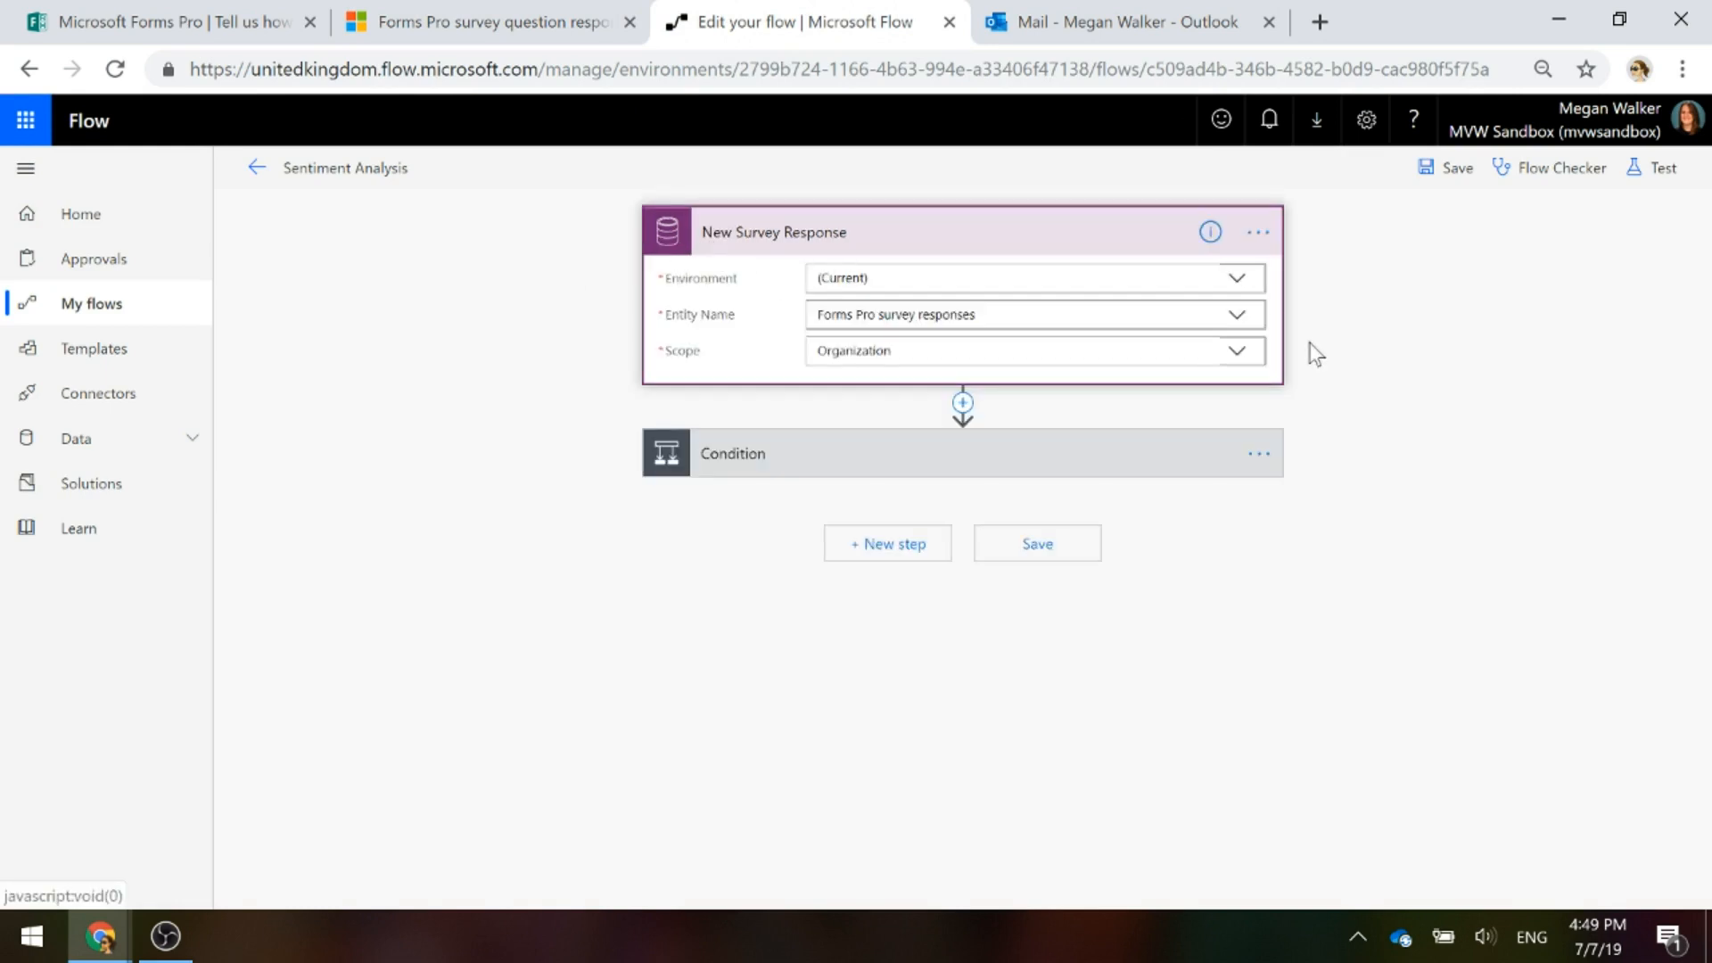
{"action": "mouse_move", "coordinate": [1266, 284]}
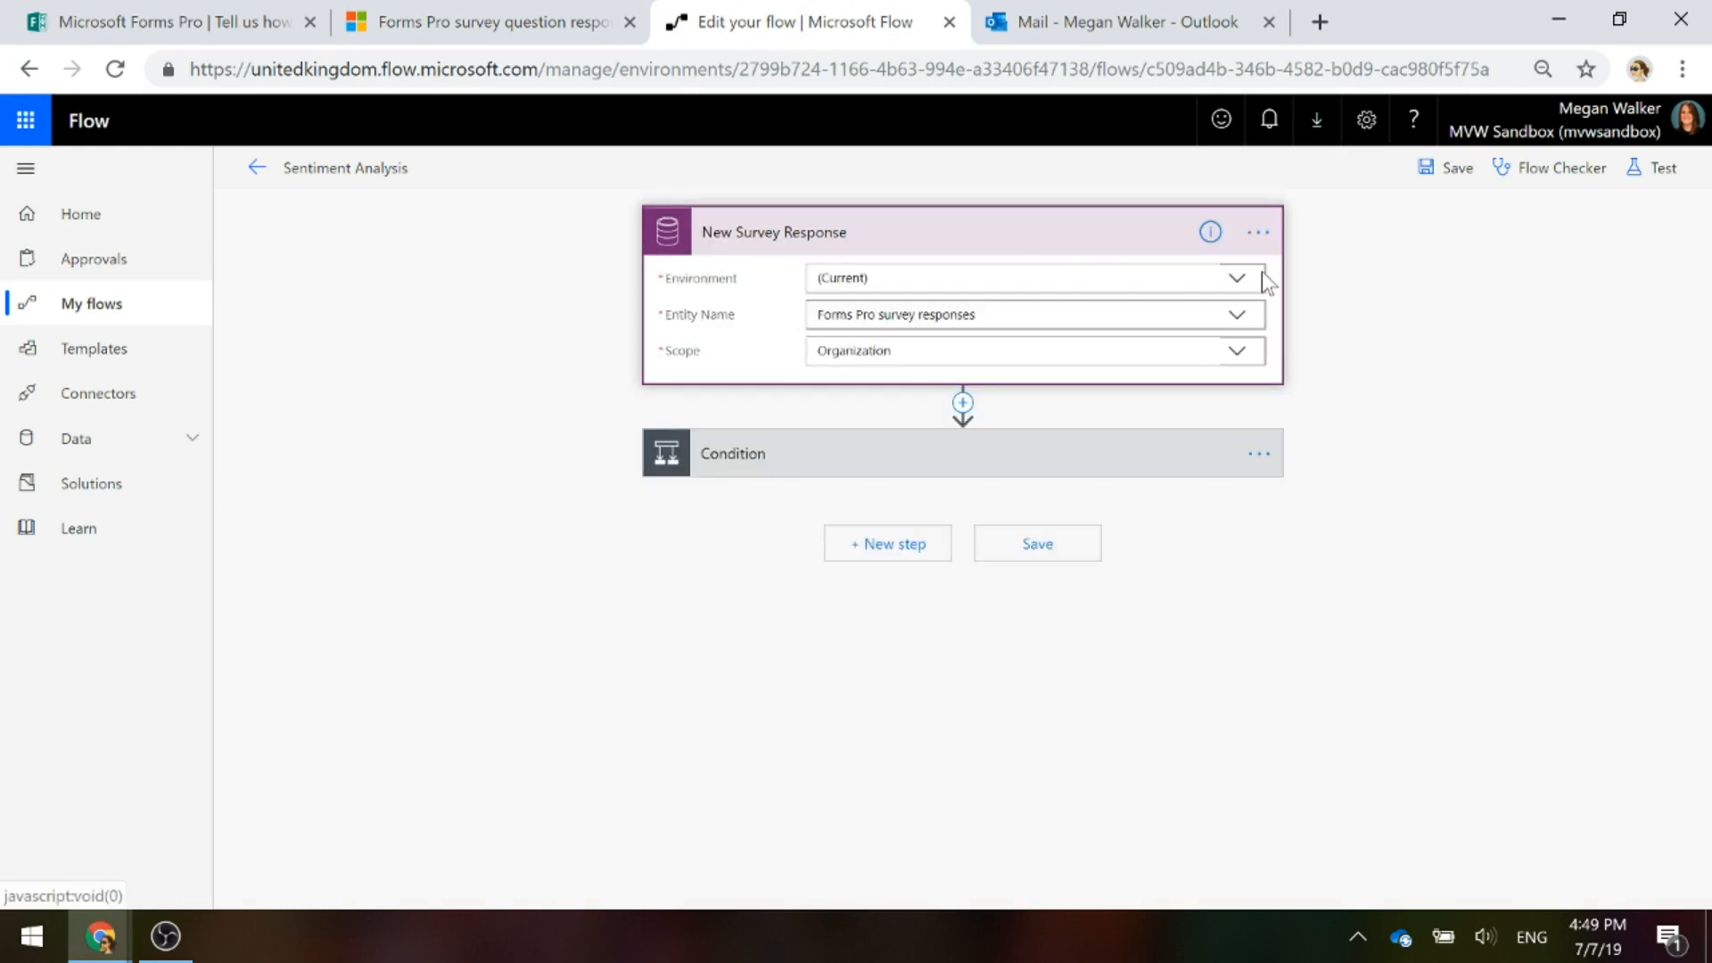
{"action": "mouse_move", "coordinate": [1239, 353]}
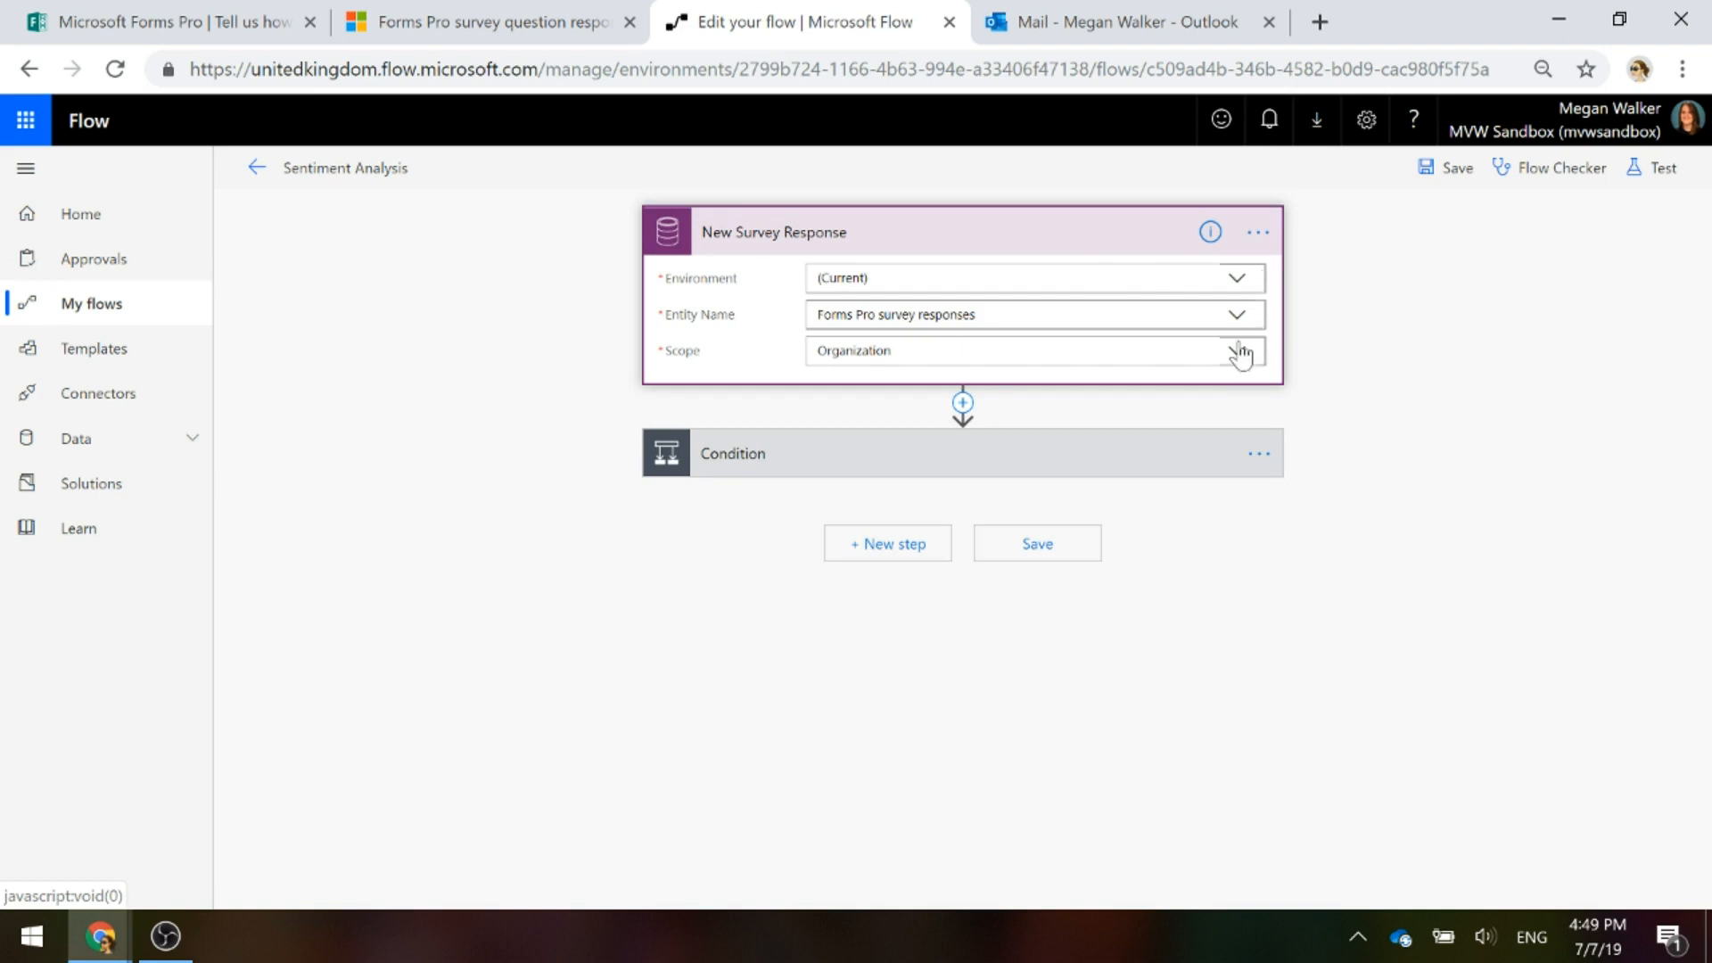
{"action": "mouse_move", "coordinate": [344, 378]}
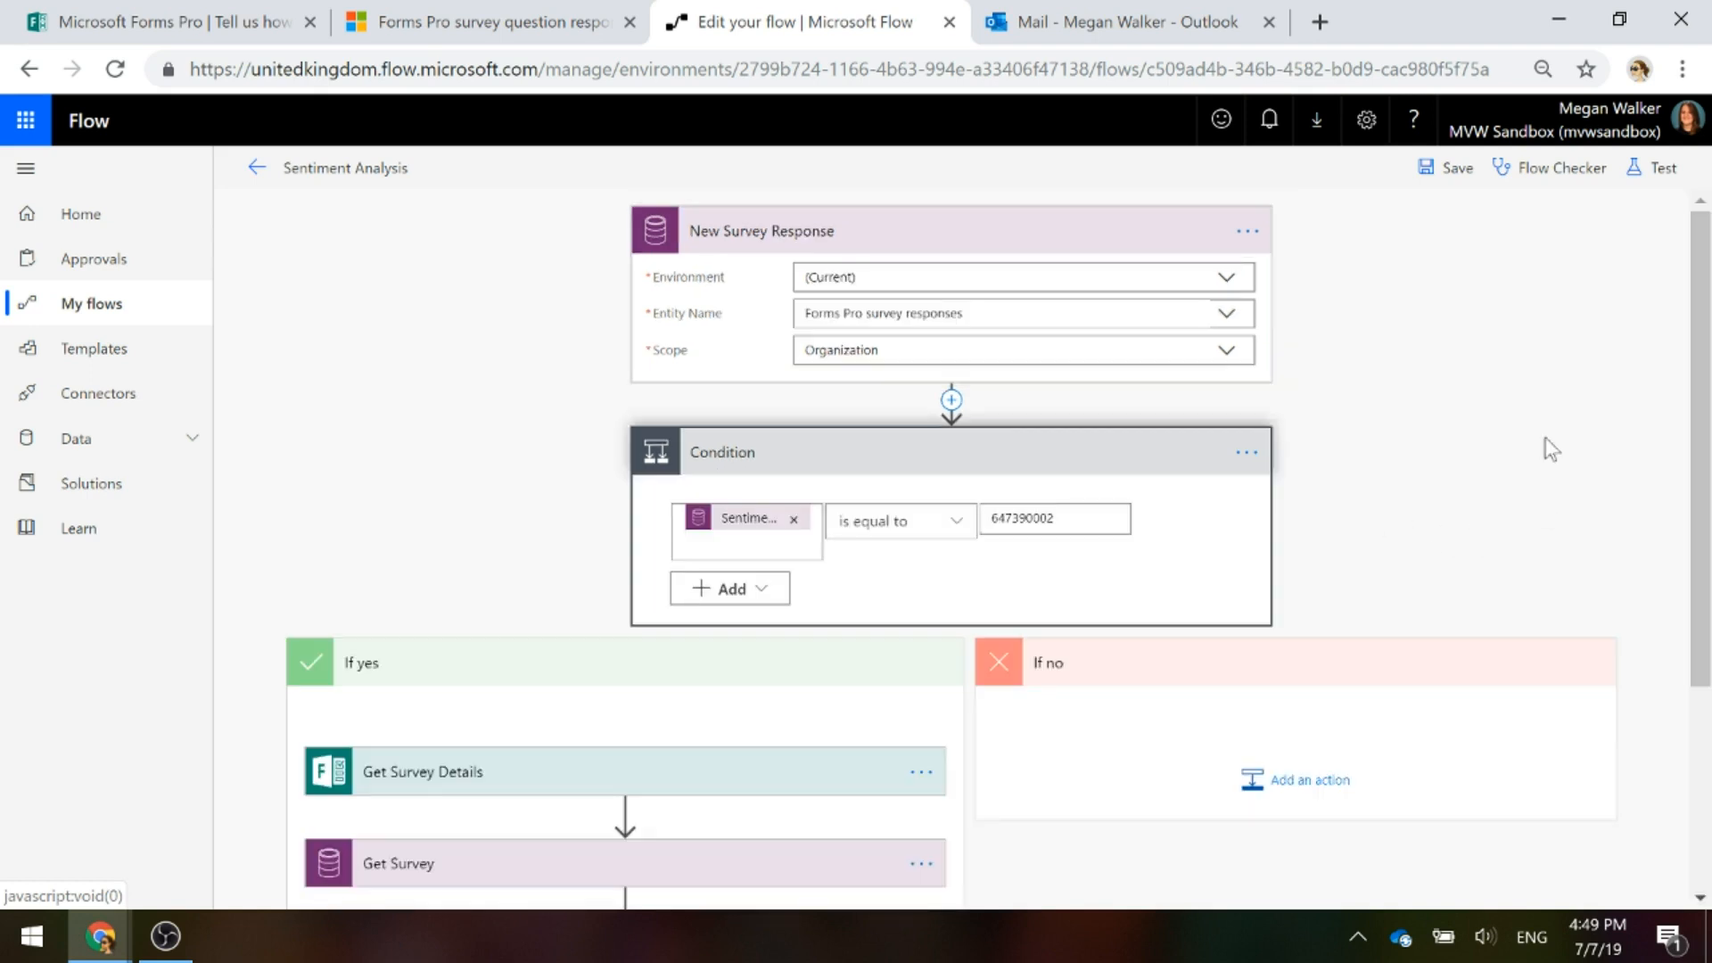
{"action": "scroll", "scroll_direction": "down", "scroll_amount": 3}
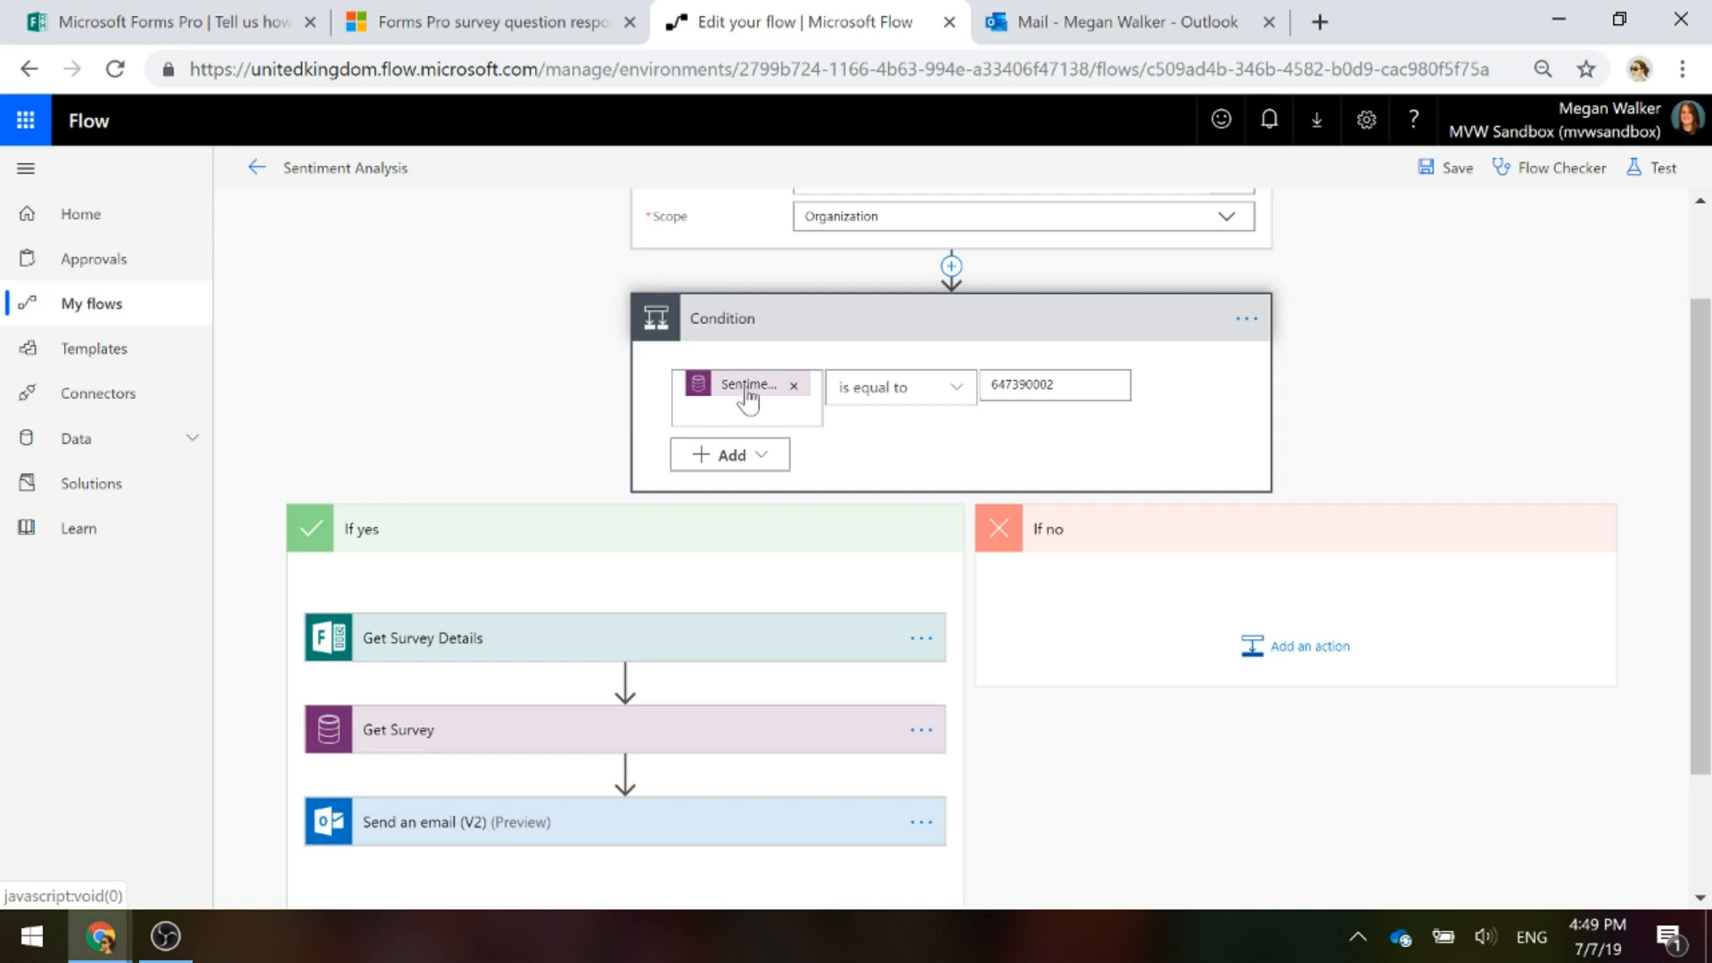
{"action": "left_click", "coordinate": [1052, 385]}
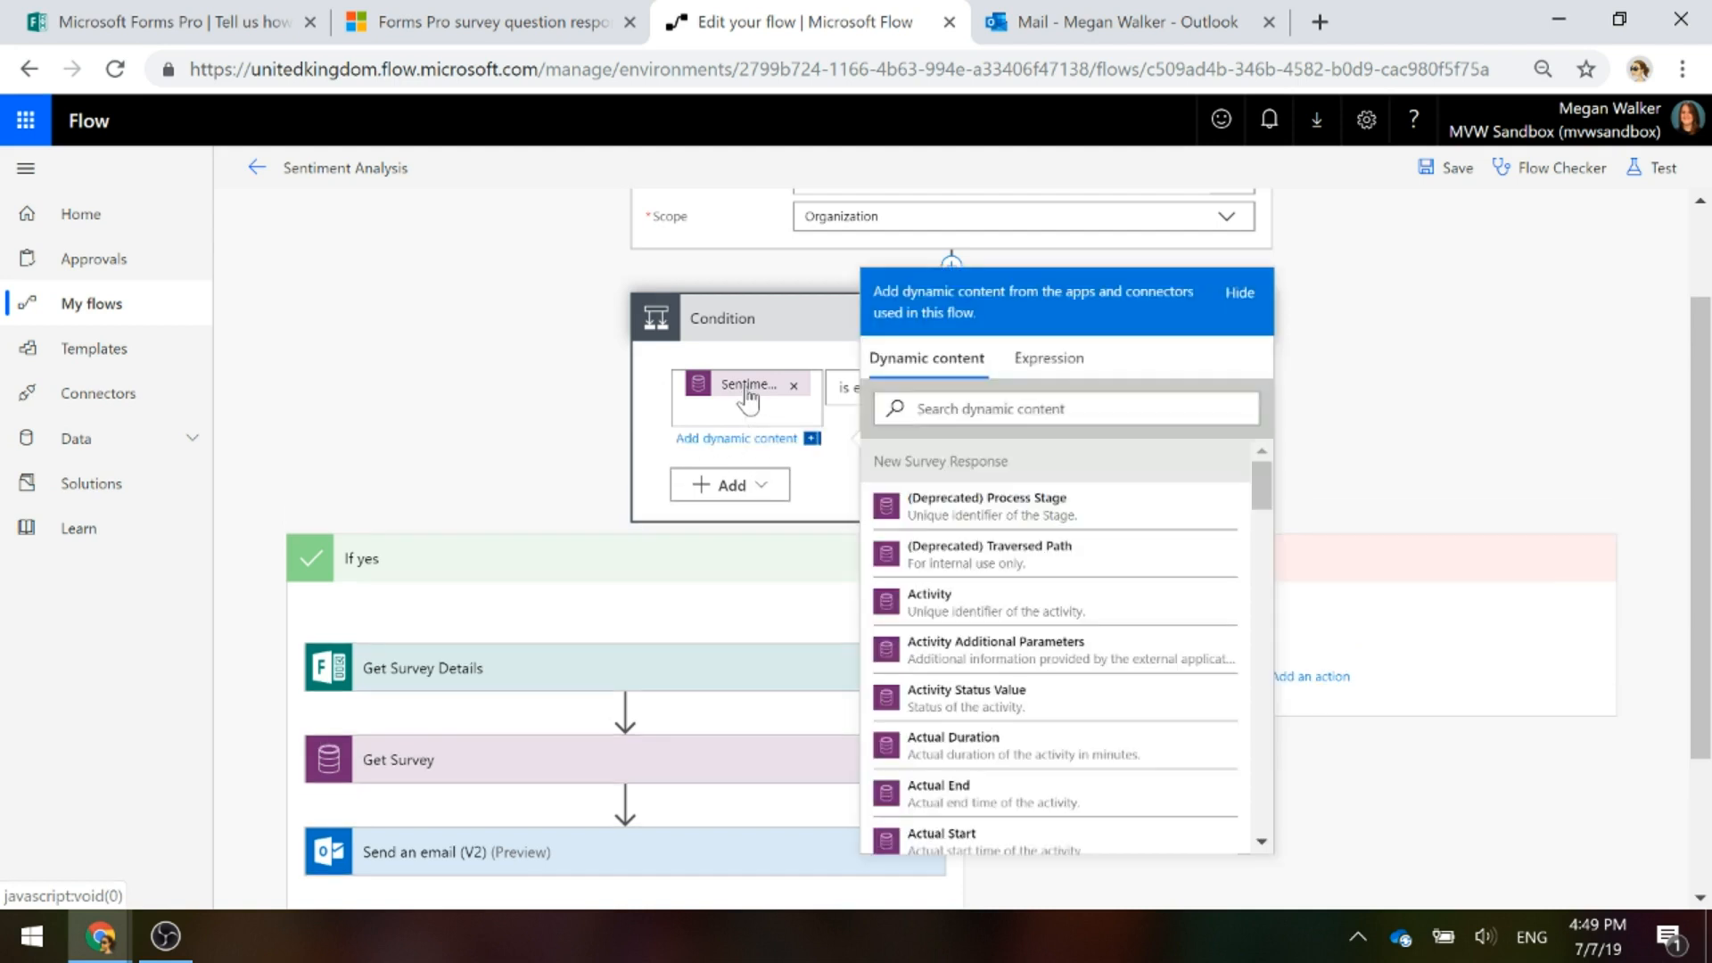
{"action": "type", "text": "sen"}
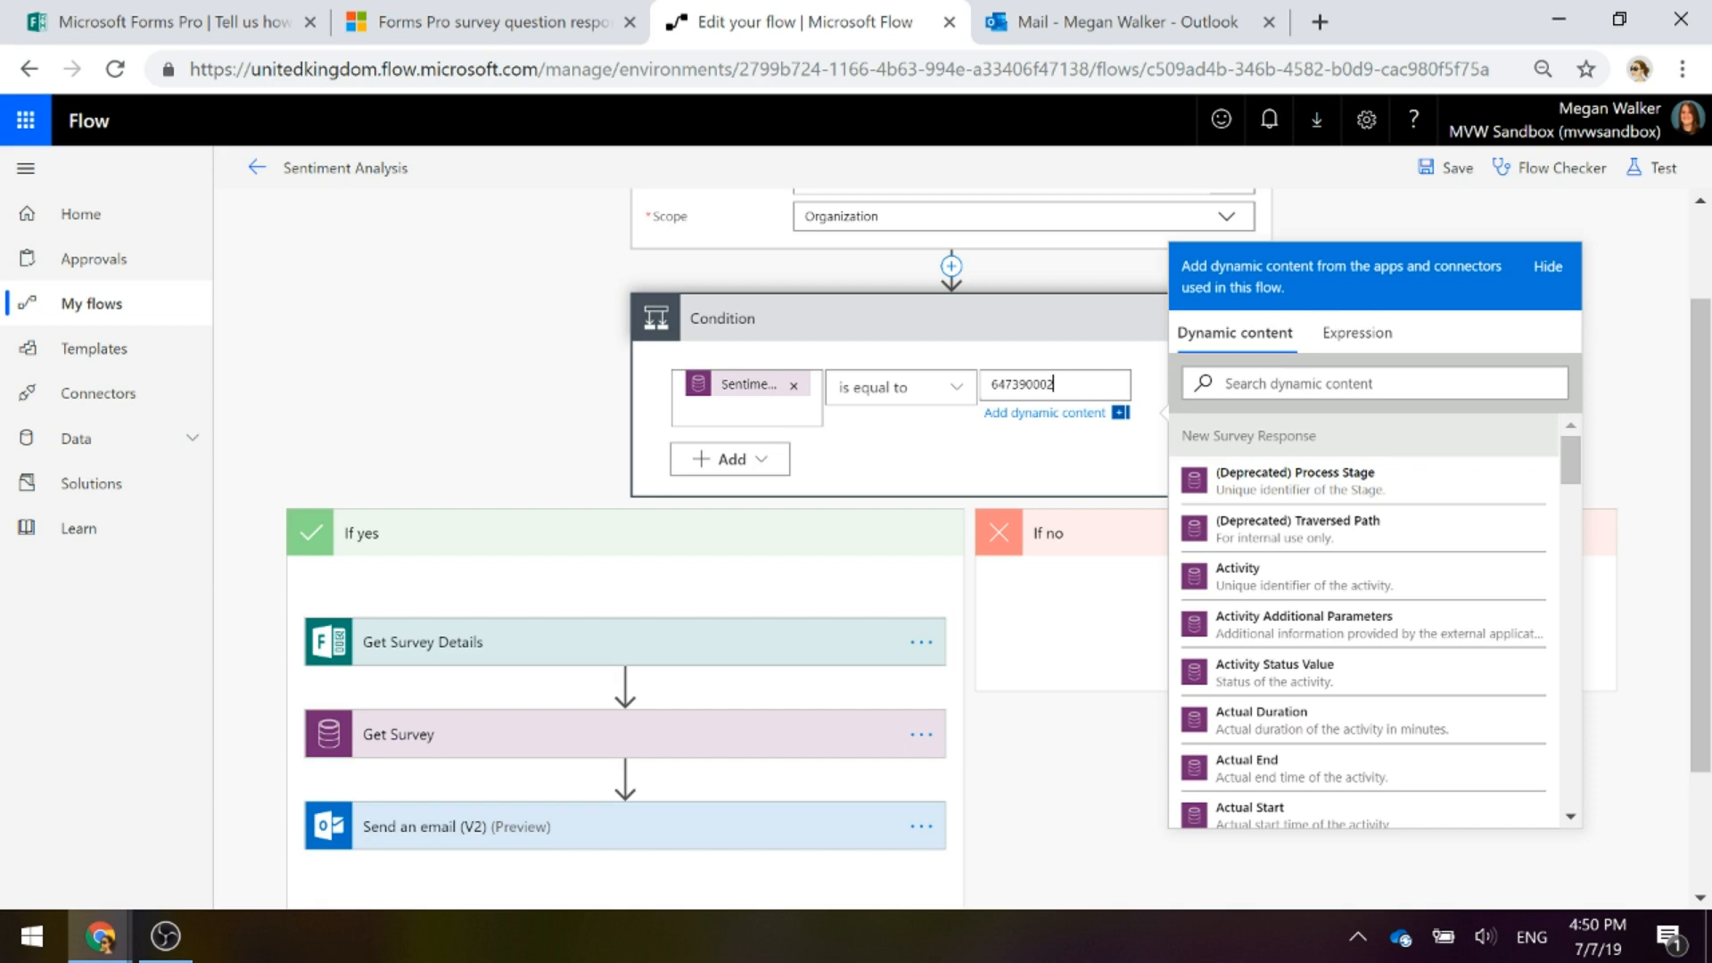
{"action": "mouse_move", "coordinate": [1068, 813]}
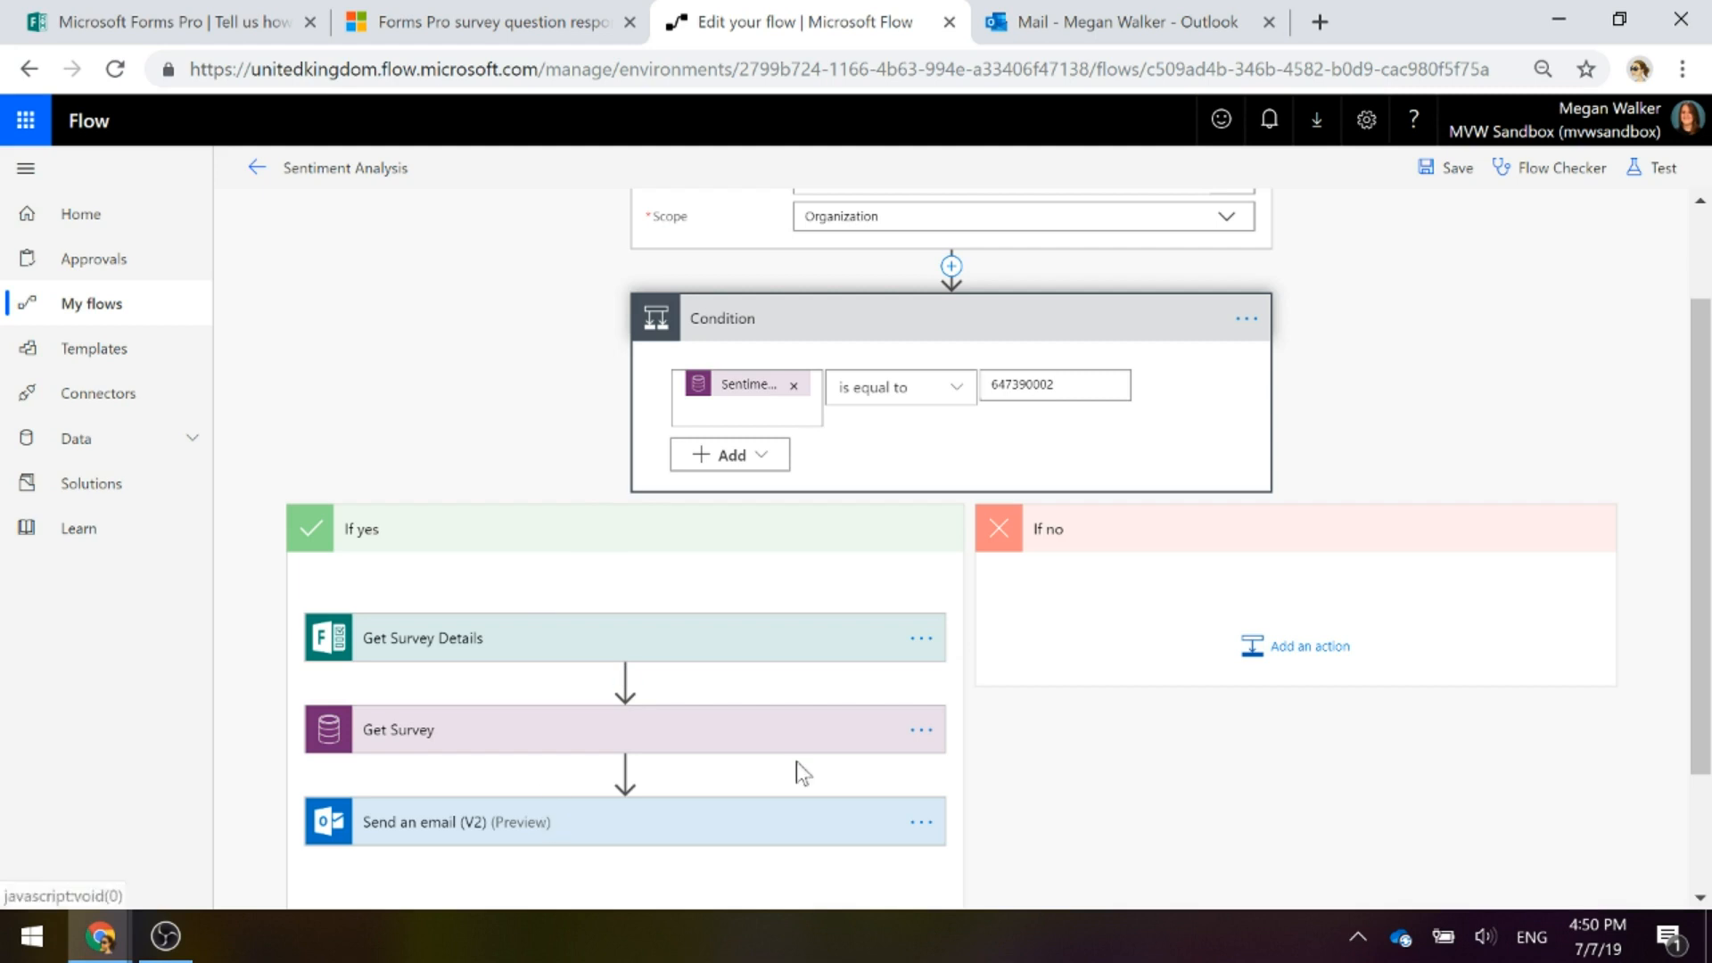
{"action": "scroll", "scroll_direction": "down", "scroll_amount": 3}
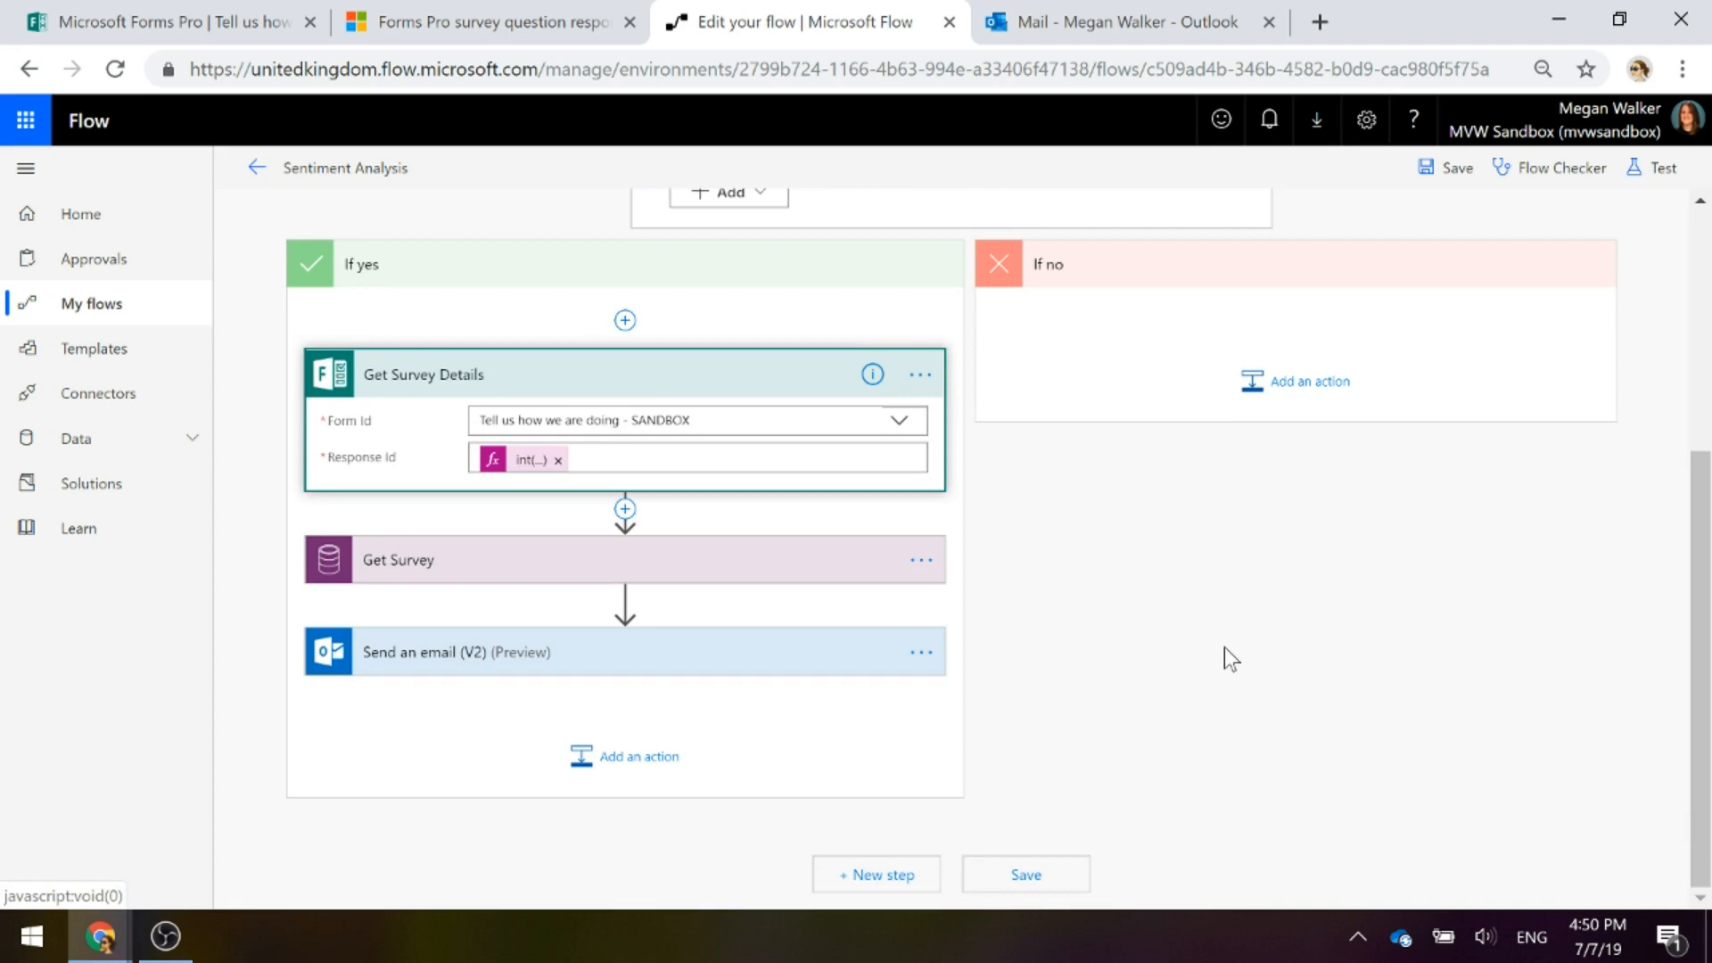
{"action": "mouse_move", "coordinate": [405, 445]}
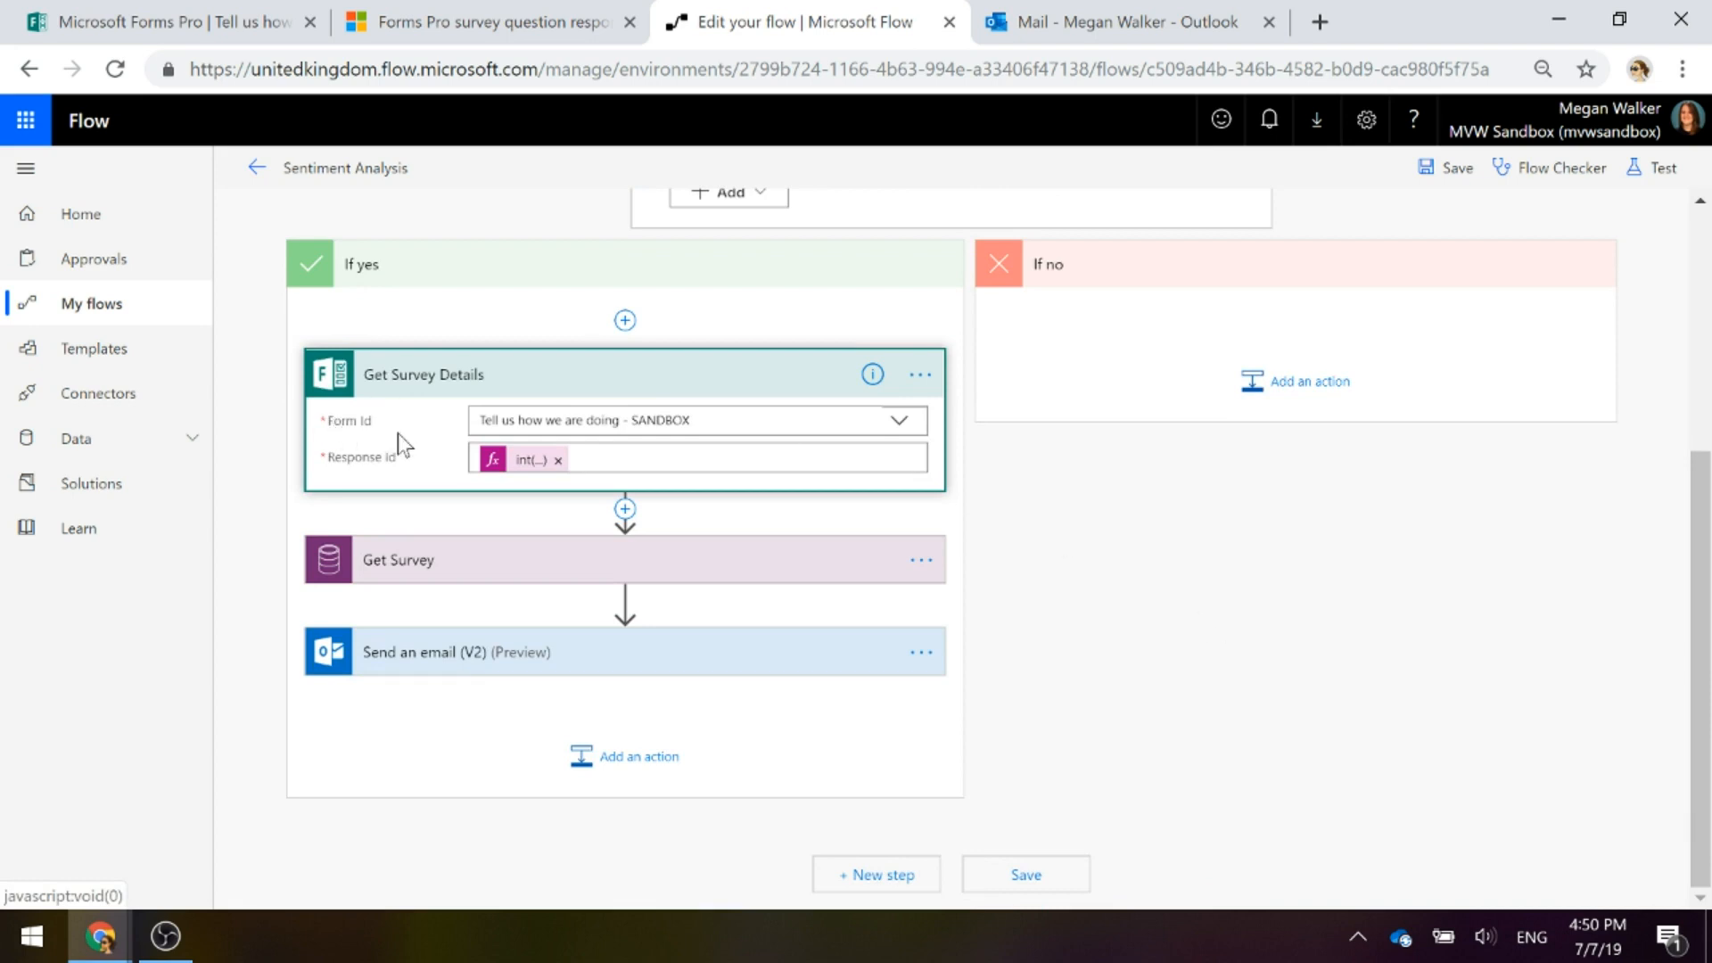
{"action": "left_click", "coordinate": [748, 458]}
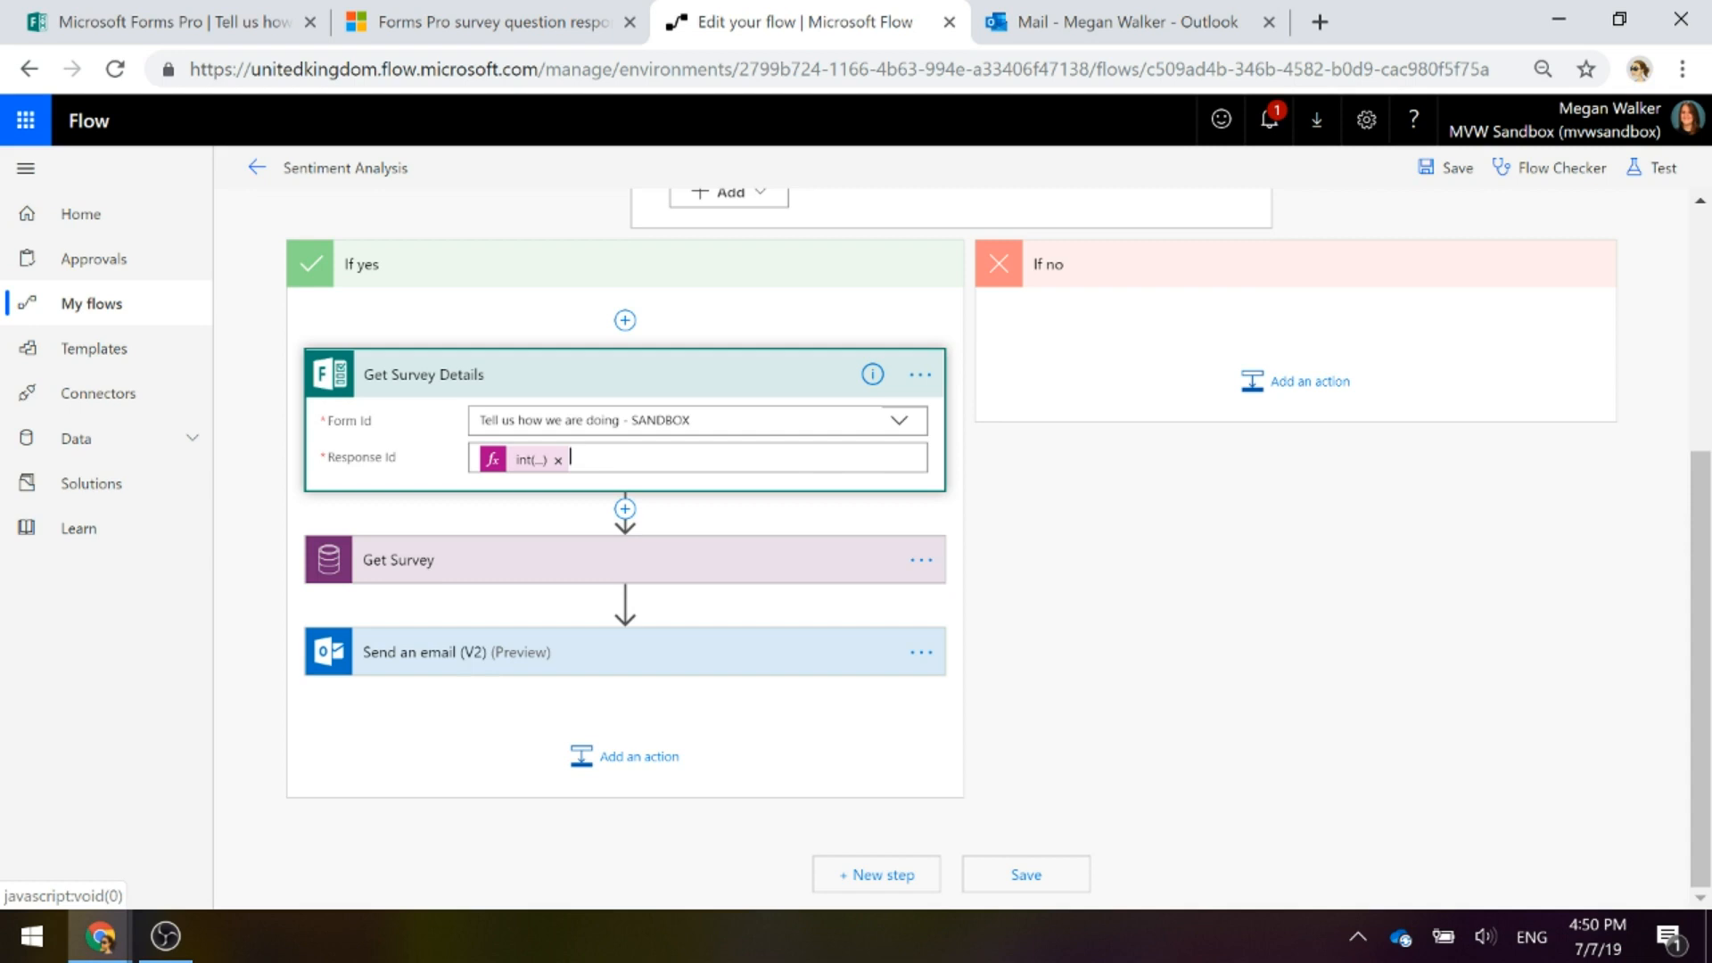
{"action": "left_click", "coordinate": [742, 459]}
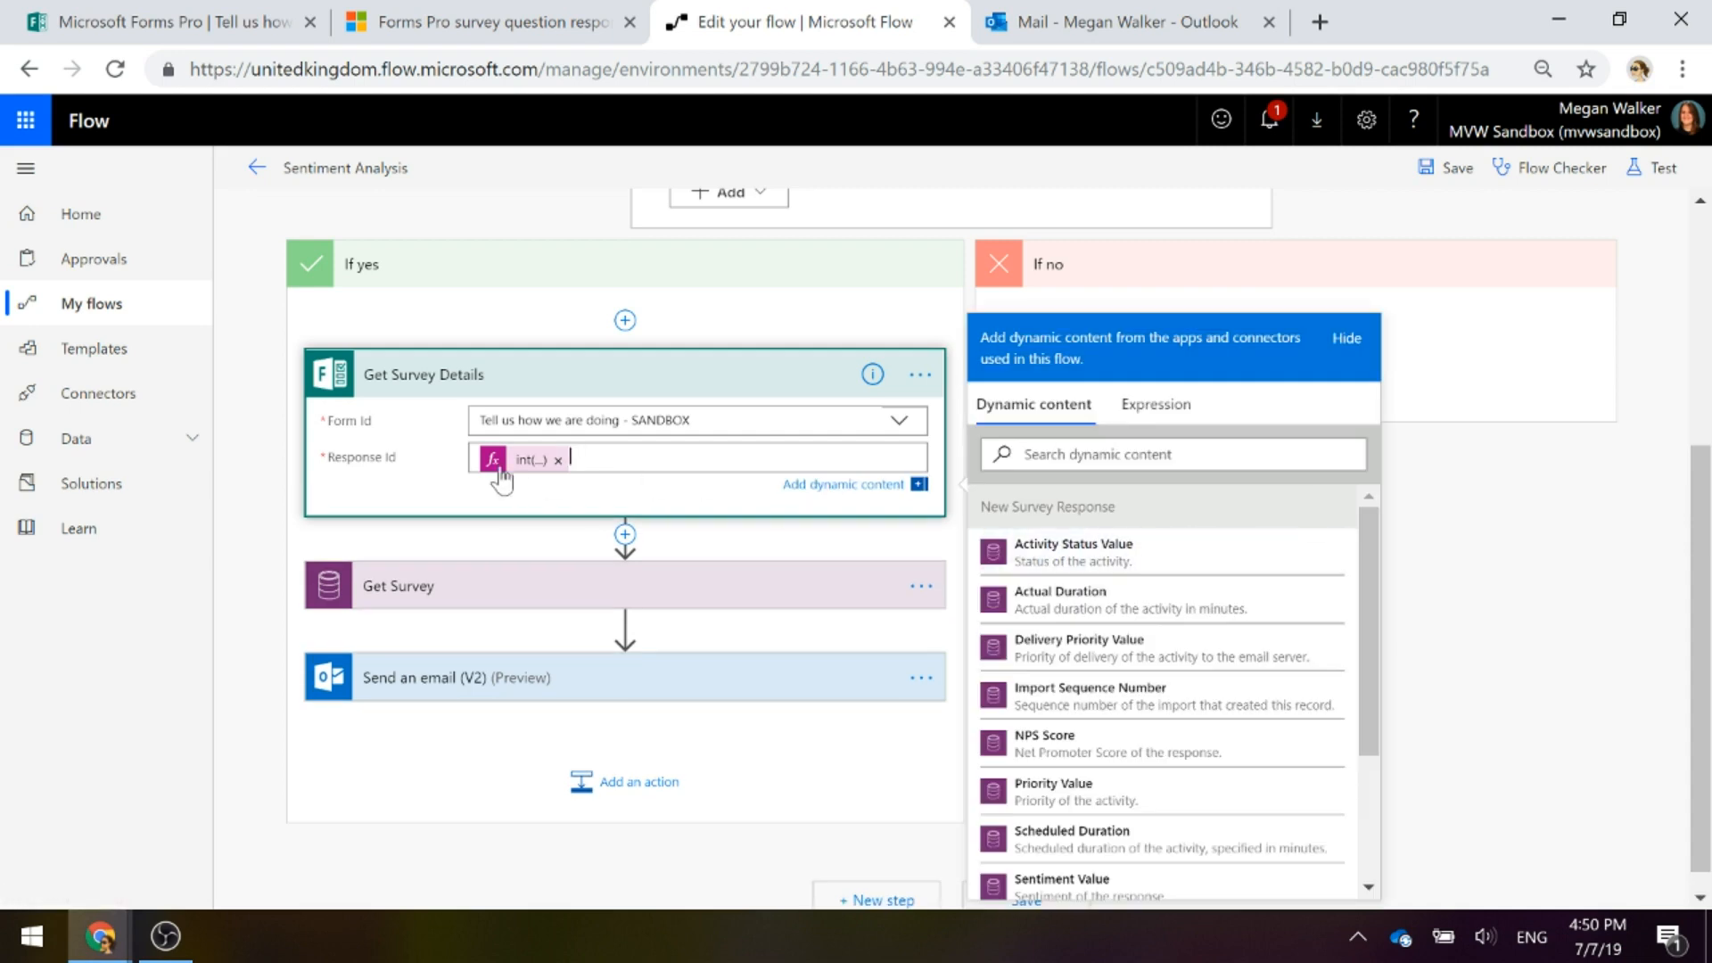
{"action": "left_click", "coordinate": [1154, 405]}
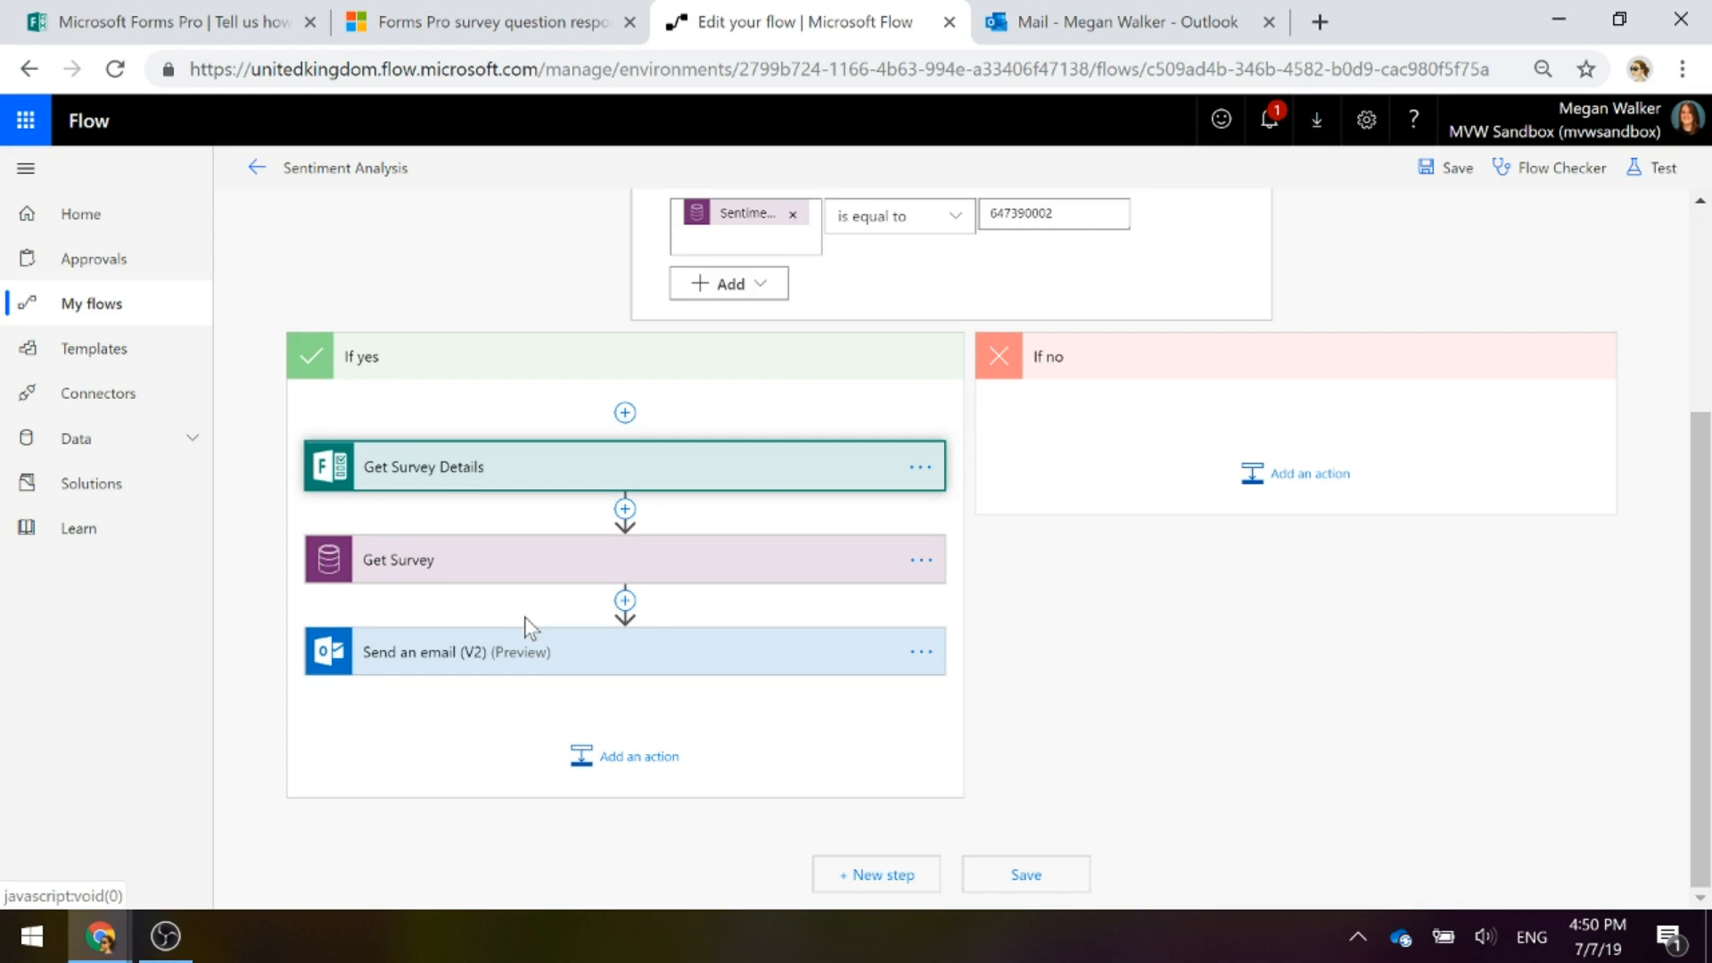
Expand Get Survey and show its Item Identifier uses the response's Survey dynamic value
{"action": "left_click", "coordinate": [396, 559]}
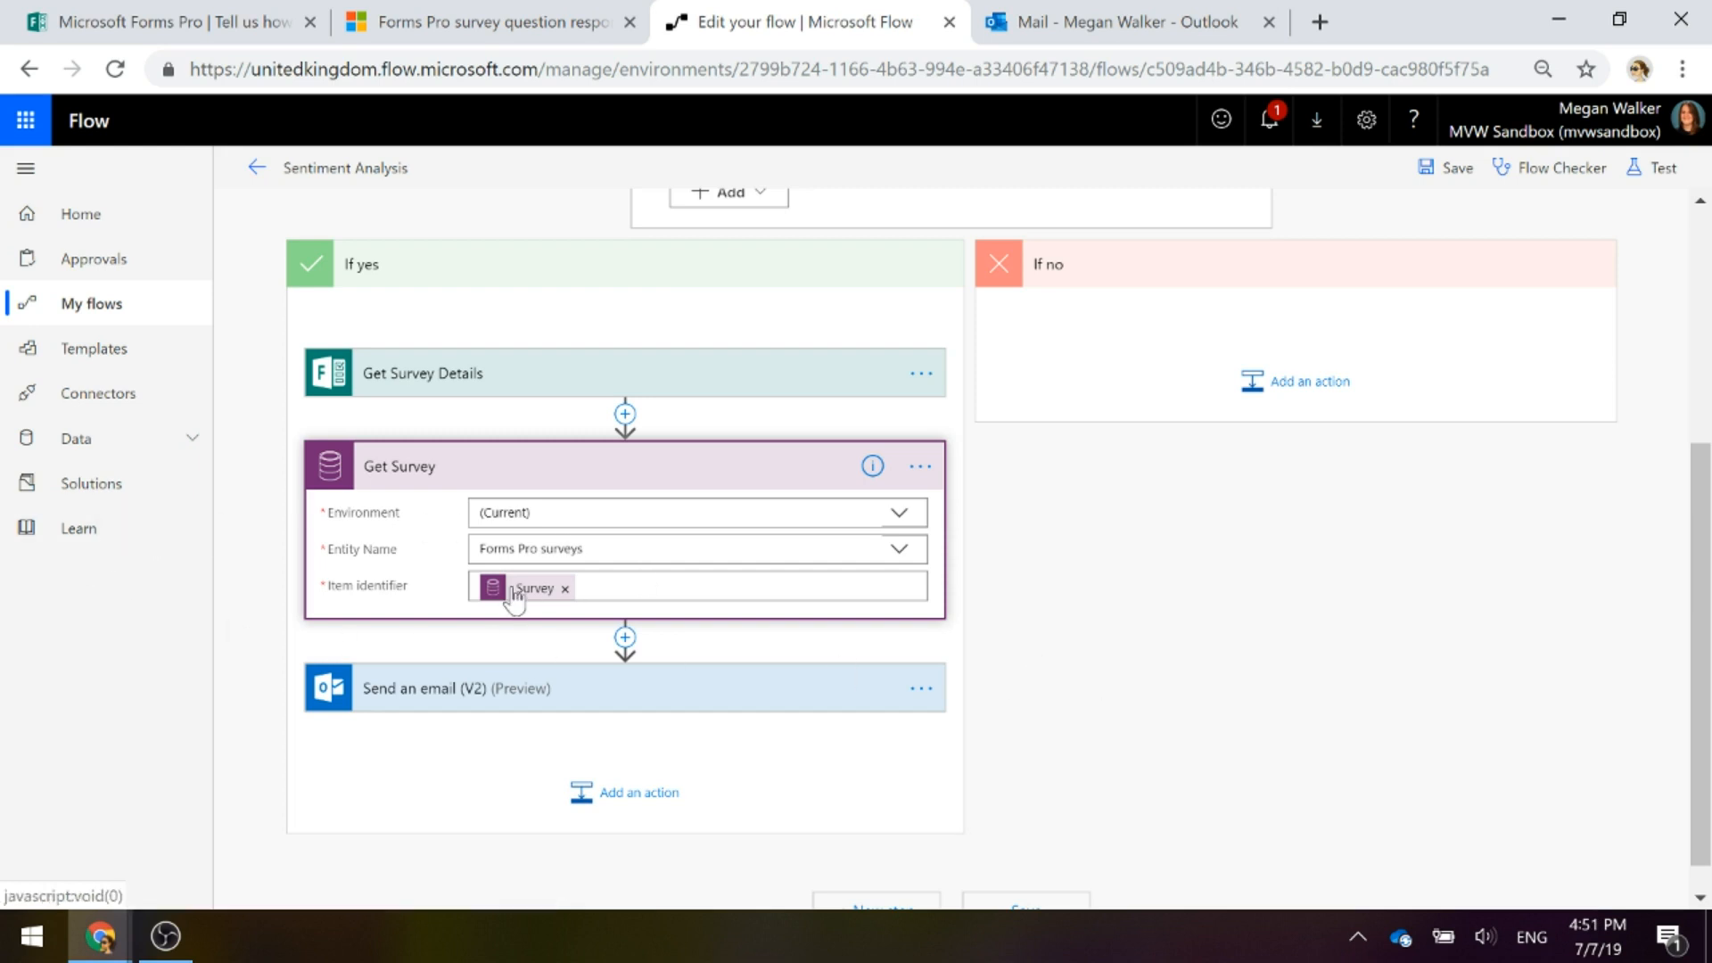
{"action": "left_click", "coordinate": [710, 585]}
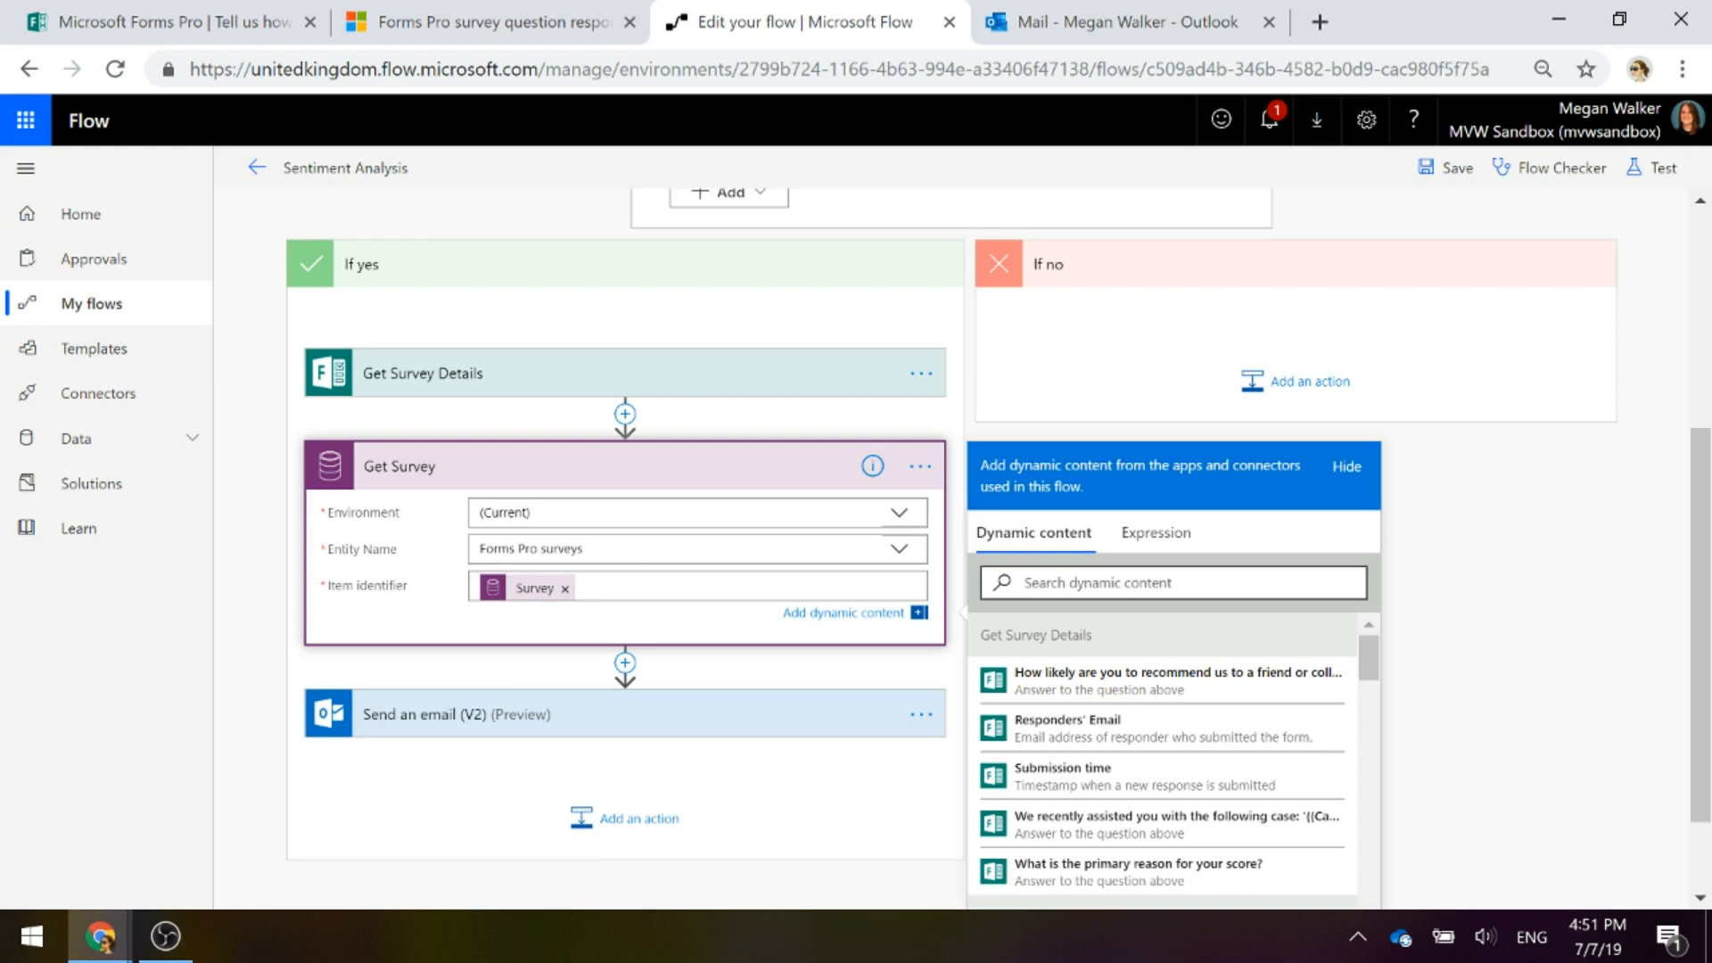
{"action": "type", "text": "survey"}
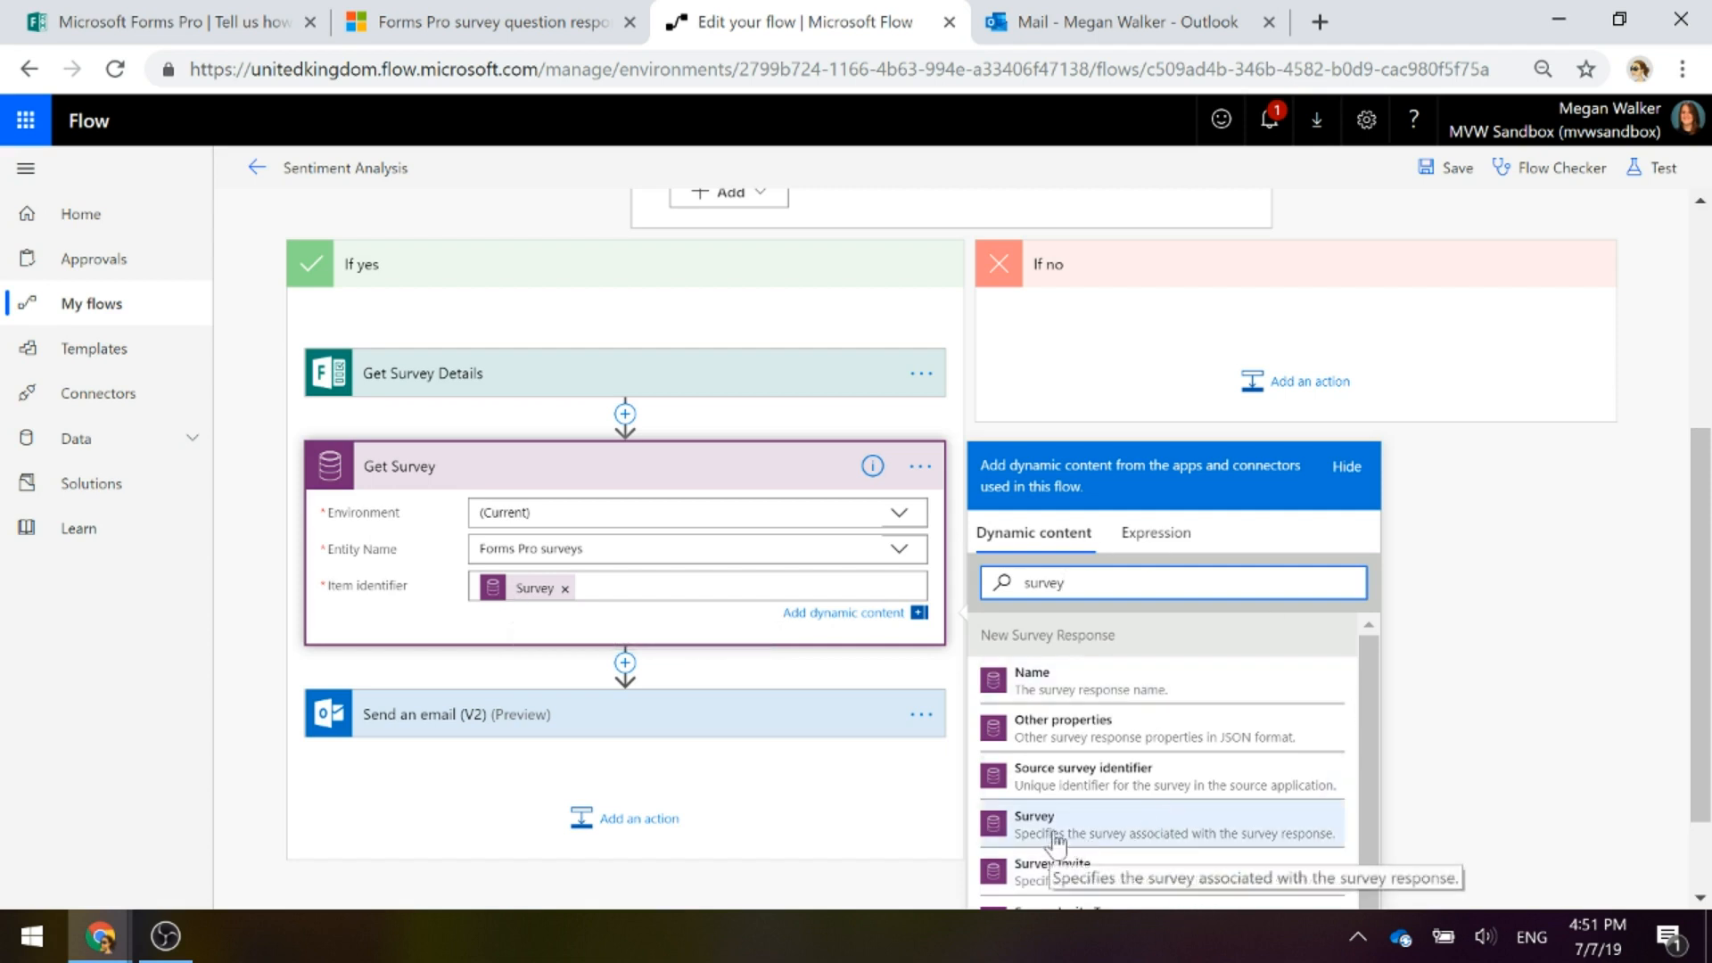
{"action": "scroll", "scroll_direction": "down", "scroll_amount": 3}
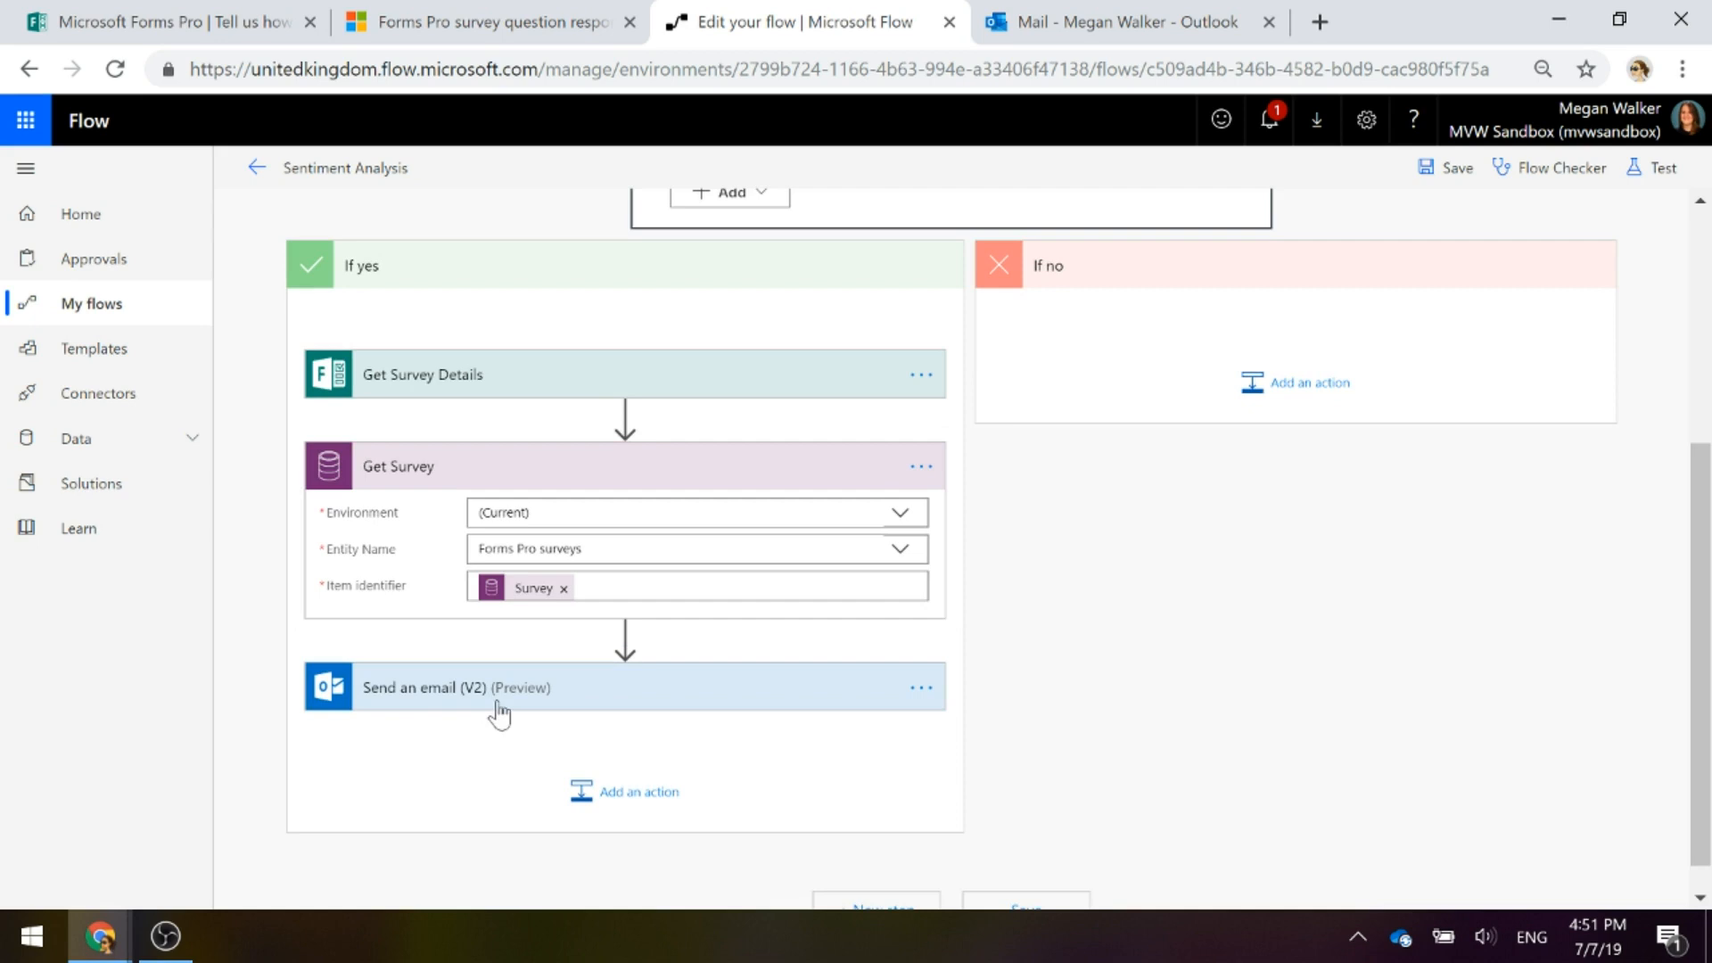
{"action": "left_click", "coordinate": [492, 687]}
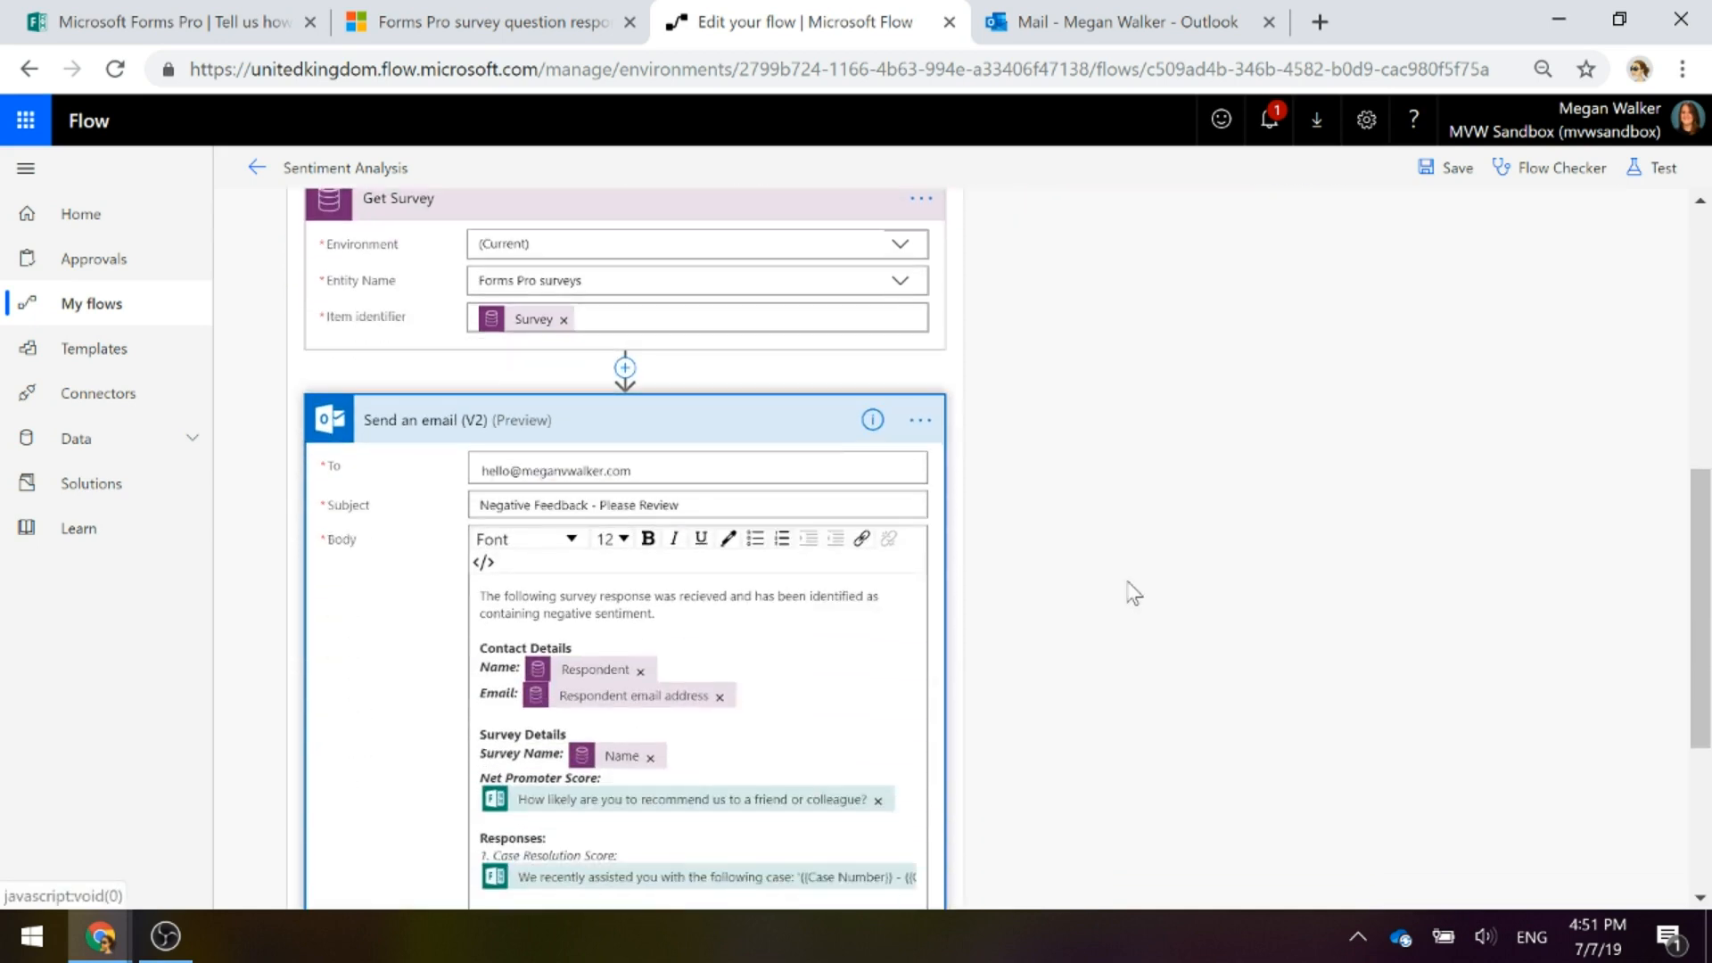
{"action": "scroll", "scroll_direction": "down", "scroll_amount": 3}
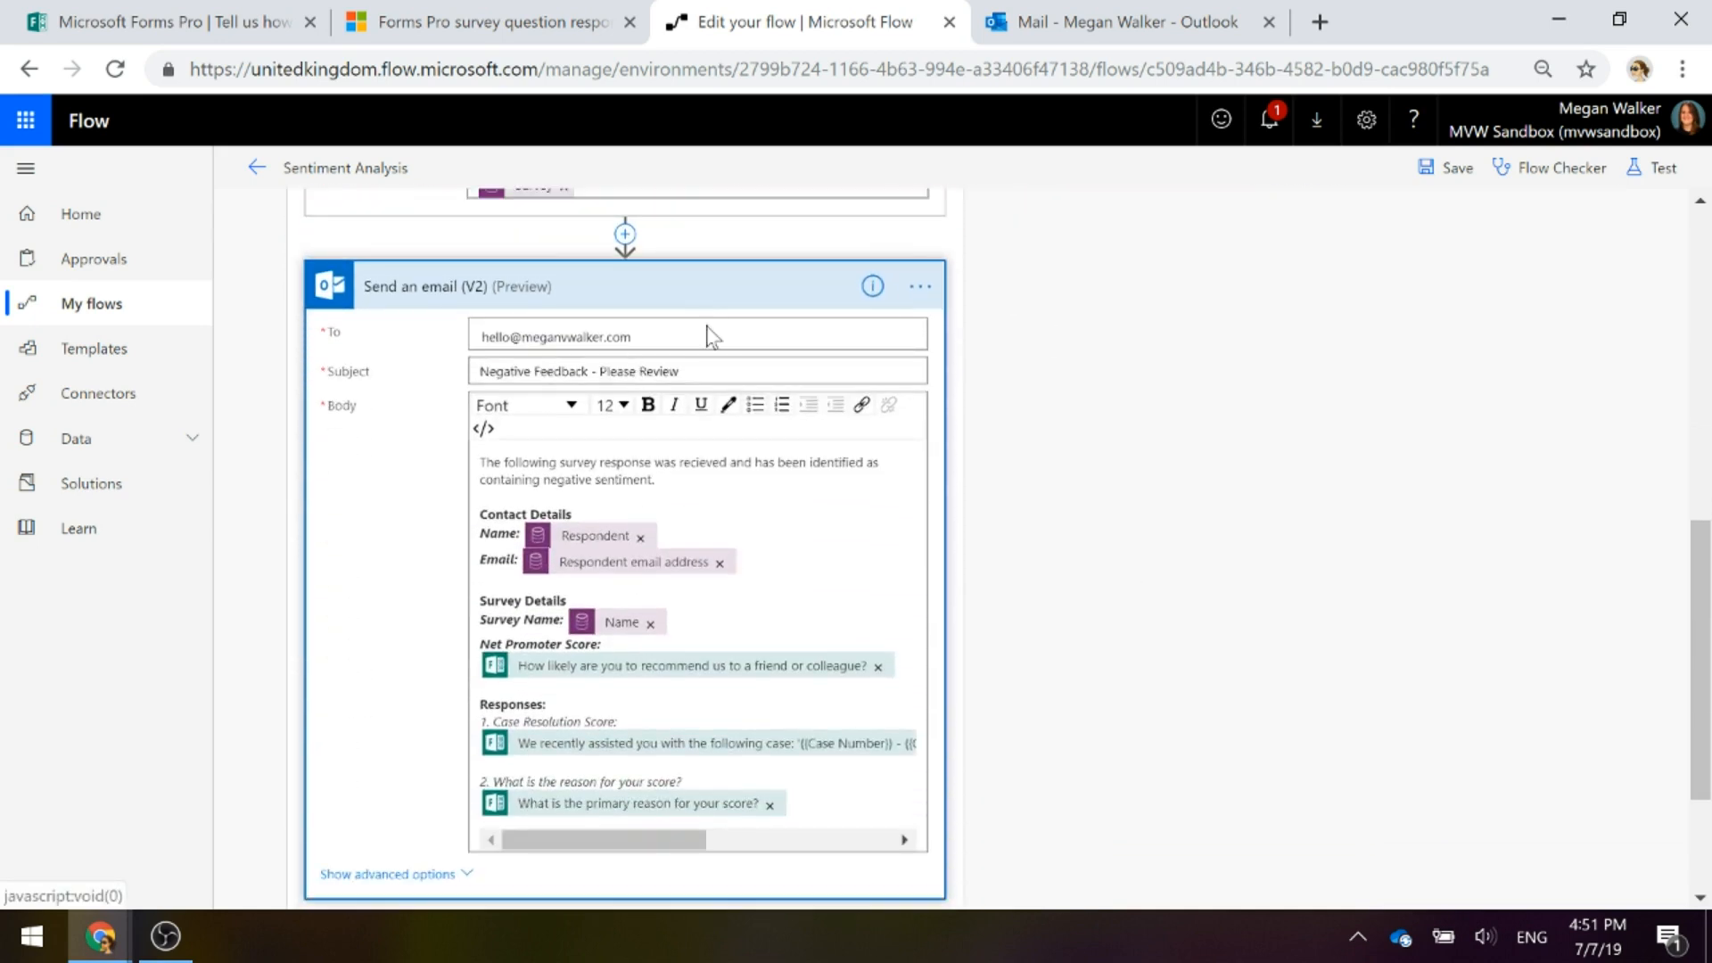
{"action": "mouse_move", "coordinate": [1199, 477]}
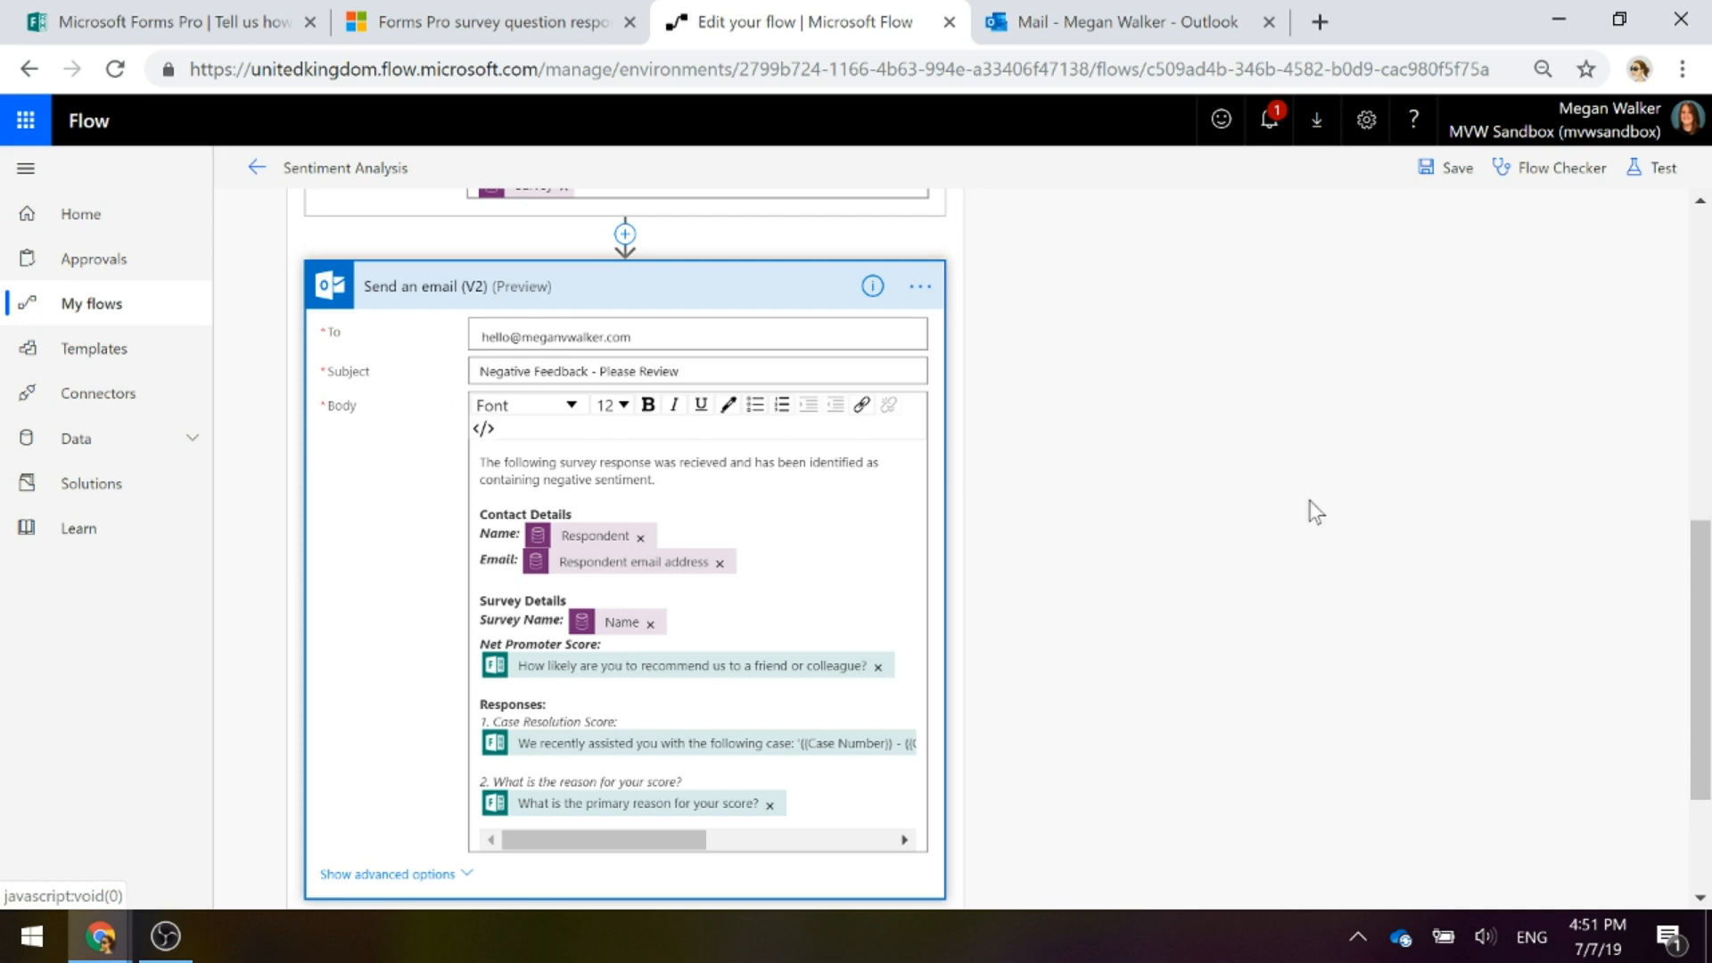
{"action": "scroll", "scroll_direction": "down", "scroll_amount": 3}
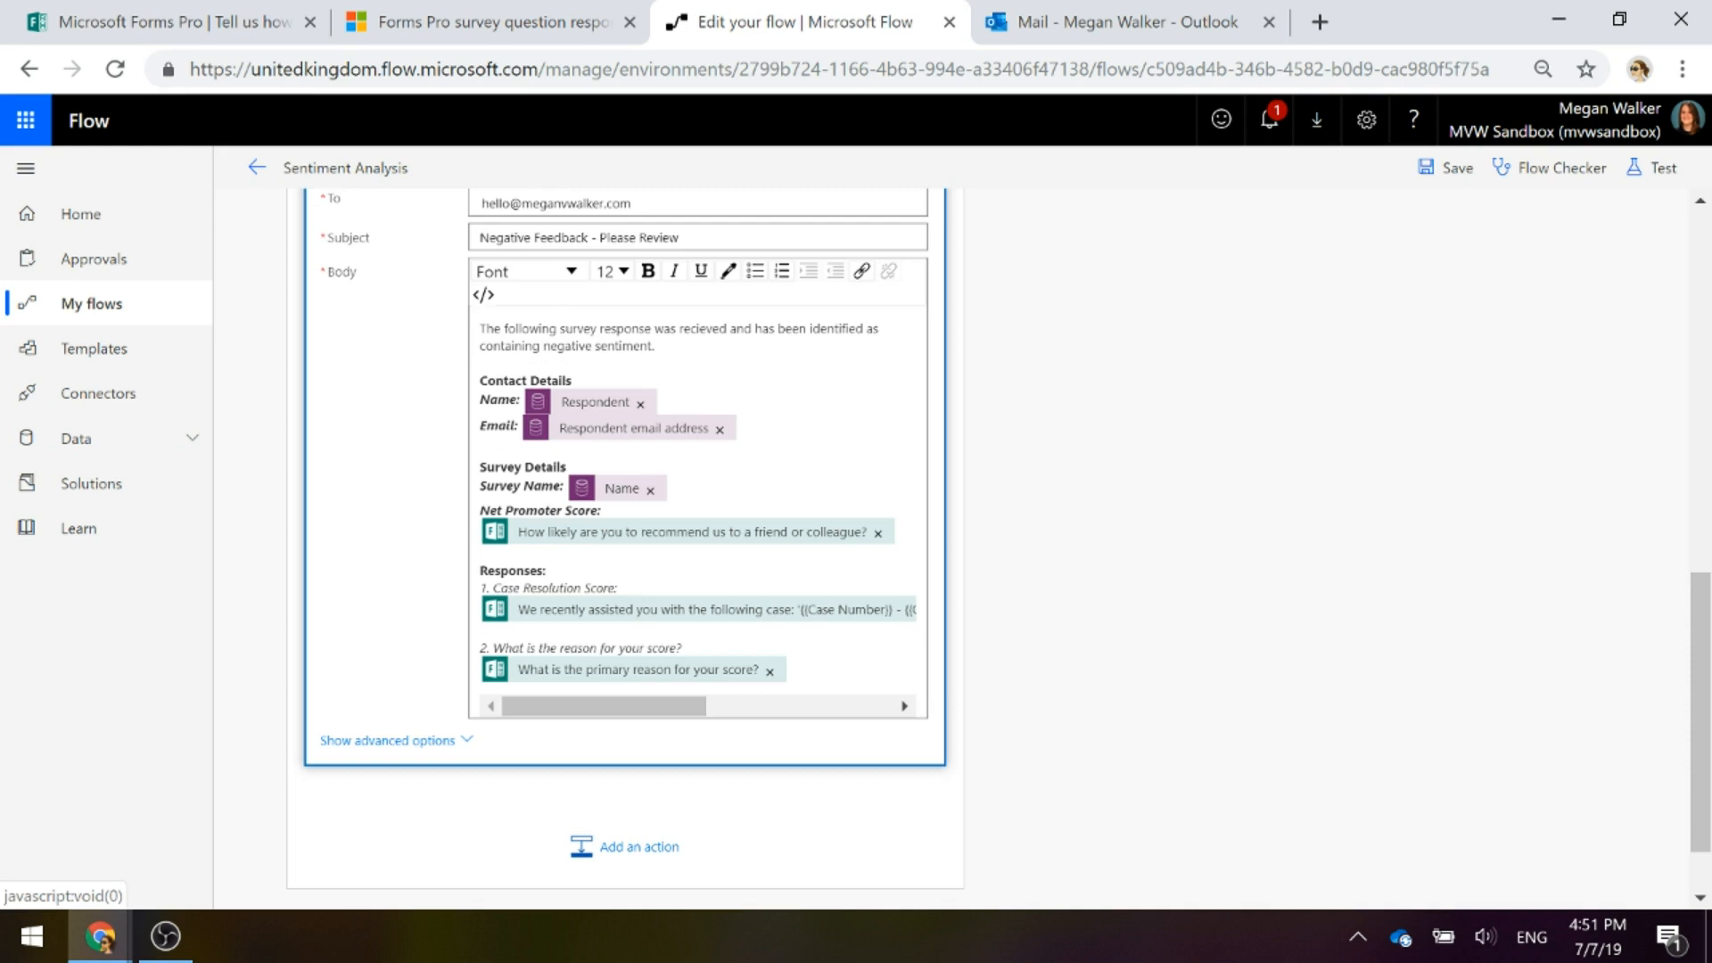
{"action": "mouse_move", "coordinate": [566, 424]}
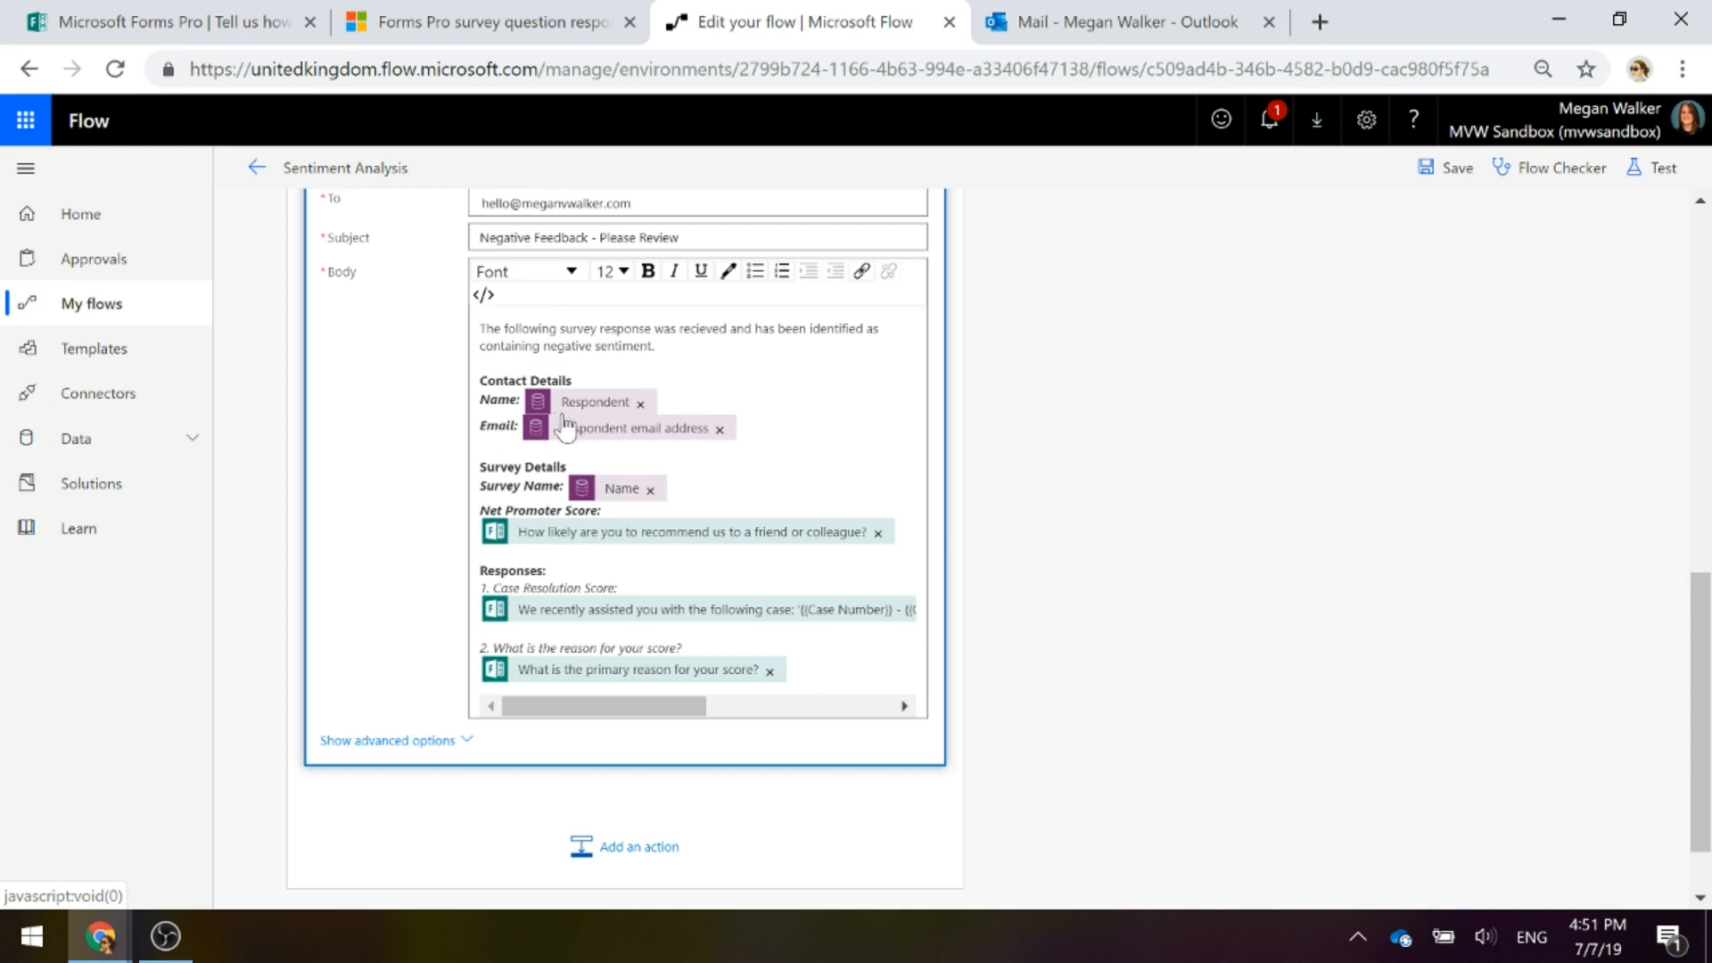
{"action": "mouse_move", "coordinate": [592, 401]}
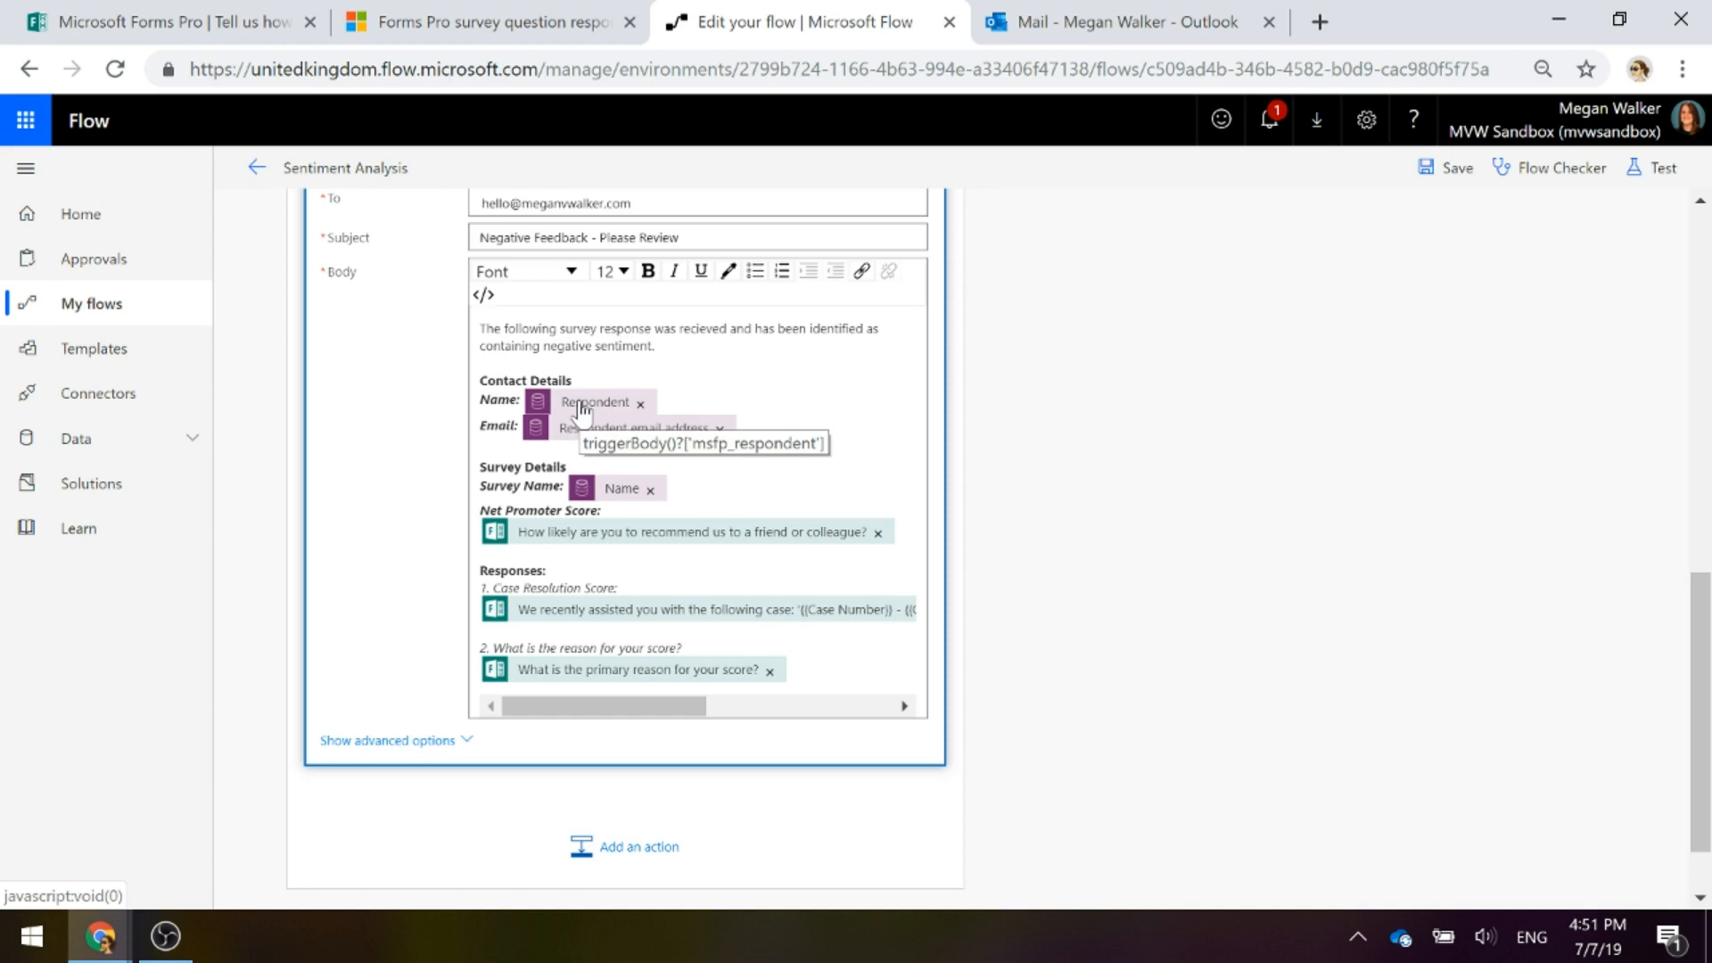
{"action": "left_click", "coordinate": [844, 595]}
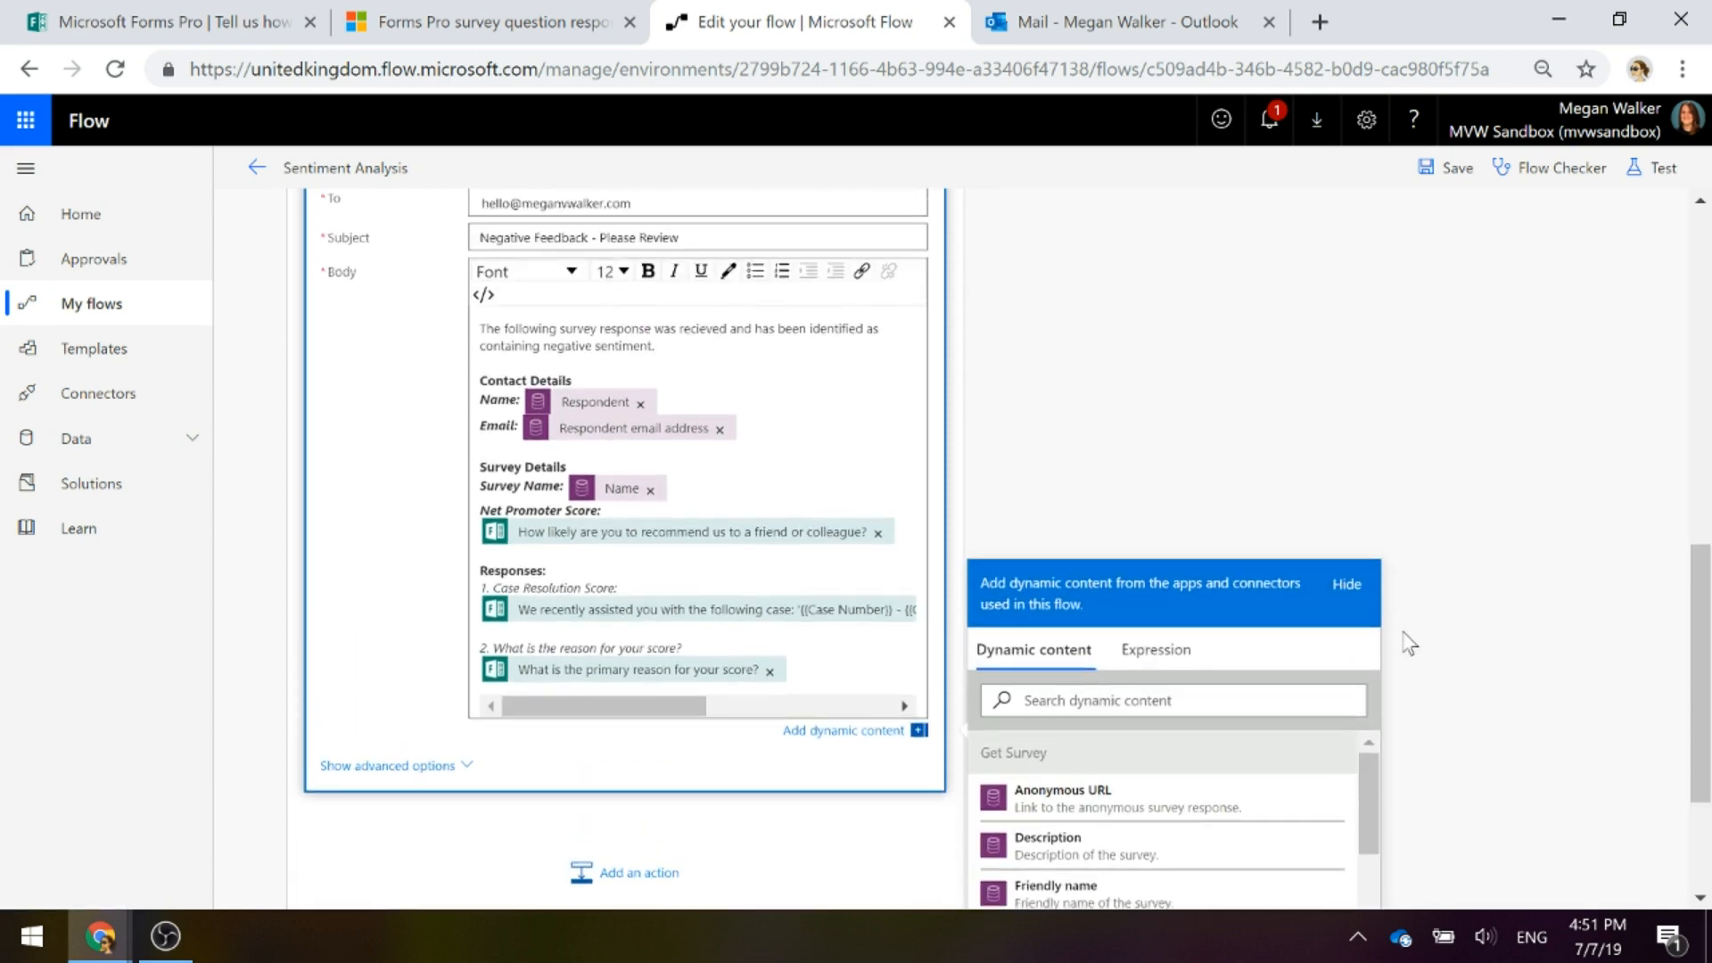
{"action": "mouse_move", "coordinate": [595, 402]}
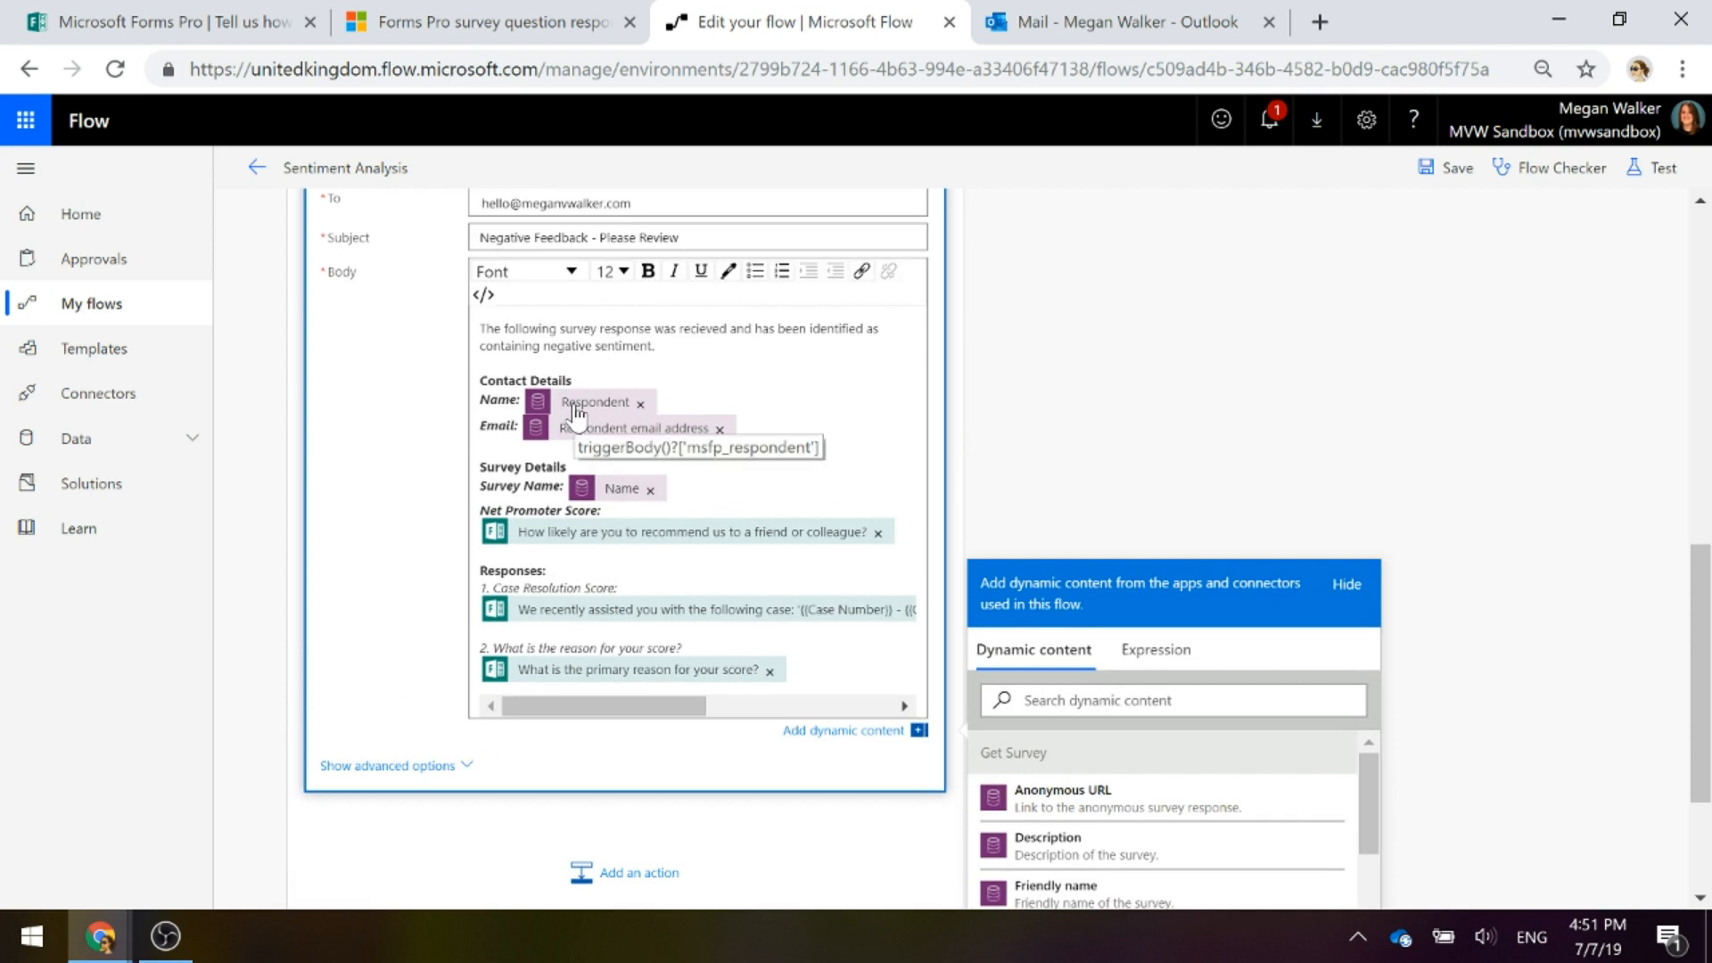
{"action": "mouse_move", "coordinate": [610, 441]}
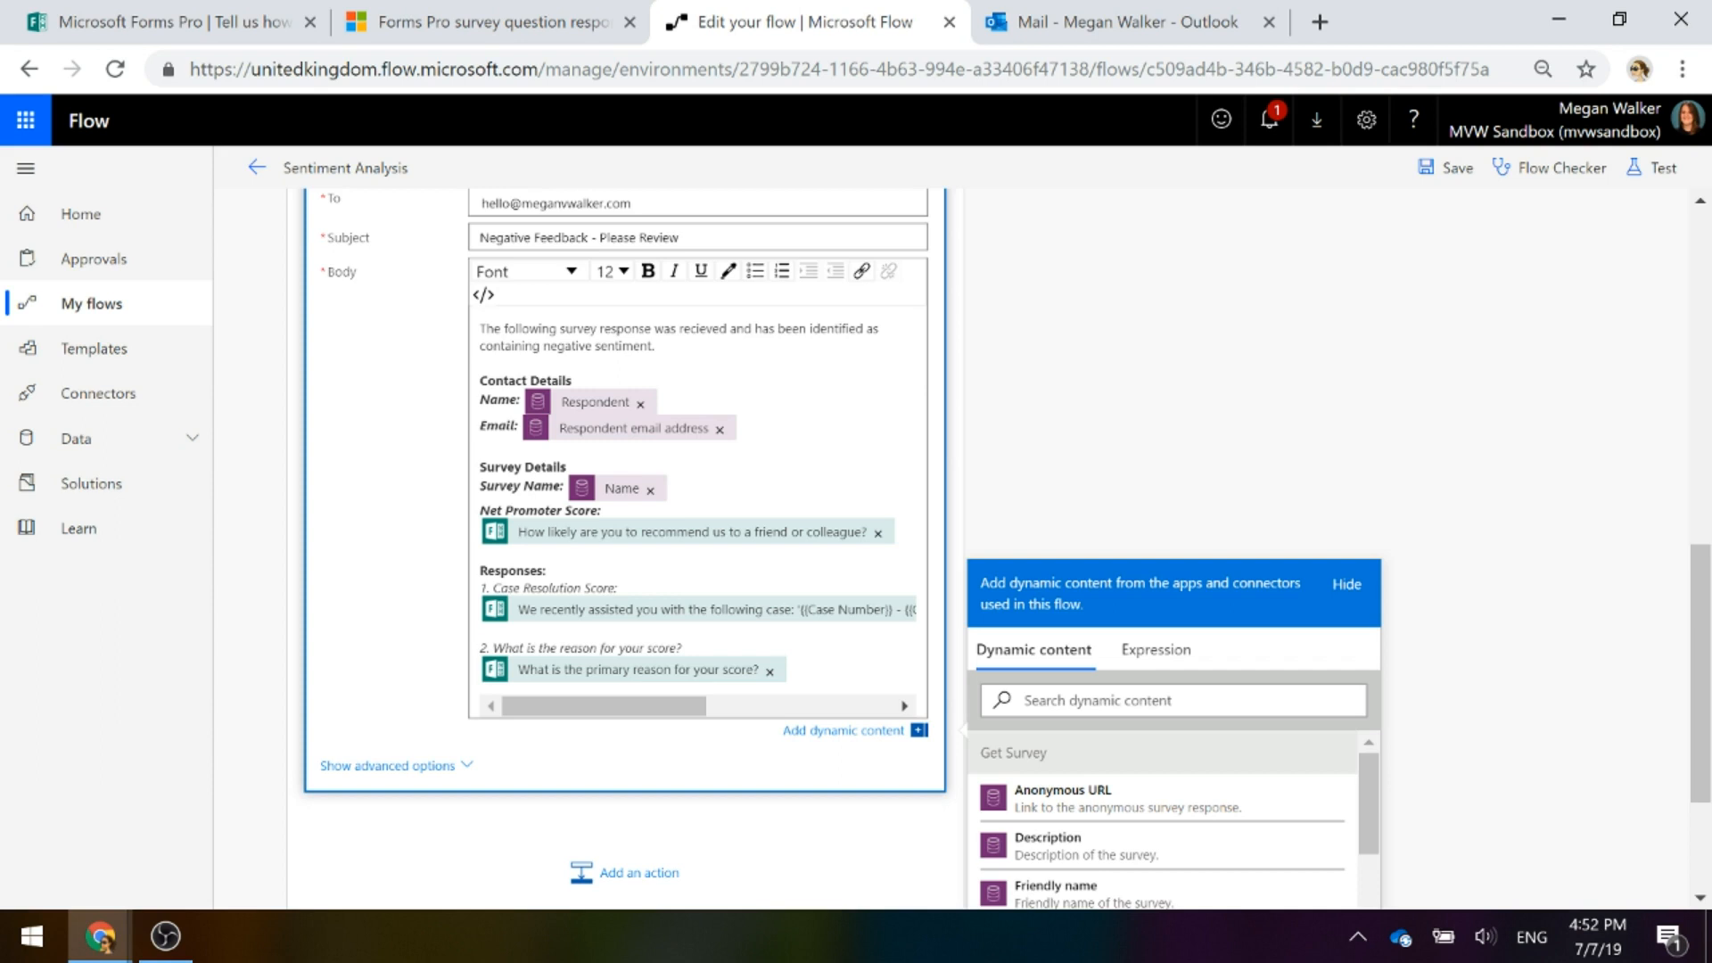
{"action": "scroll", "scroll_direction": "down", "scroll_amount": 3}
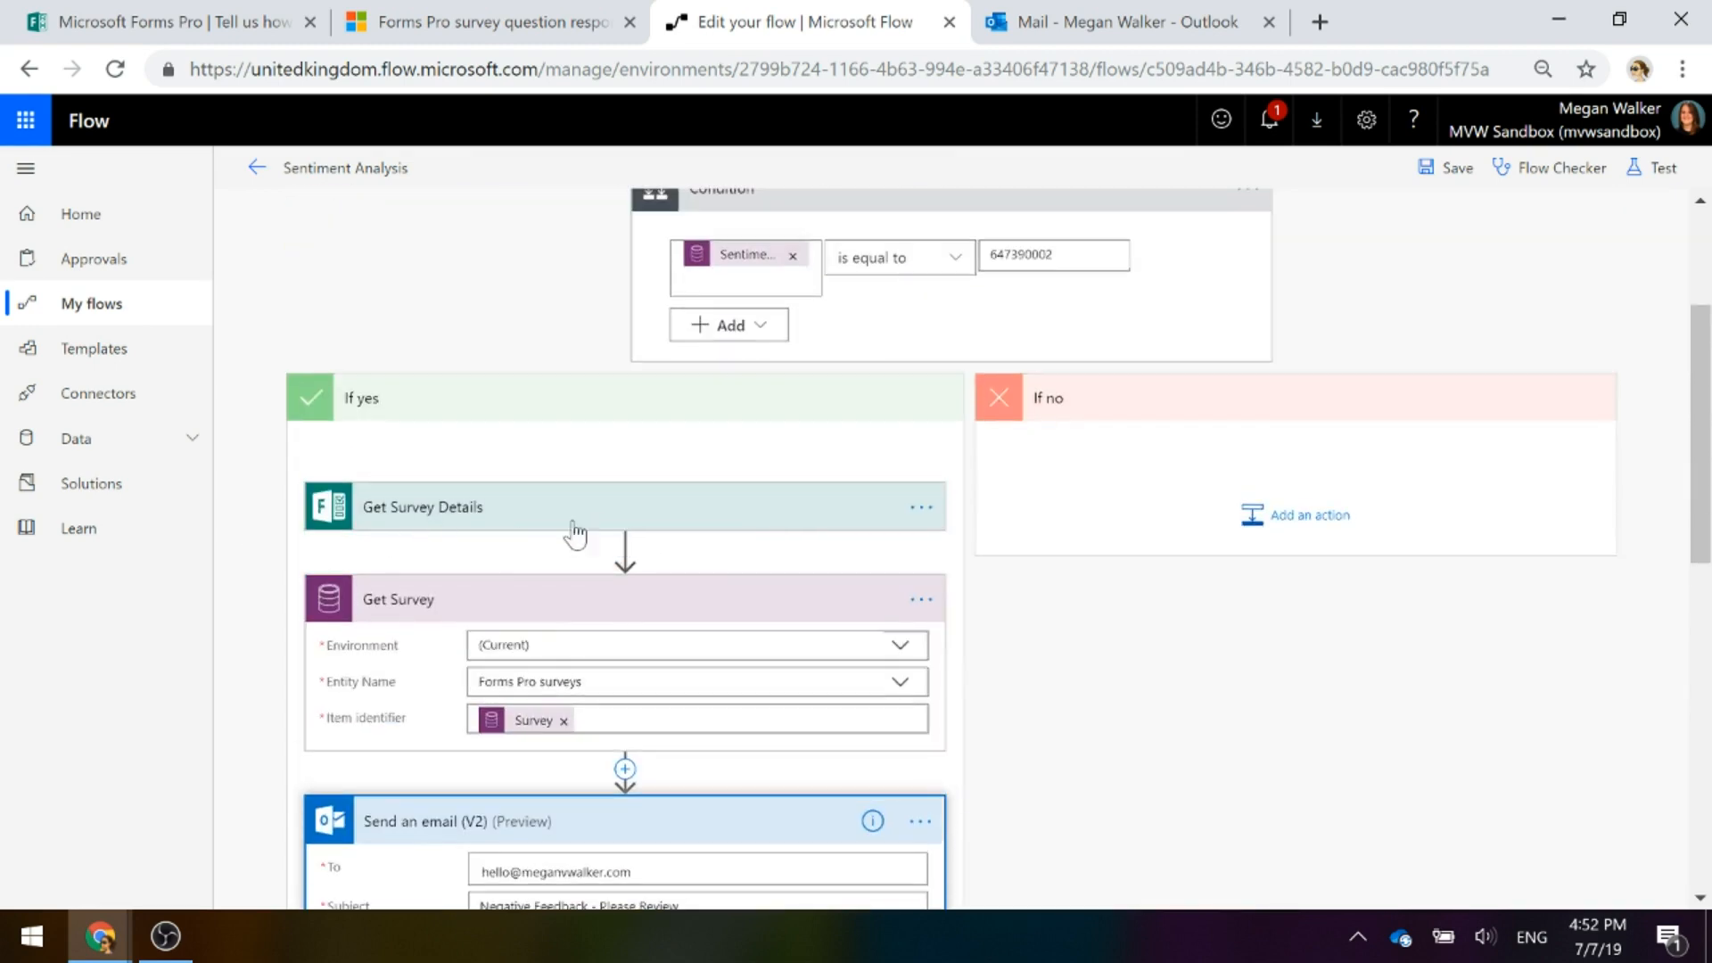
{"action": "left_click", "coordinate": [843, 494]}
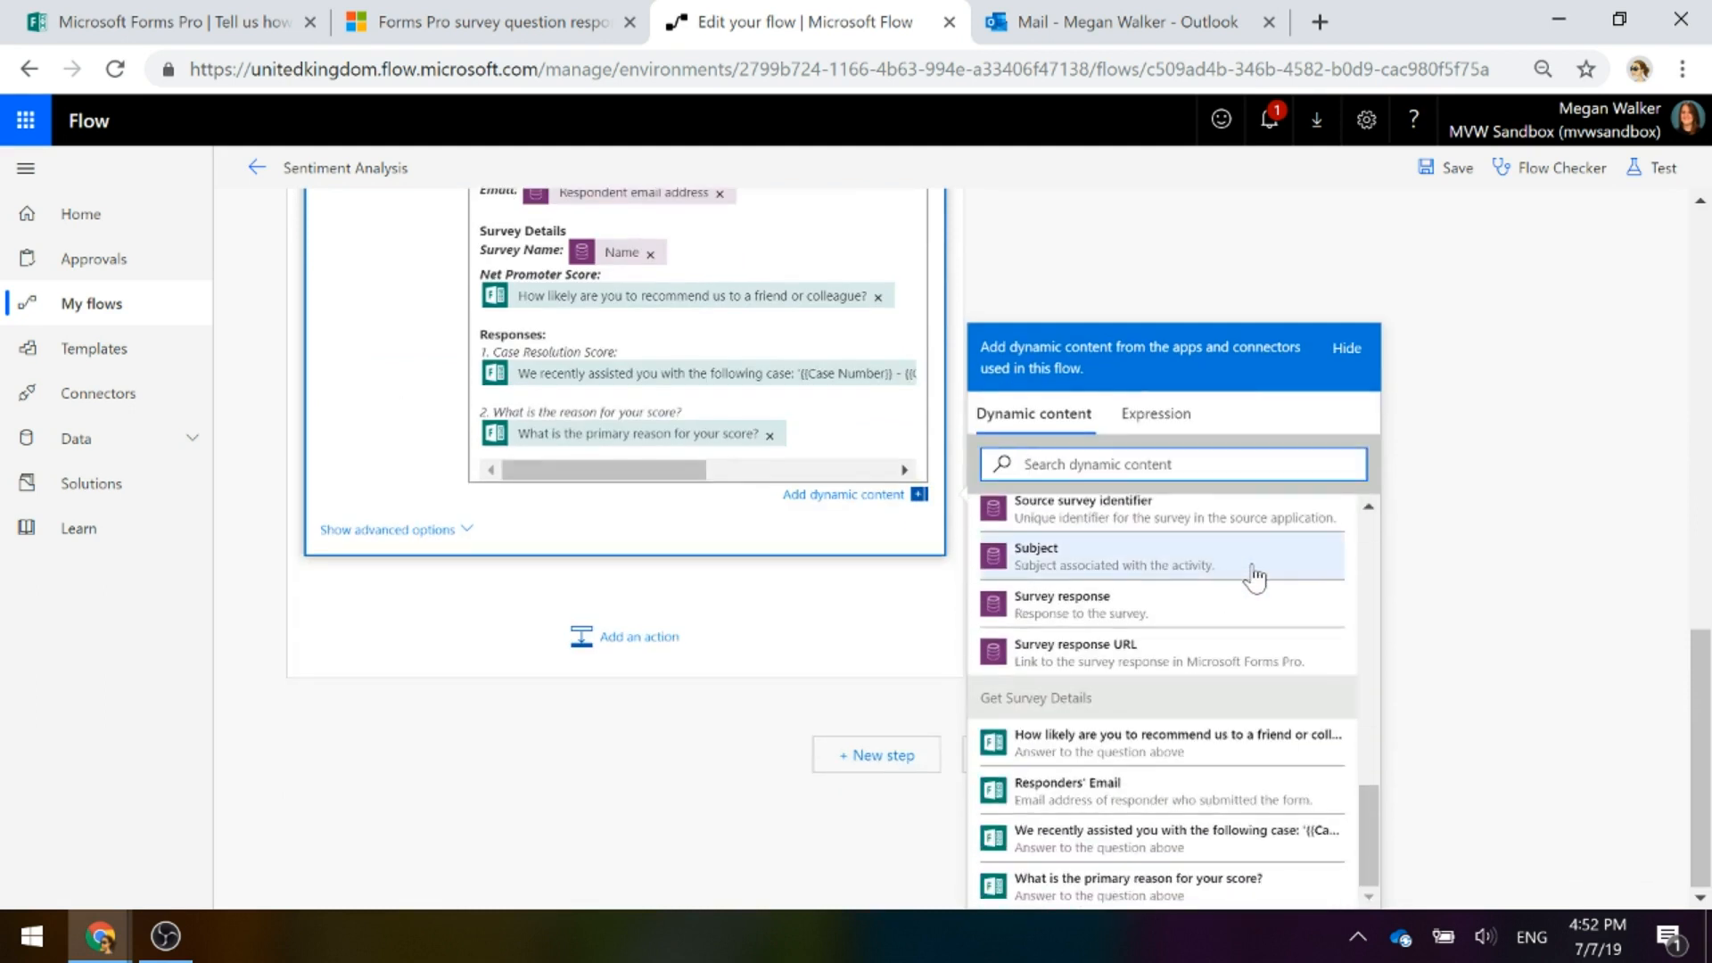
{"action": "mouse_move", "coordinate": [1034, 854]}
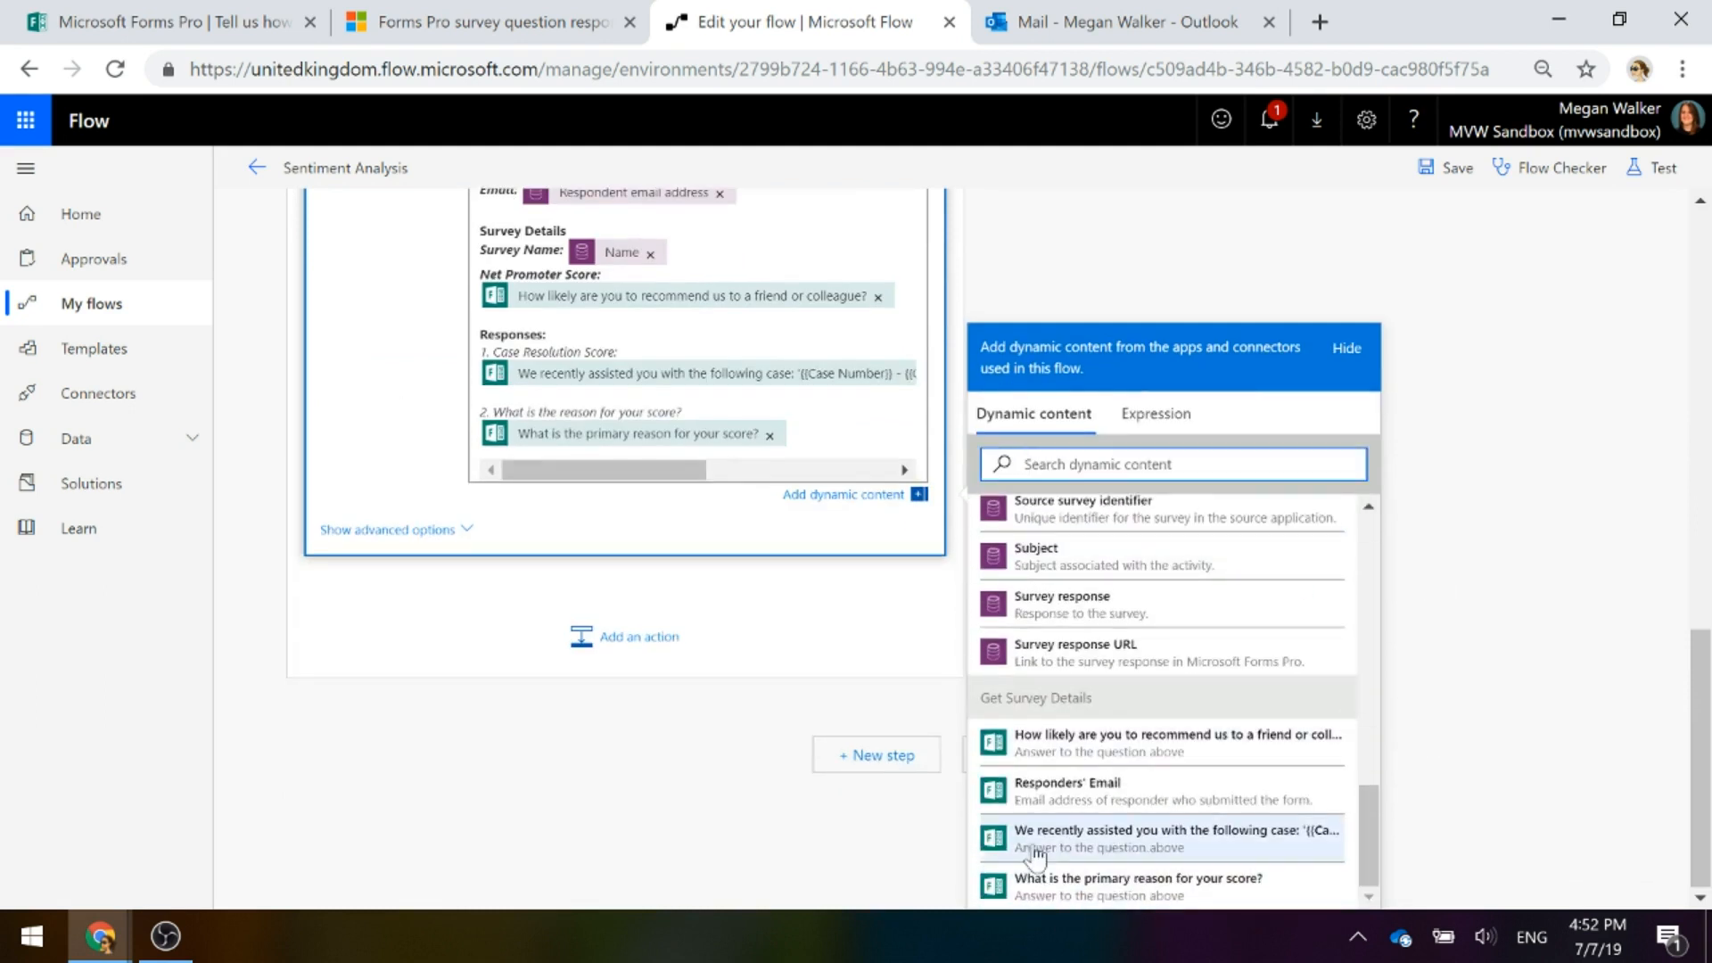
{"action": "mouse_move", "coordinate": [1214, 840]}
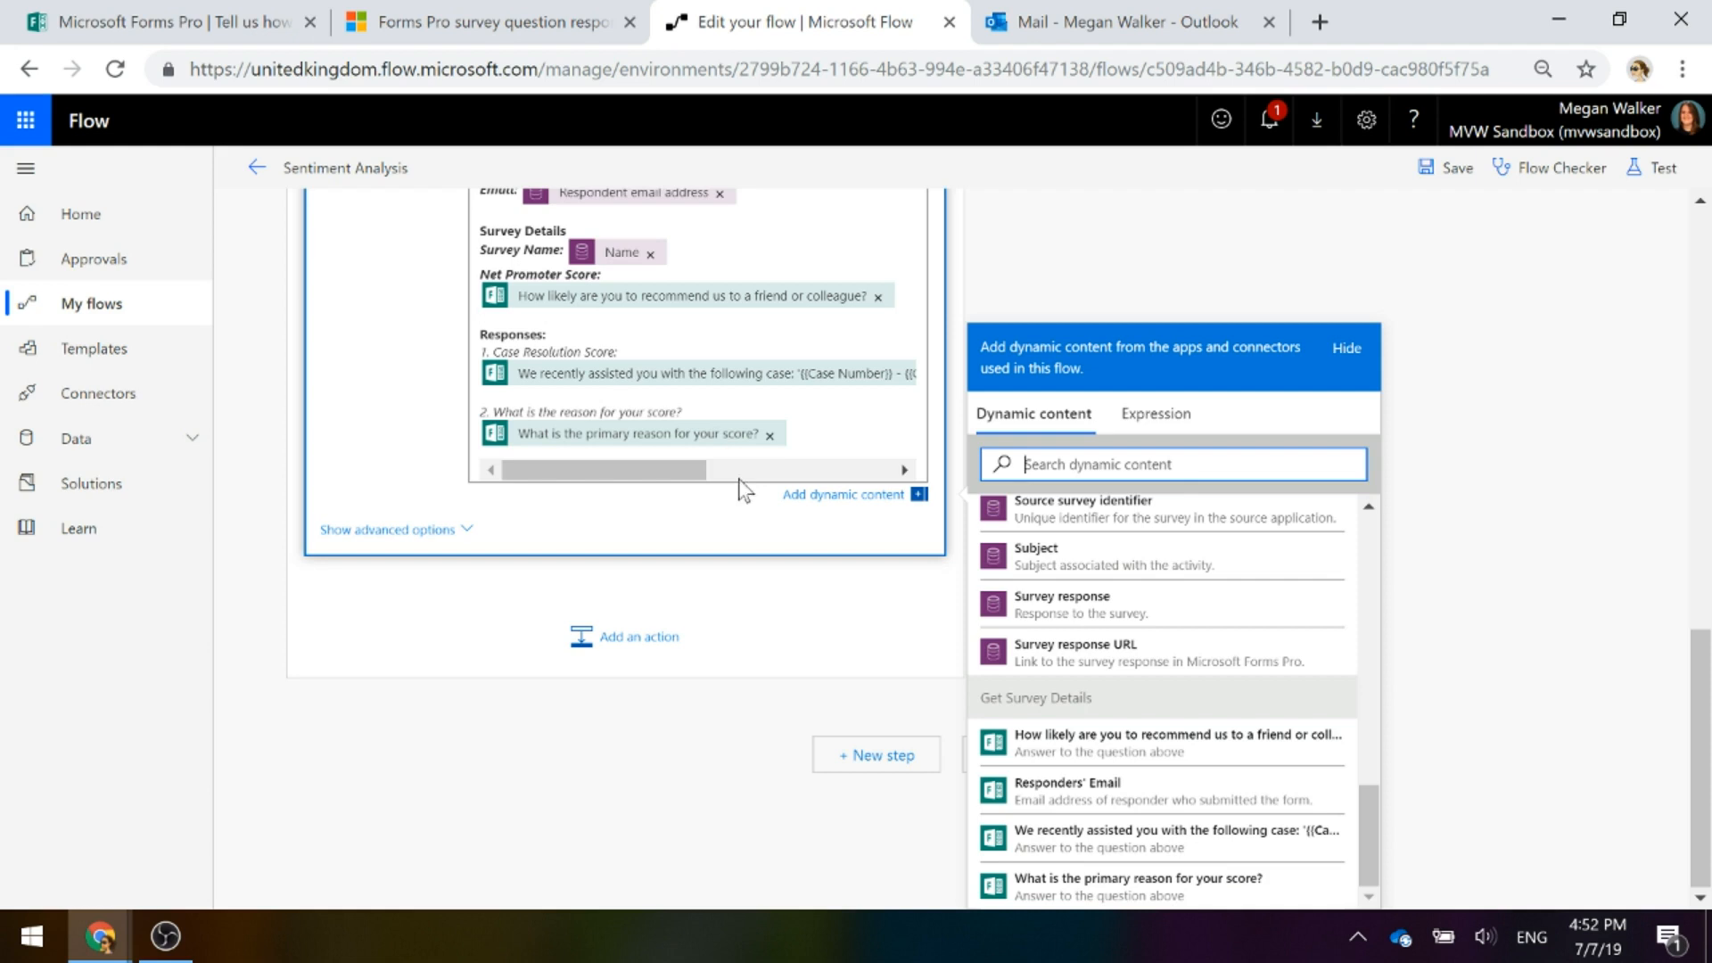
{"action": "mouse_move", "coordinate": [1136, 840]}
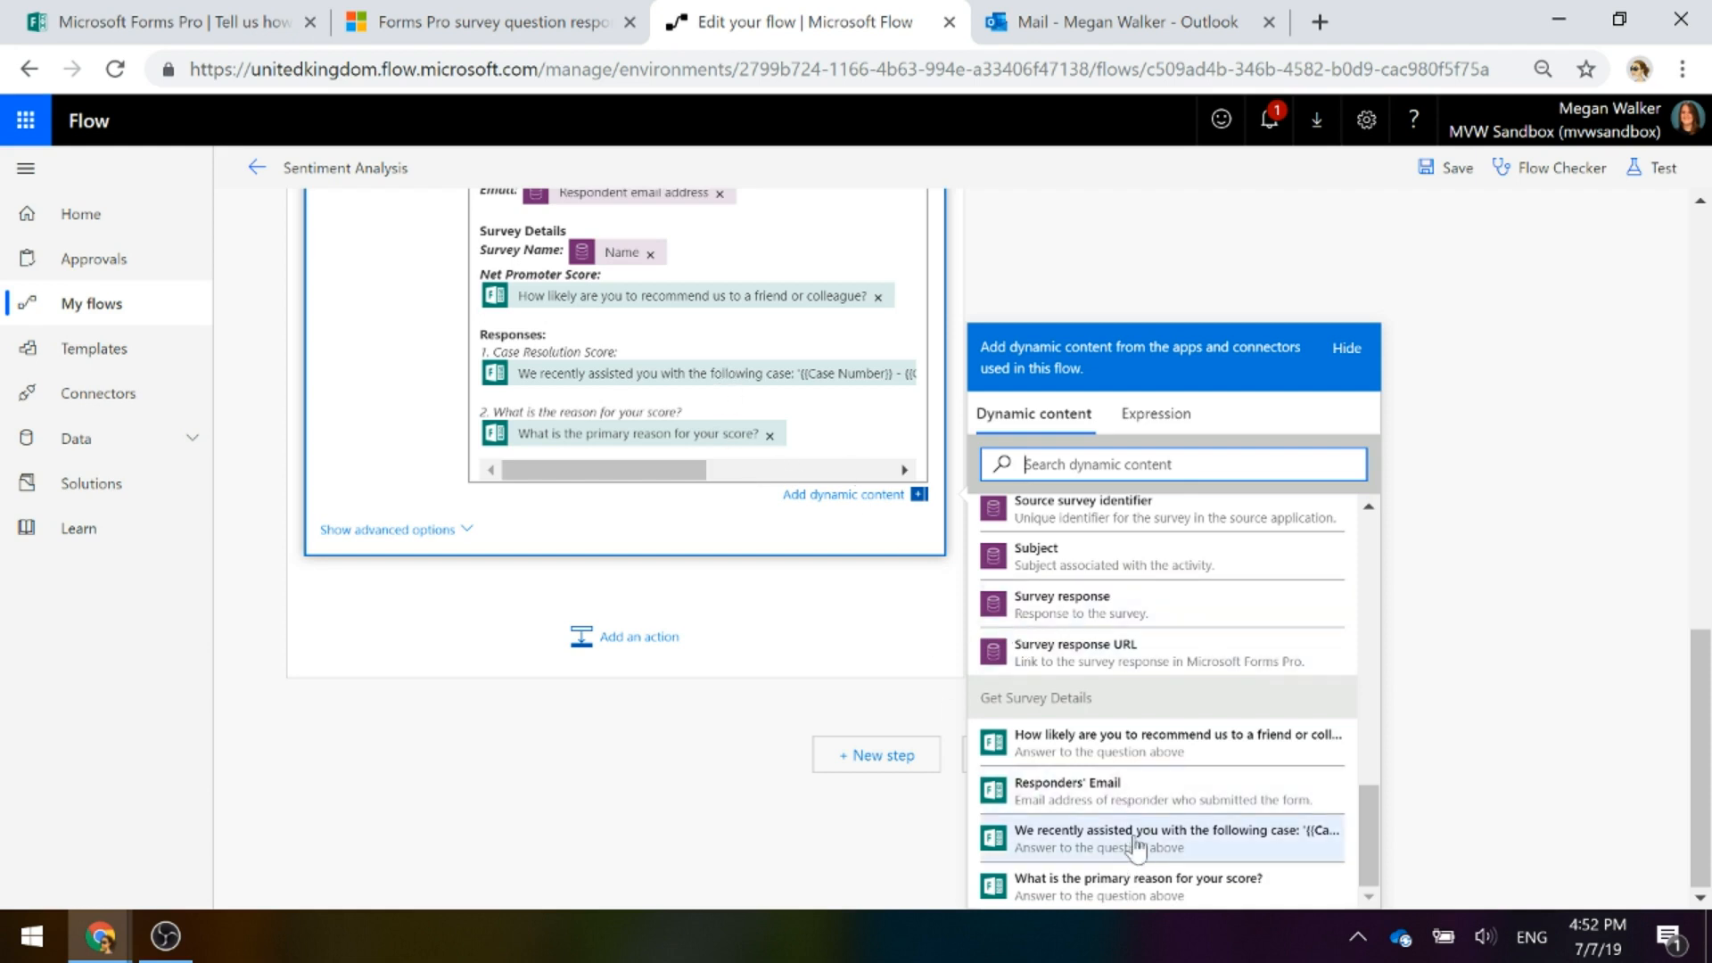
{"action": "mouse_move", "coordinate": [1155, 863]}
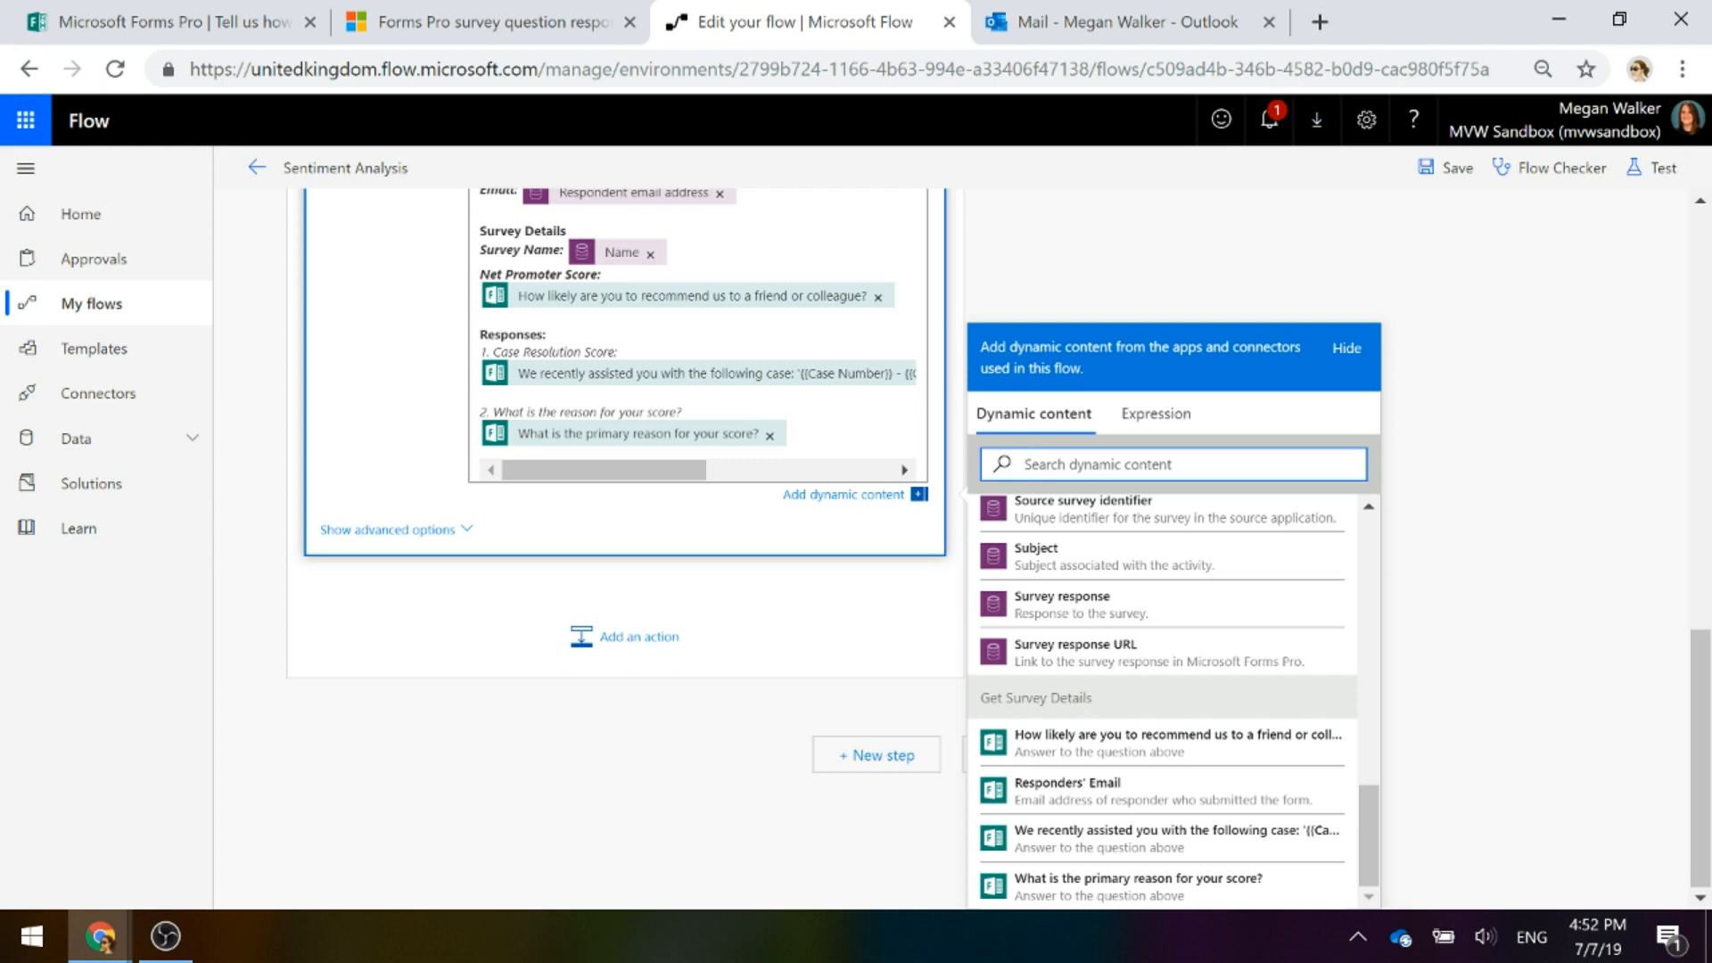
{"action": "left_click", "coordinate": [1171, 464]}
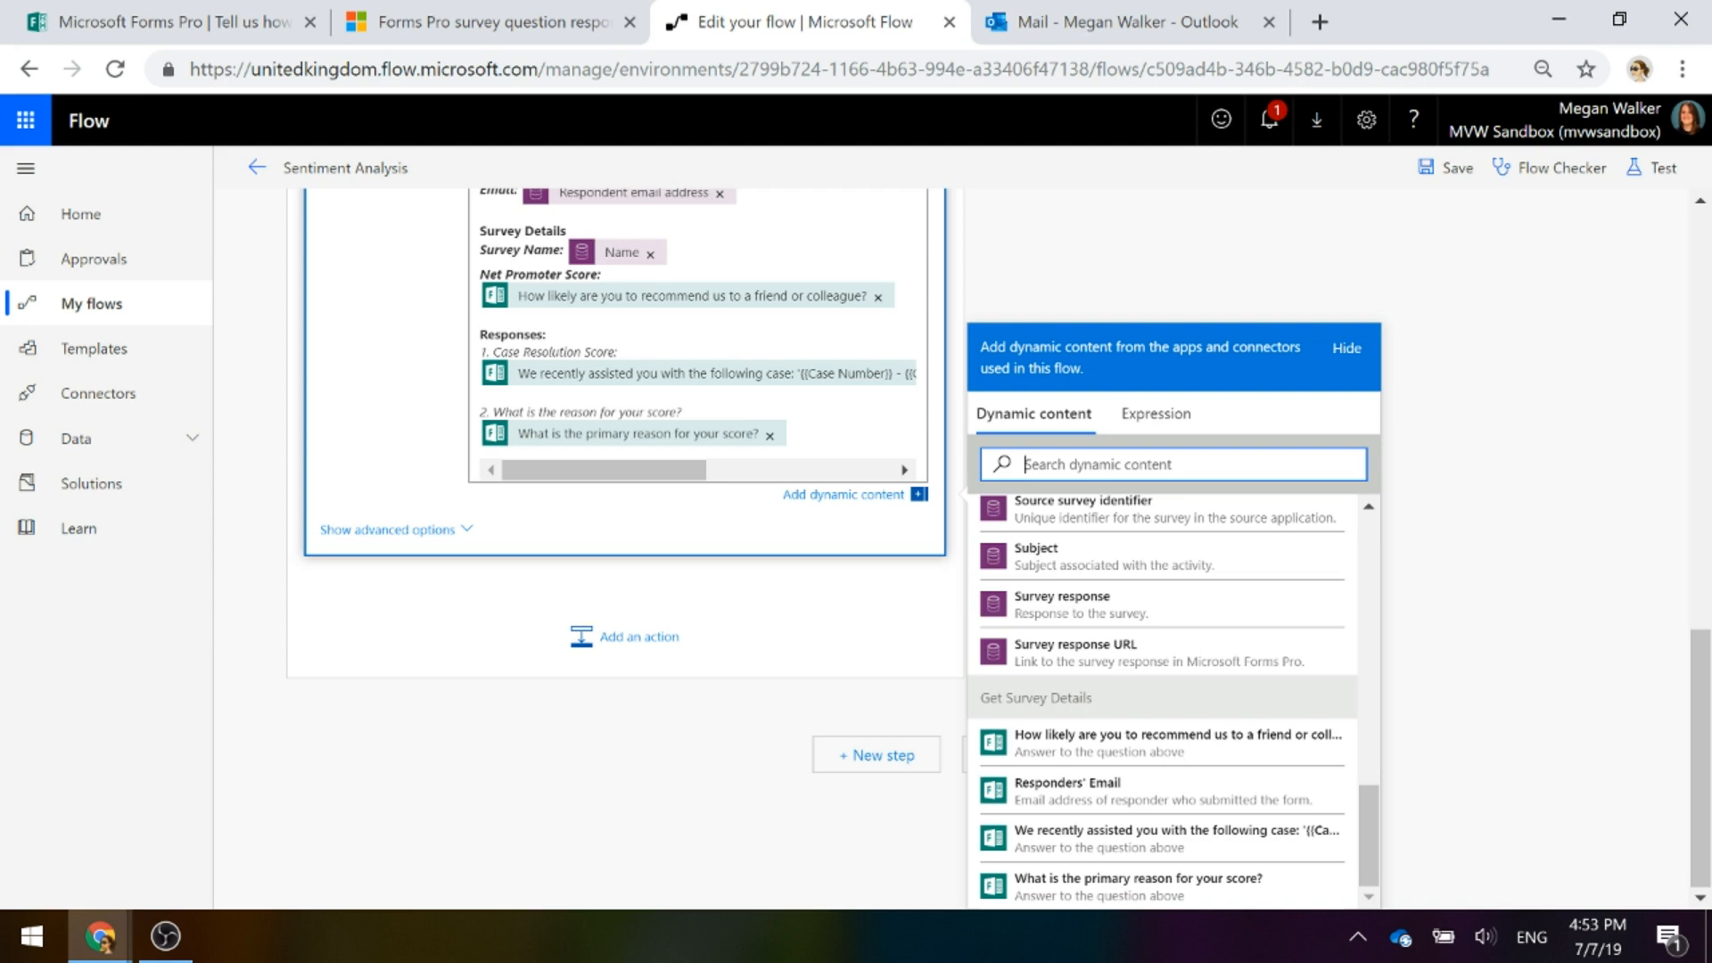
{"action": "mouse_move", "coordinate": [611, 392]}
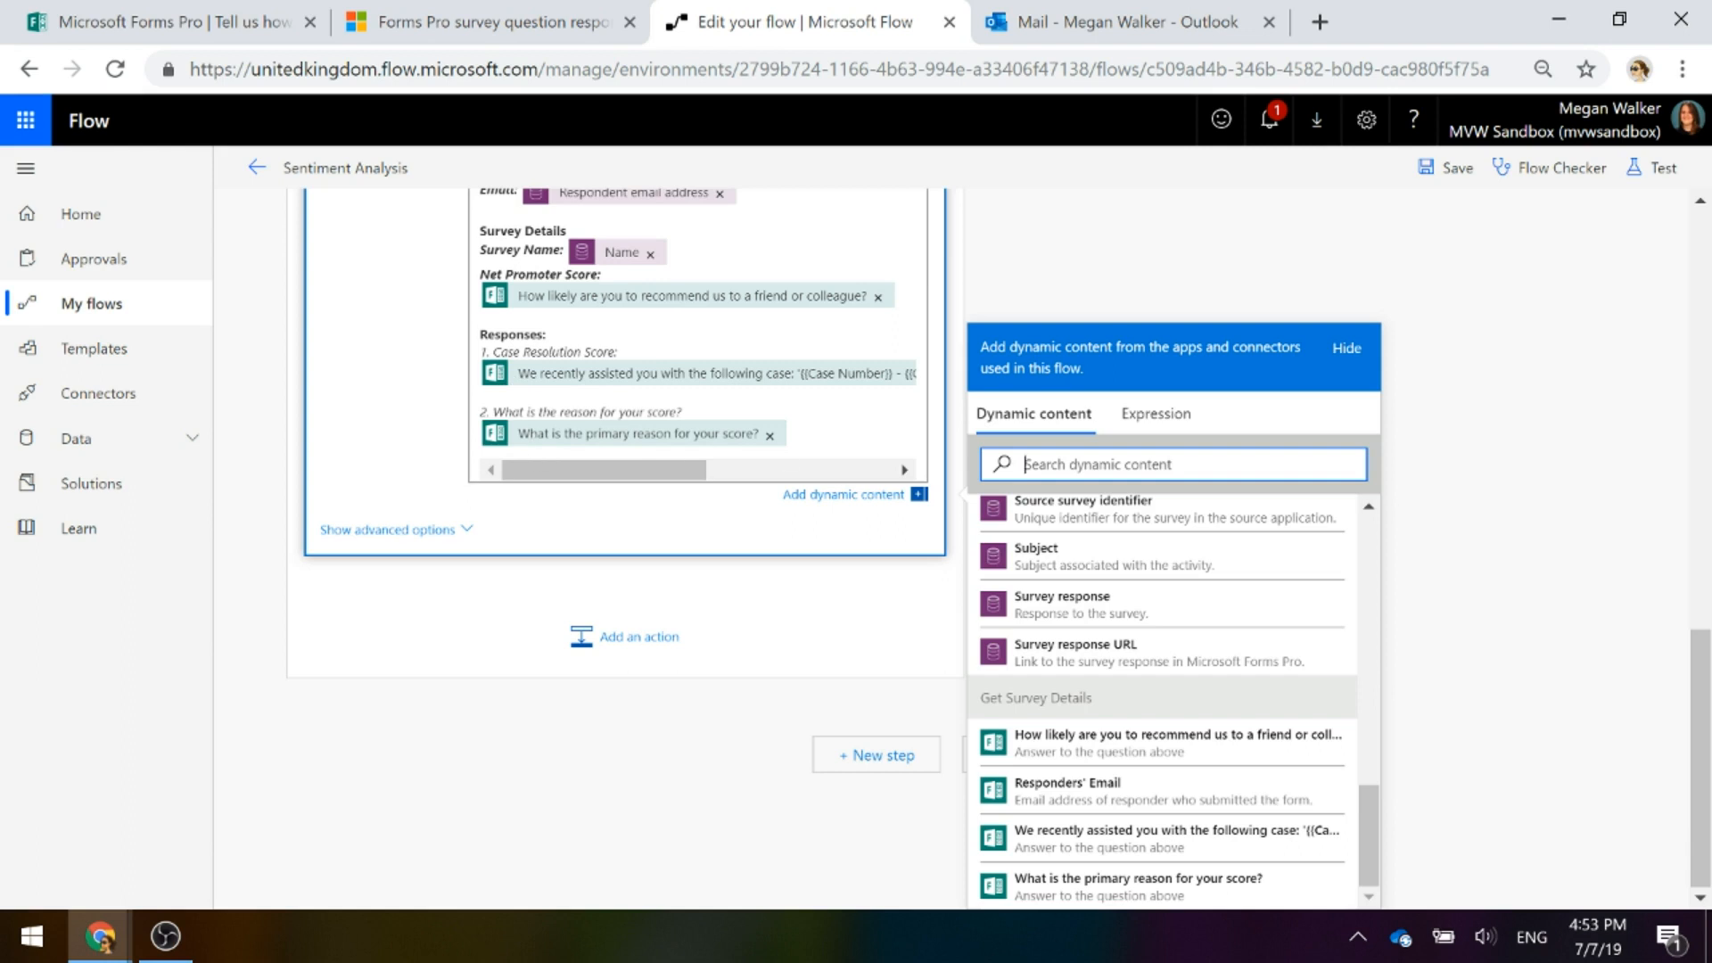
{"action": "mouse_move", "coordinate": [792, 635]}
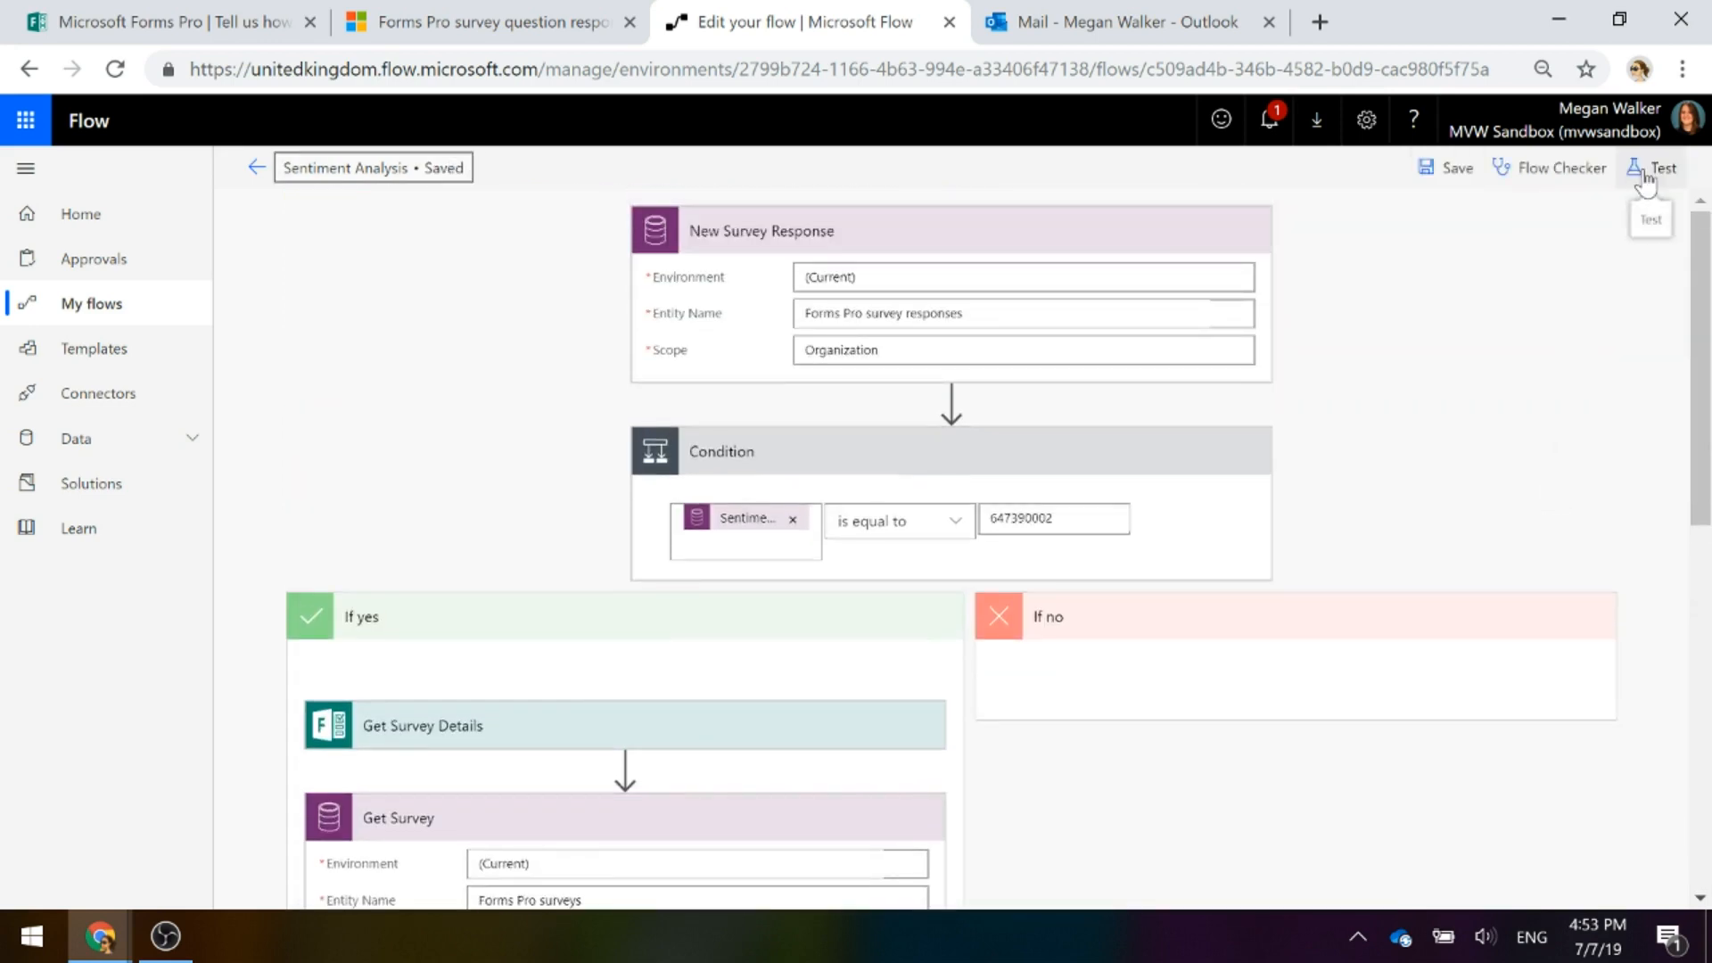
Test the flow using data from the latest previous run
{"action": "left_click", "coordinate": [1657, 167]}
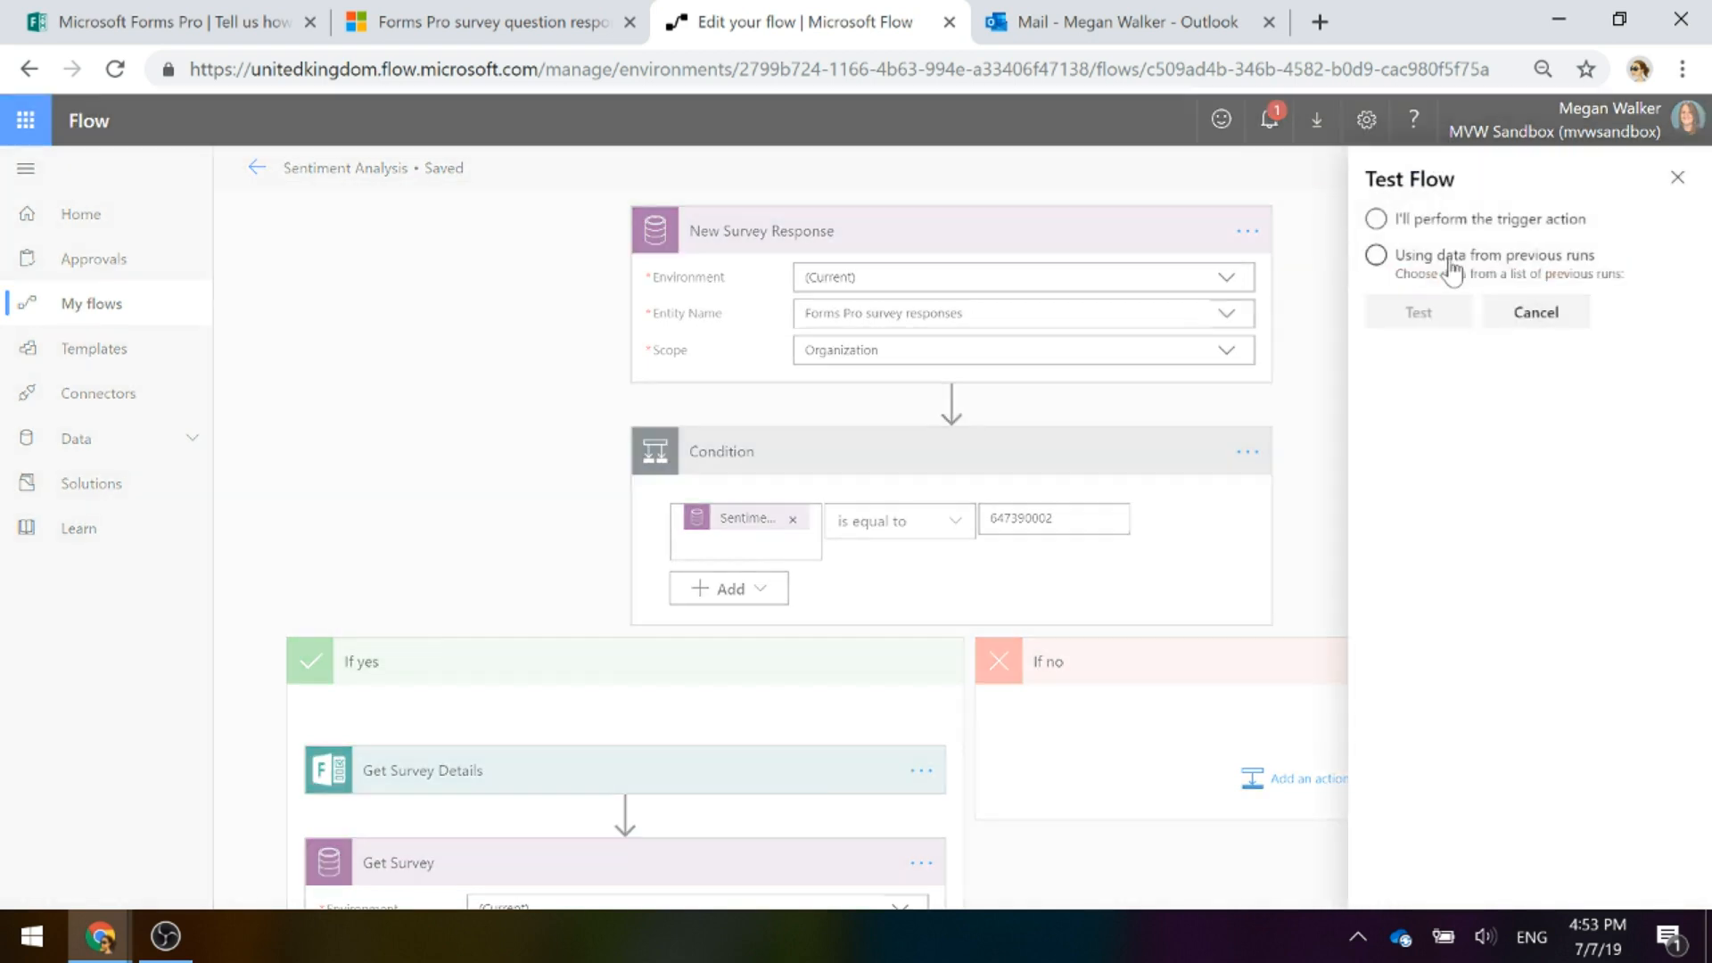
{"action": "left_click", "coordinate": [1375, 255]}
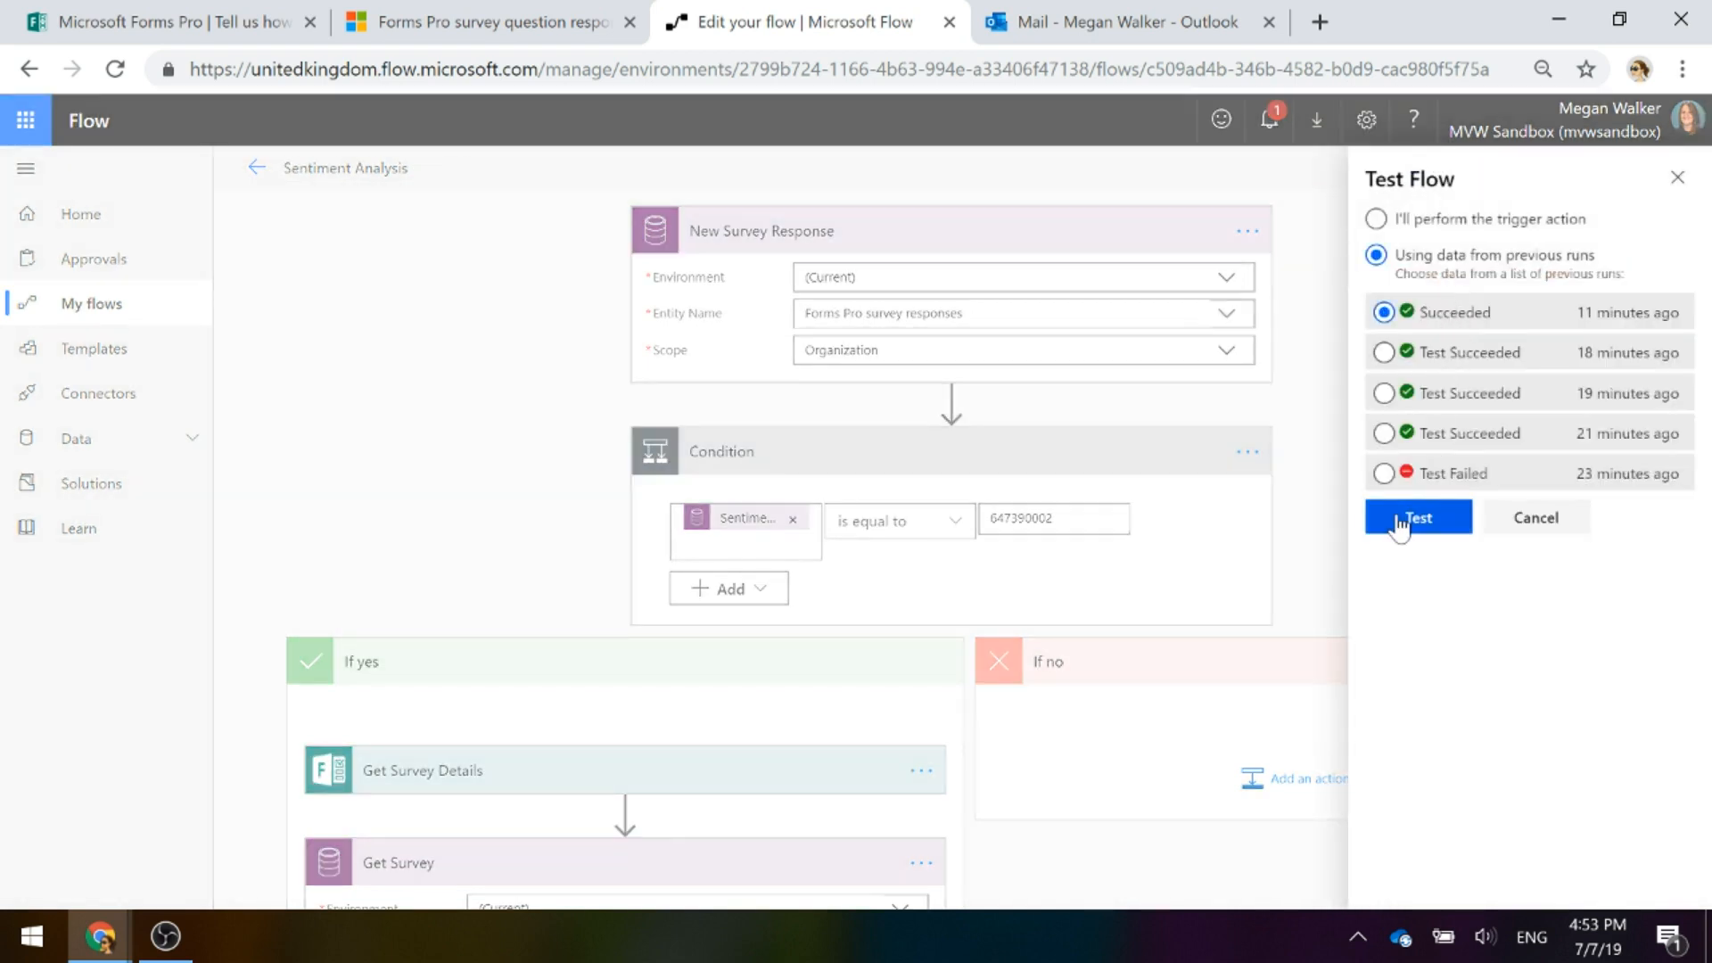
{"action": "left_click", "coordinate": [1418, 517]}
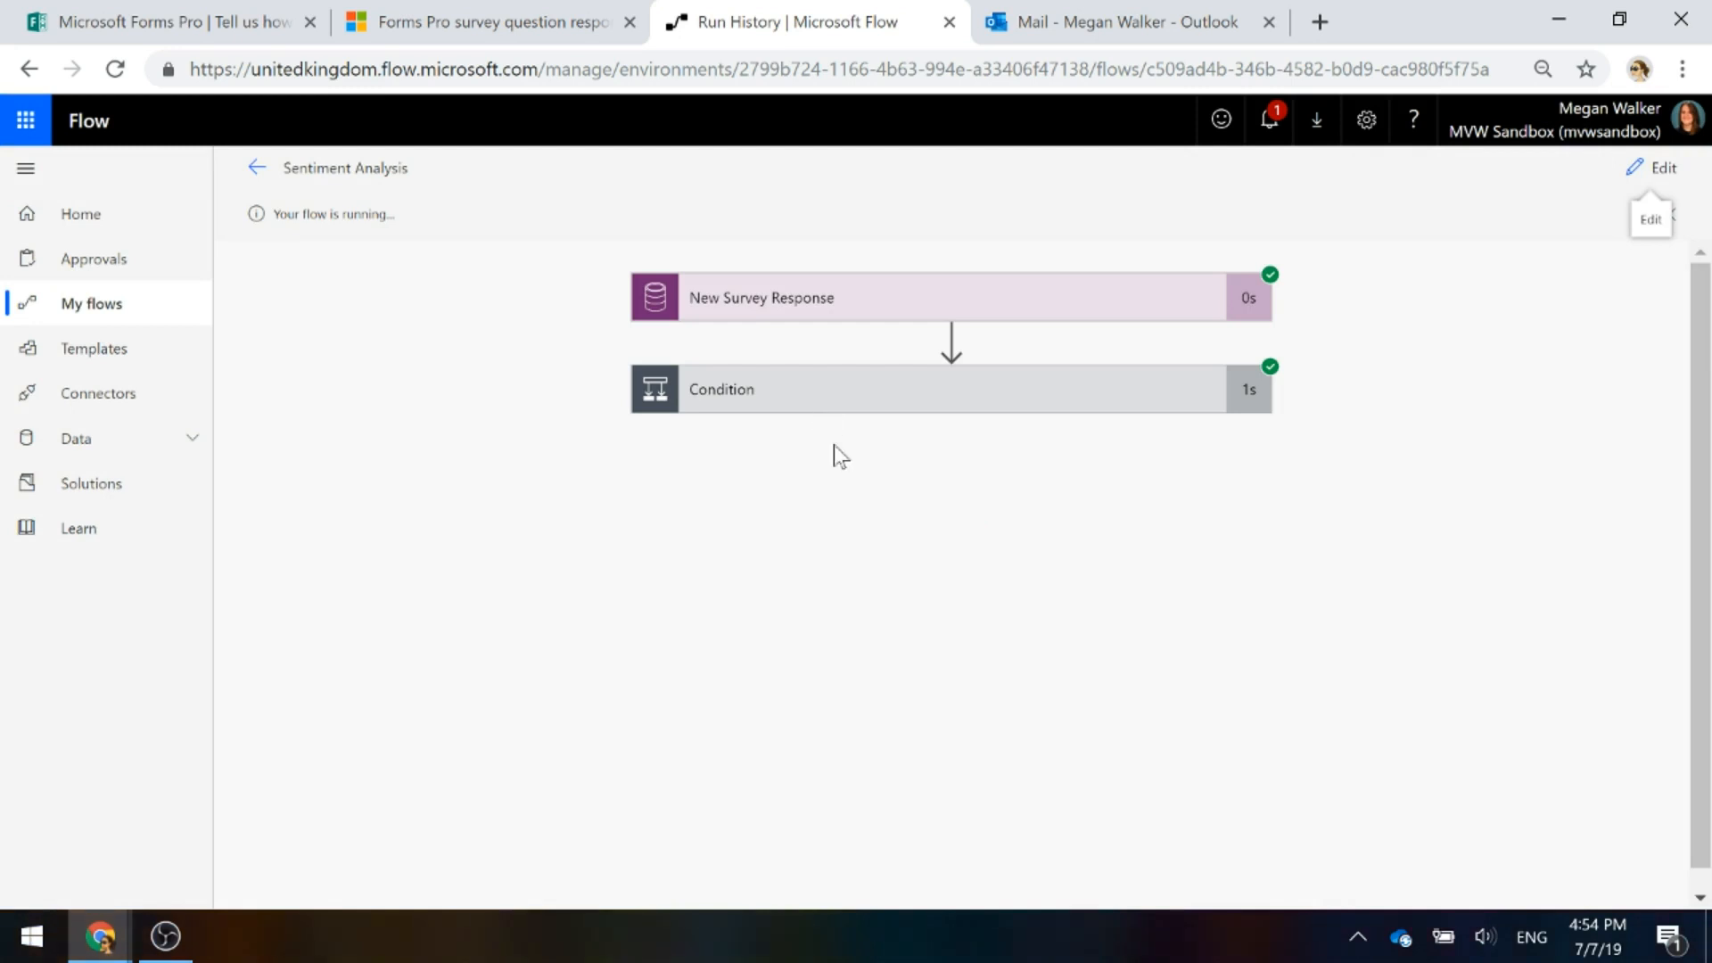
Expand the trigger and condition in the run to confirm each step succeeded through the email
{"action": "left_click", "coordinate": [721, 389]}
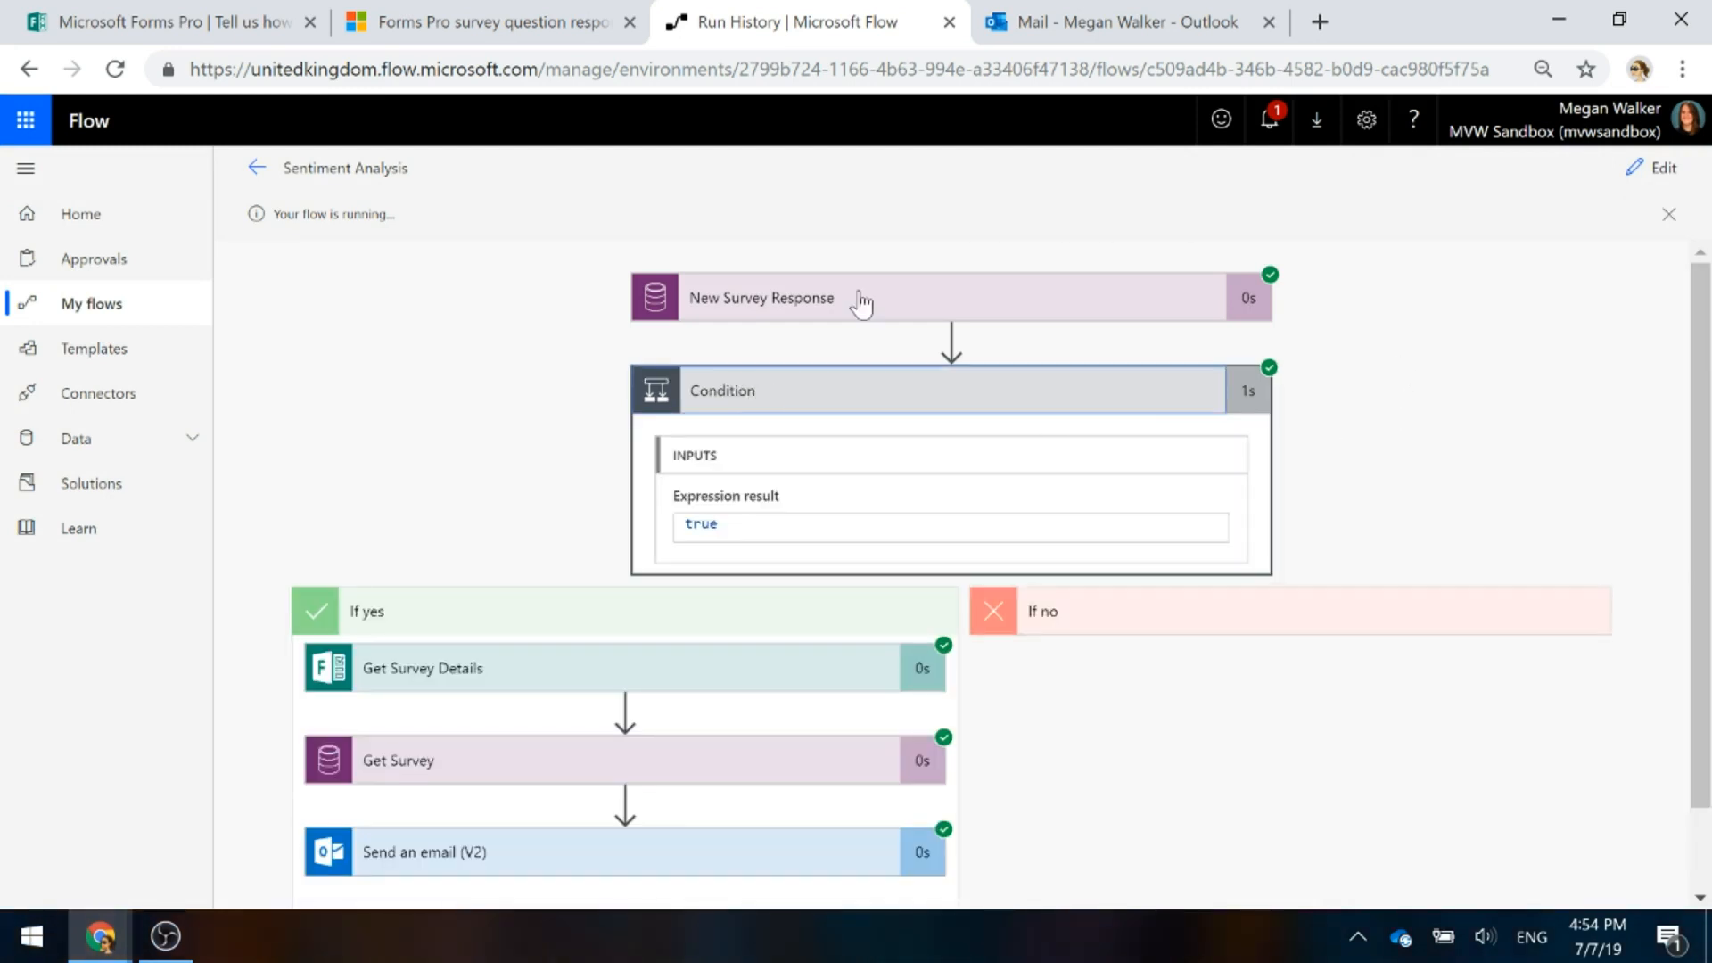
{"action": "left_click", "coordinate": [761, 298]}
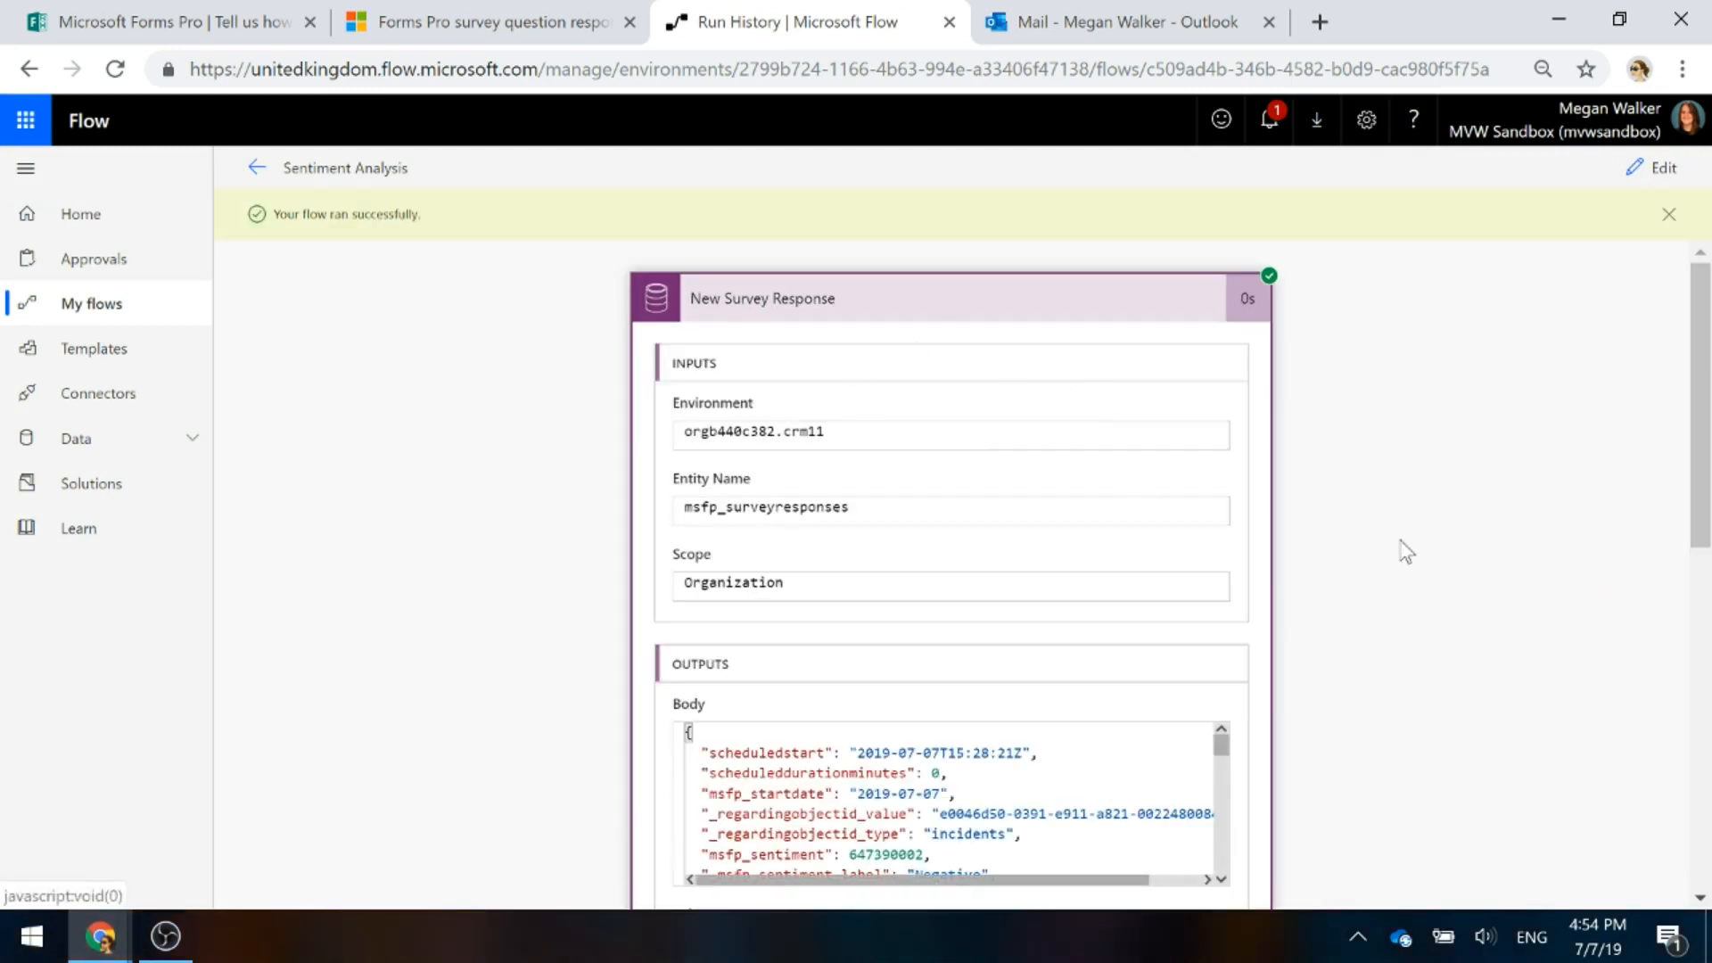
{"action": "scroll", "scroll_direction": "down", "scroll_amount": 3}
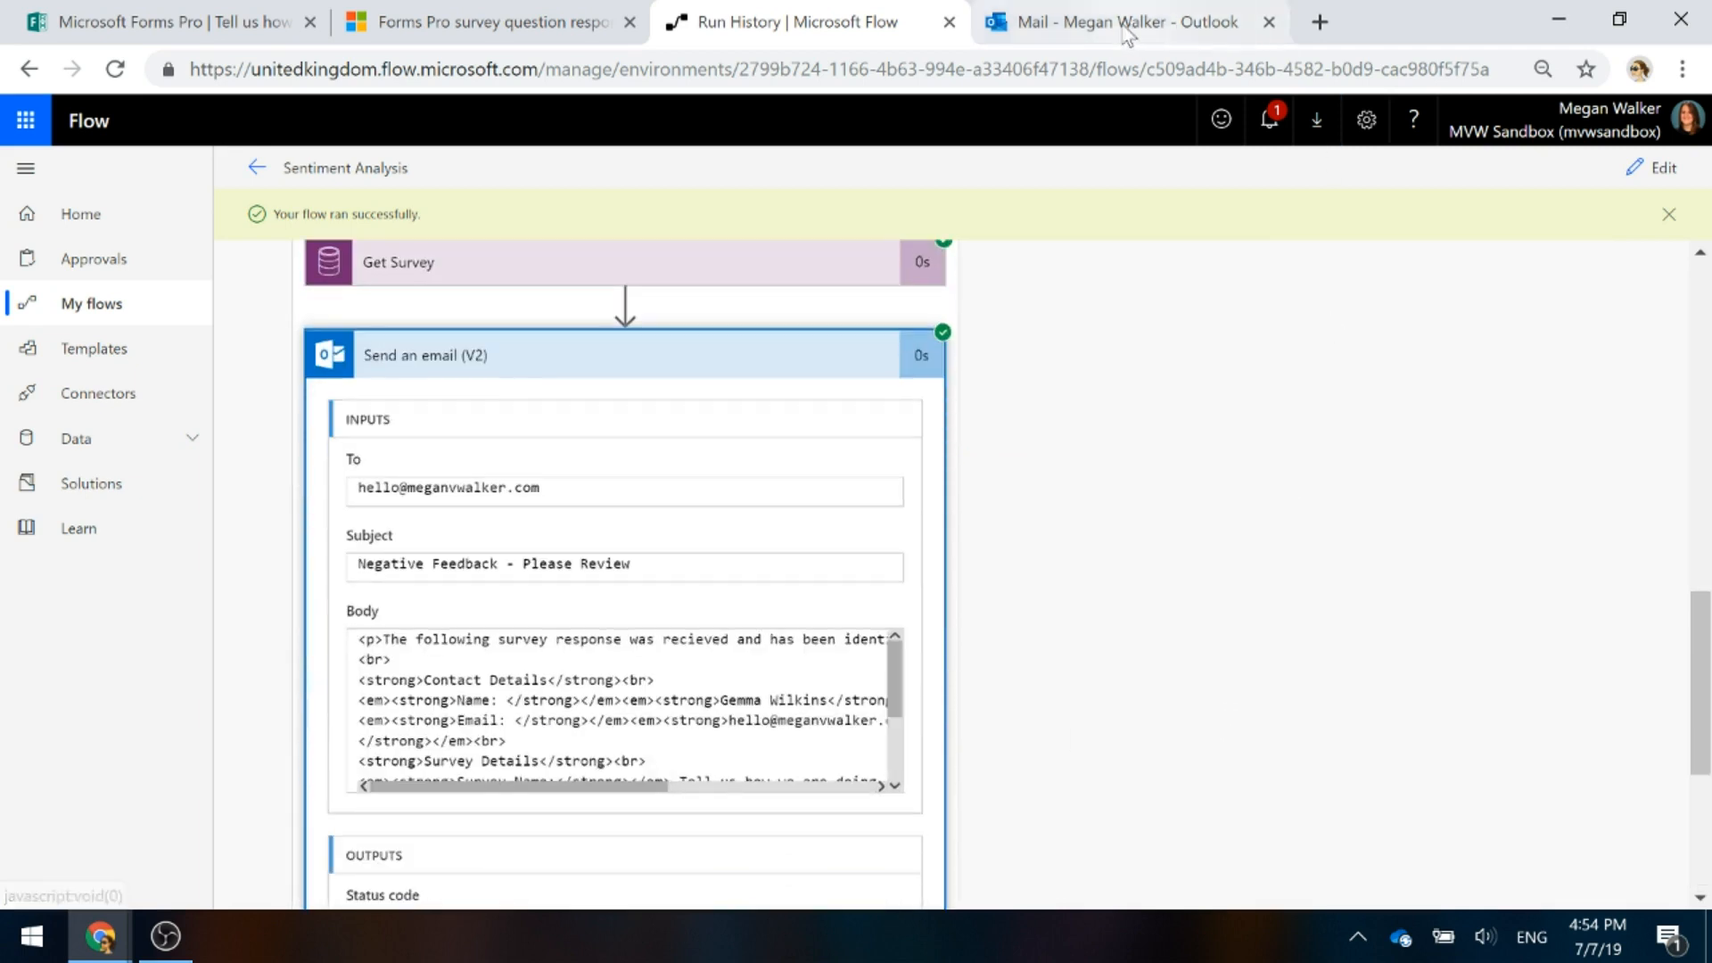
Check the Outlook inbox for the Negative Feedback - Please Review email
{"action": "left_click", "coordinate": [1113, 22]}
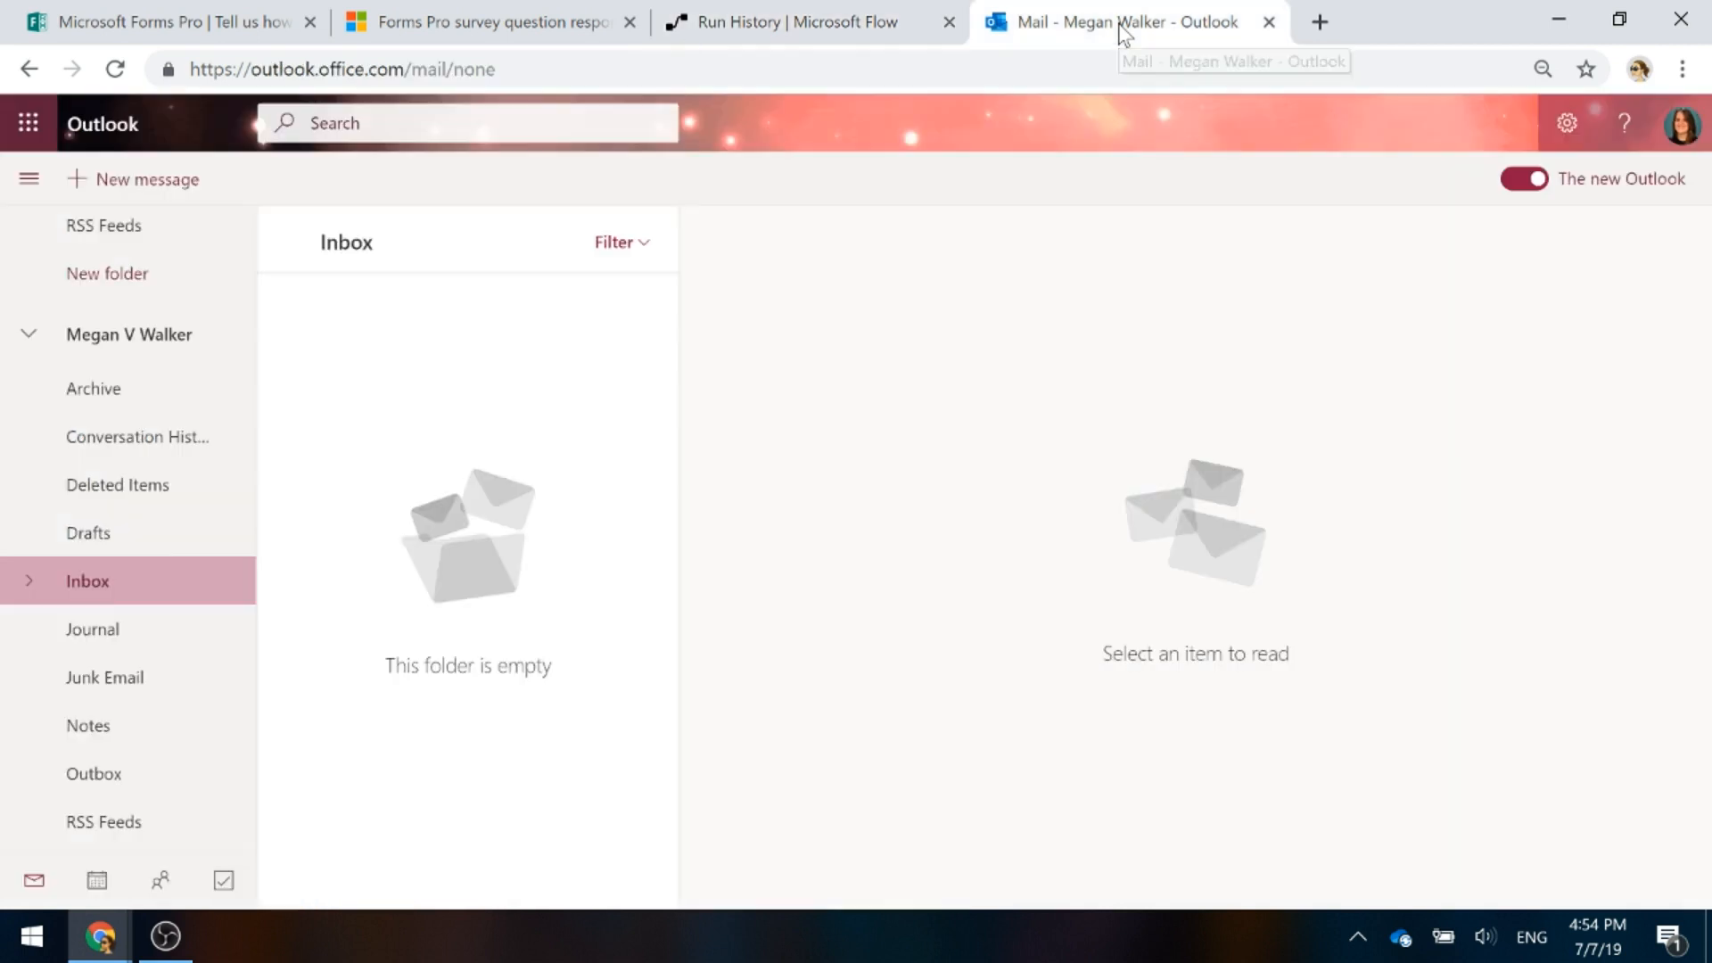
{"action": "left_click", "coordinate": [90, 533]}
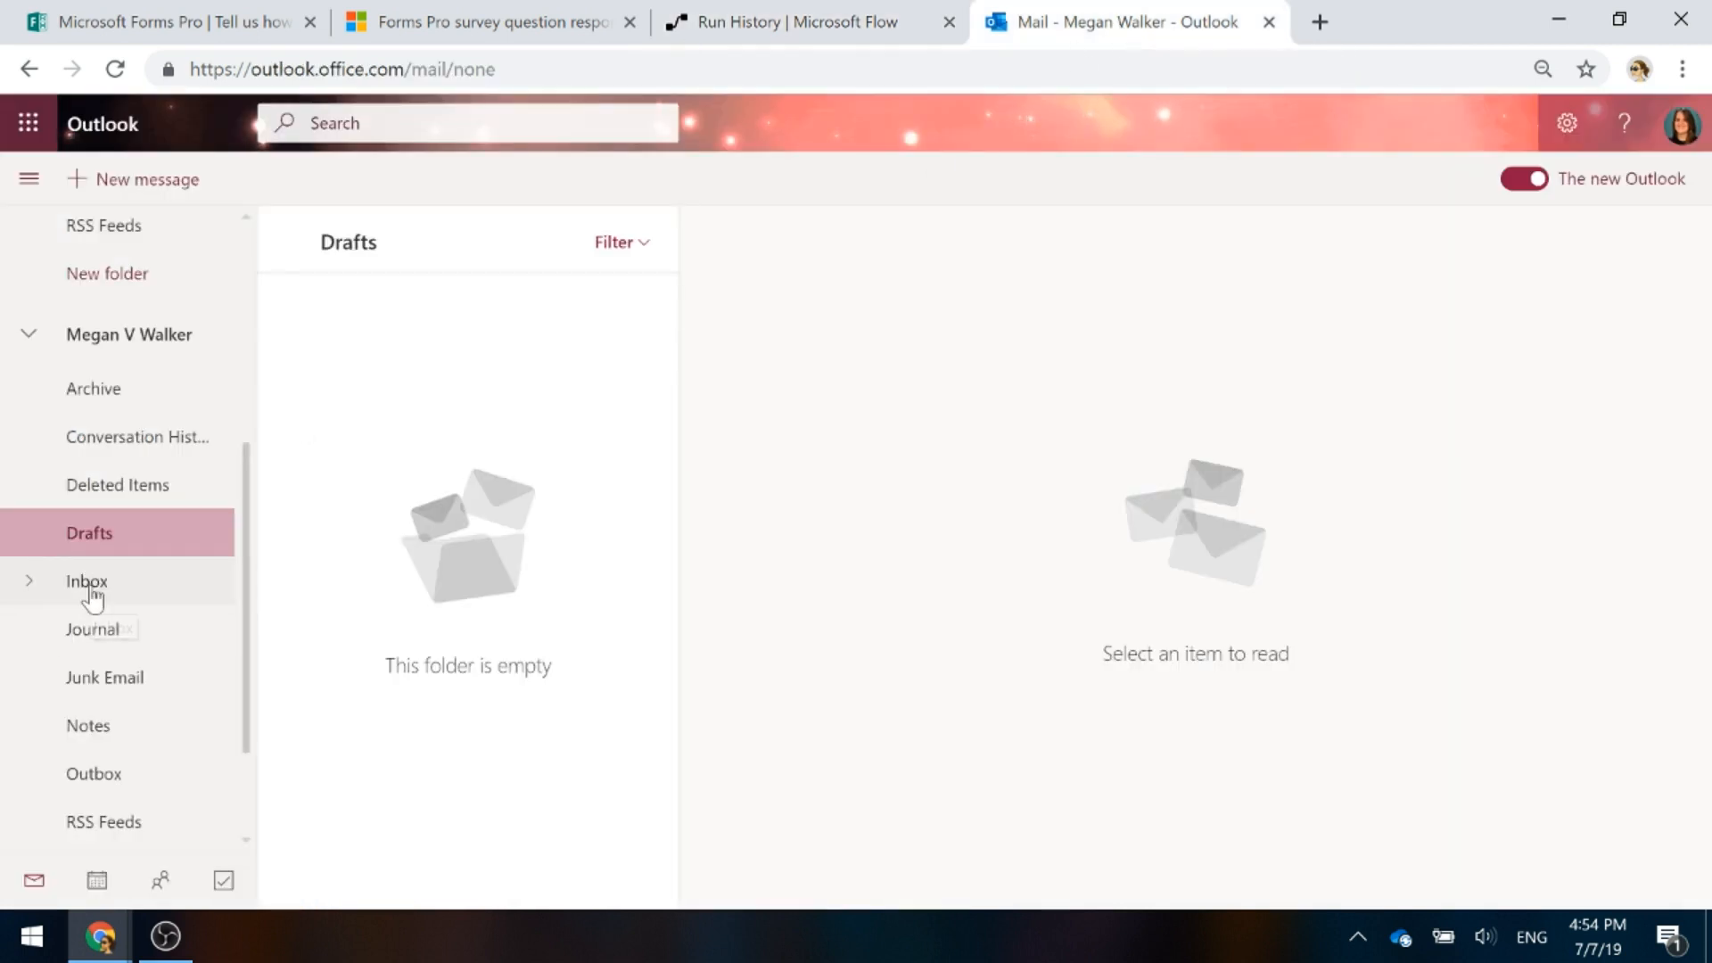
{"action": "left_click", "coordinate": [87, 580]}
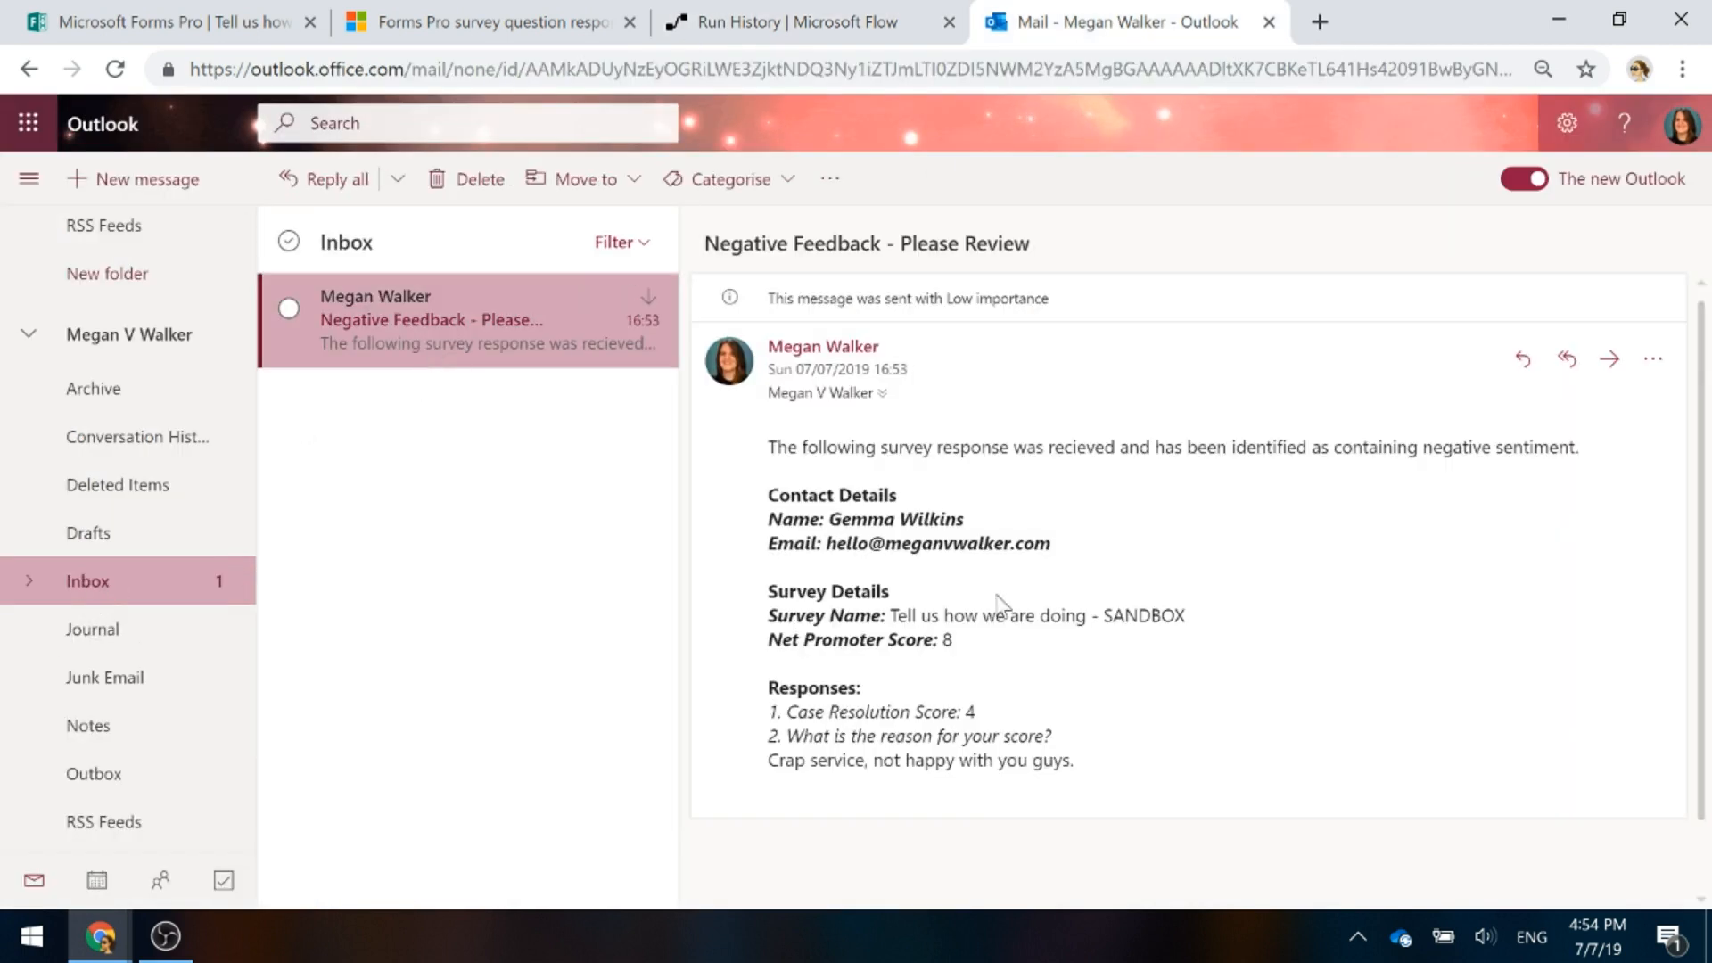
{"action": "mouse_move", "coordinate": [1418, 742]}
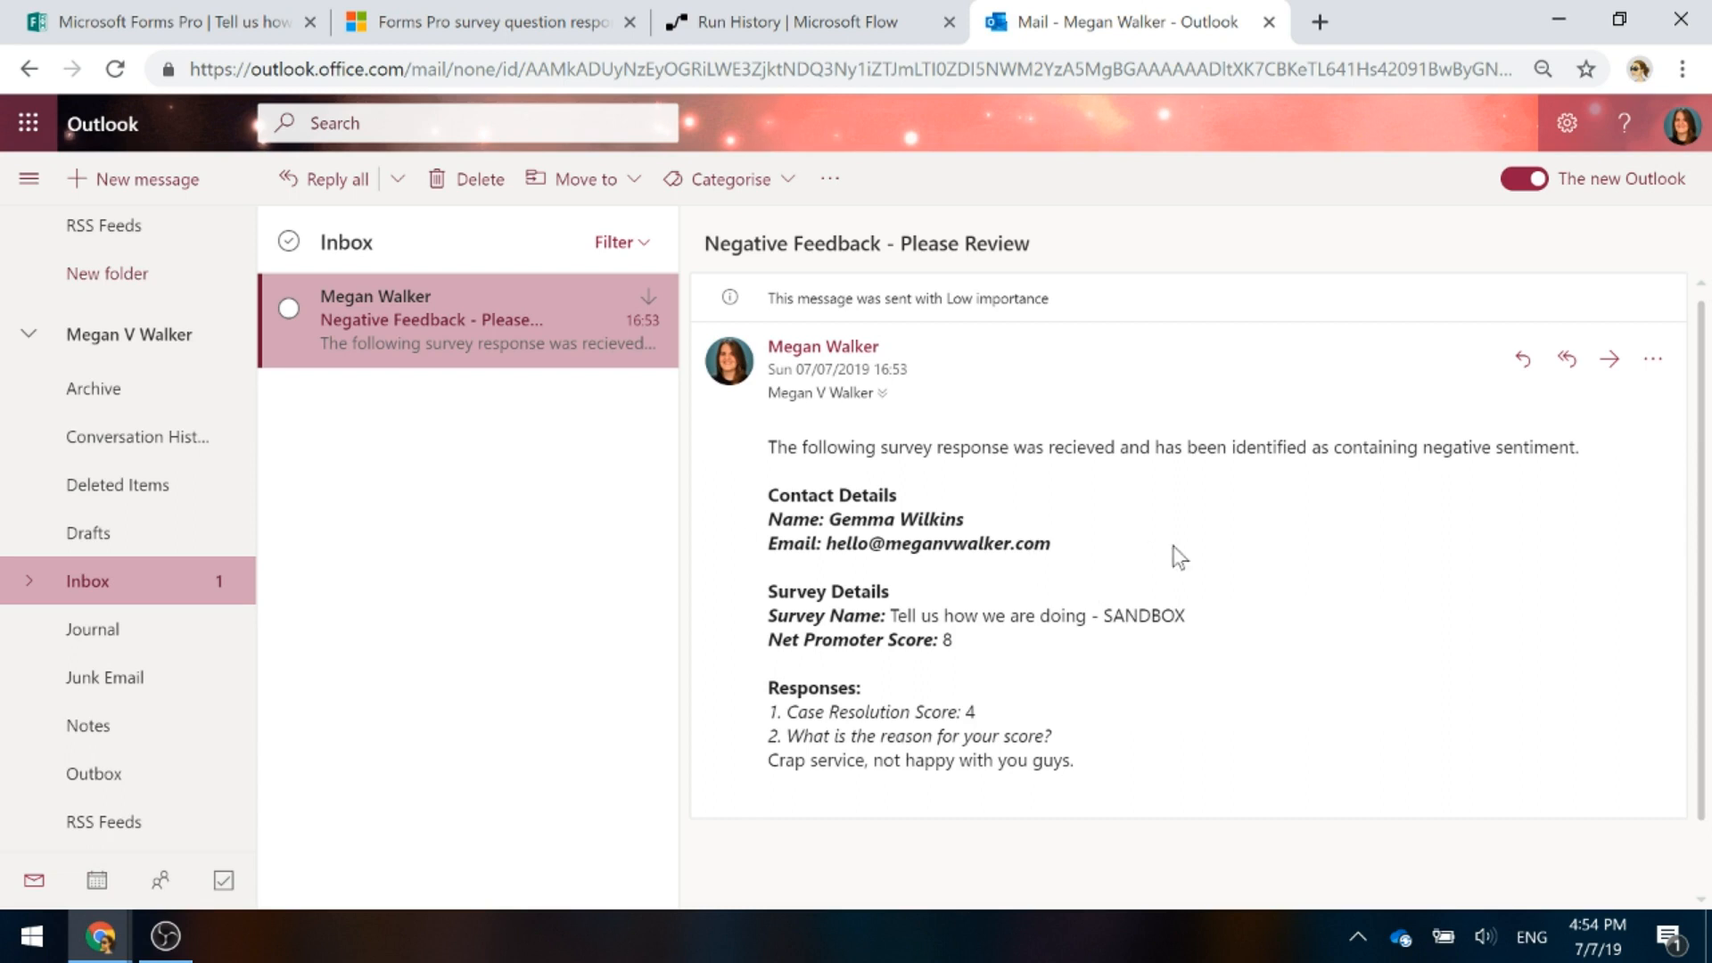
{"action": "mouse_move", "coordinate": [1254, 623]}
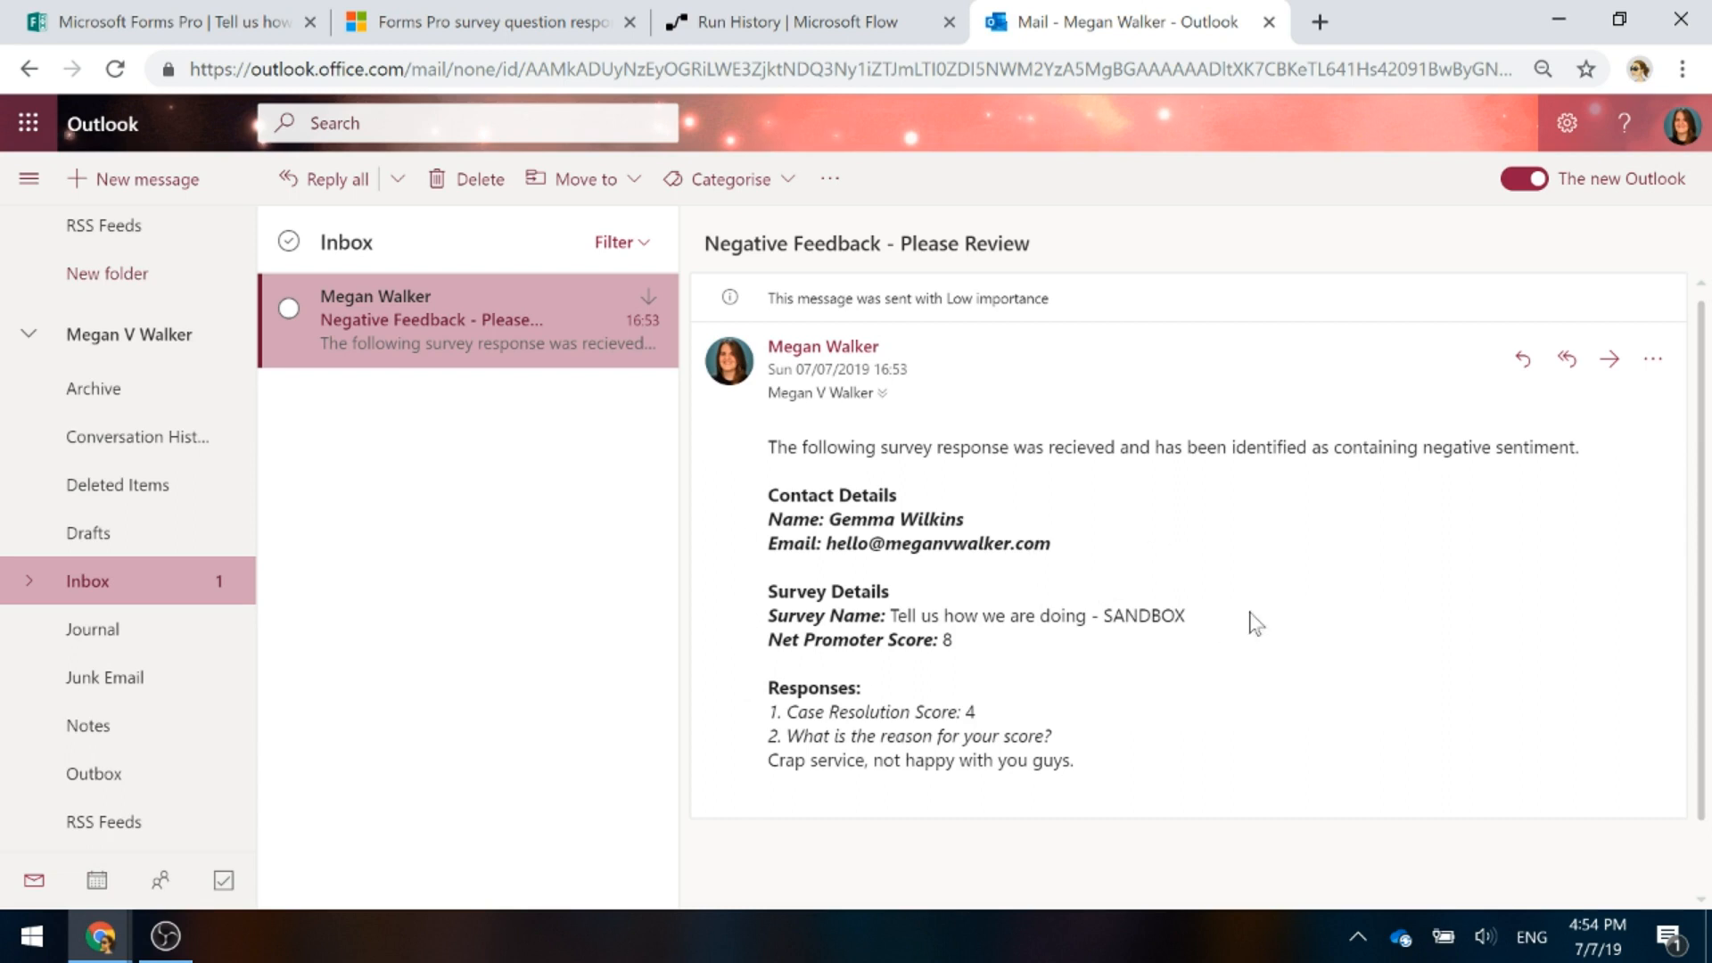
{"action": "mouse_move", "coordinate": [1038, 667]}
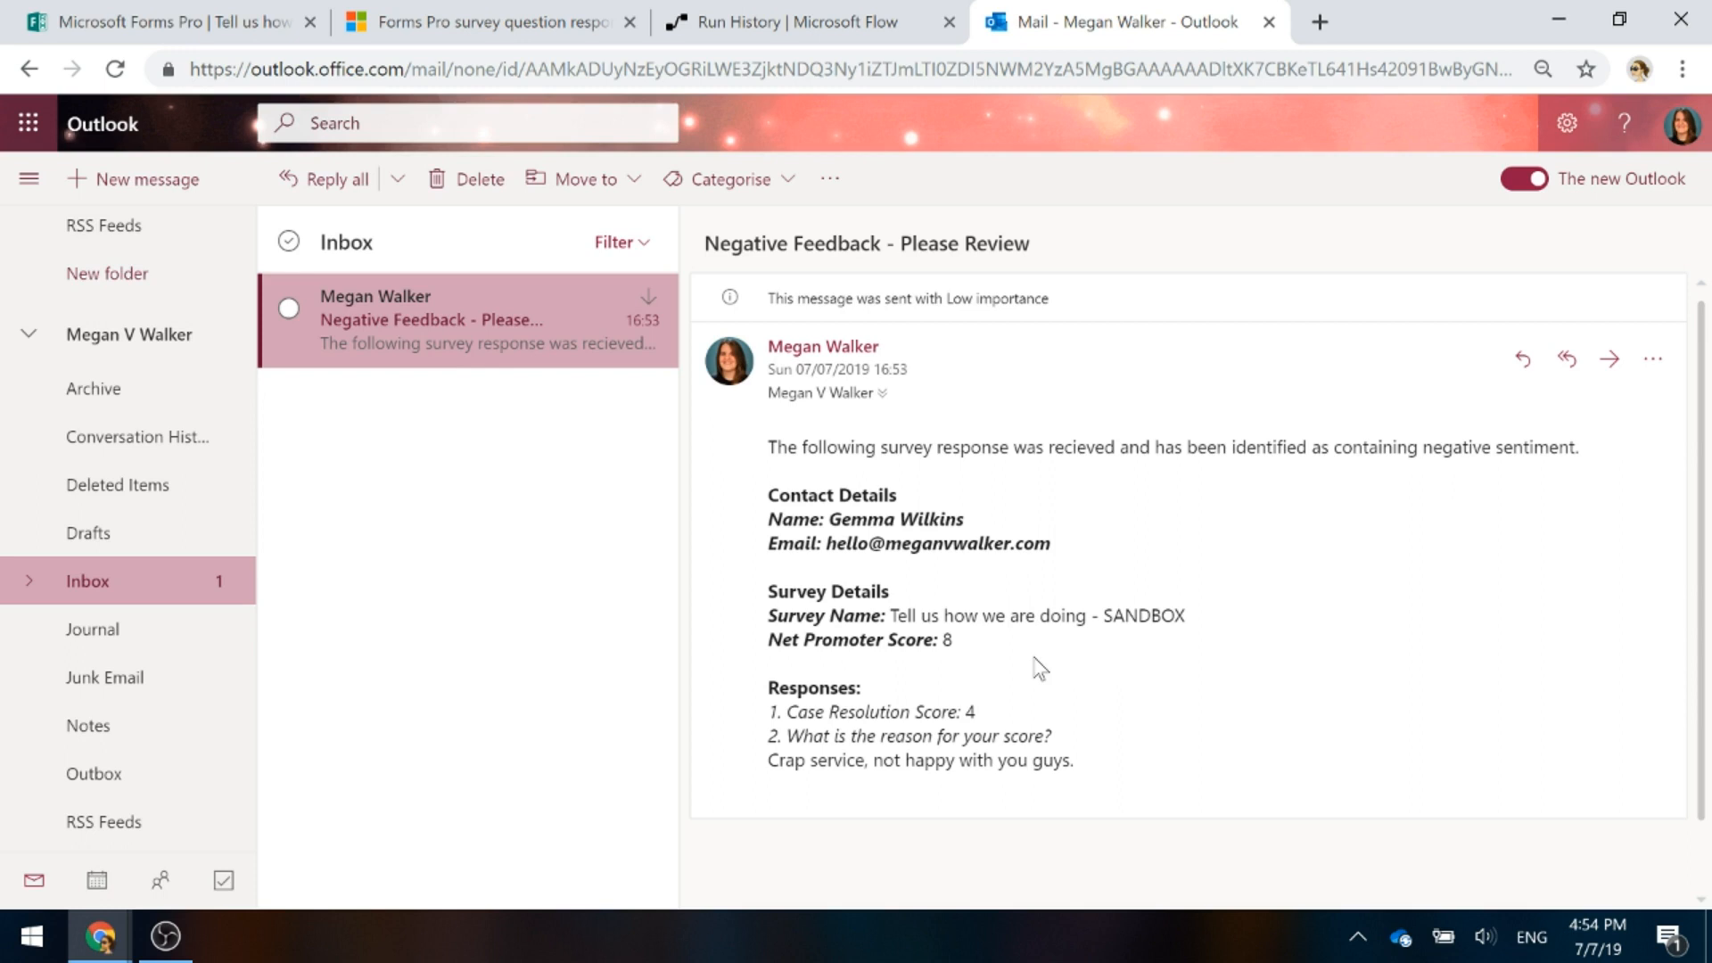
{"action": "mouse_move", "coordinate": [1148, 781]}
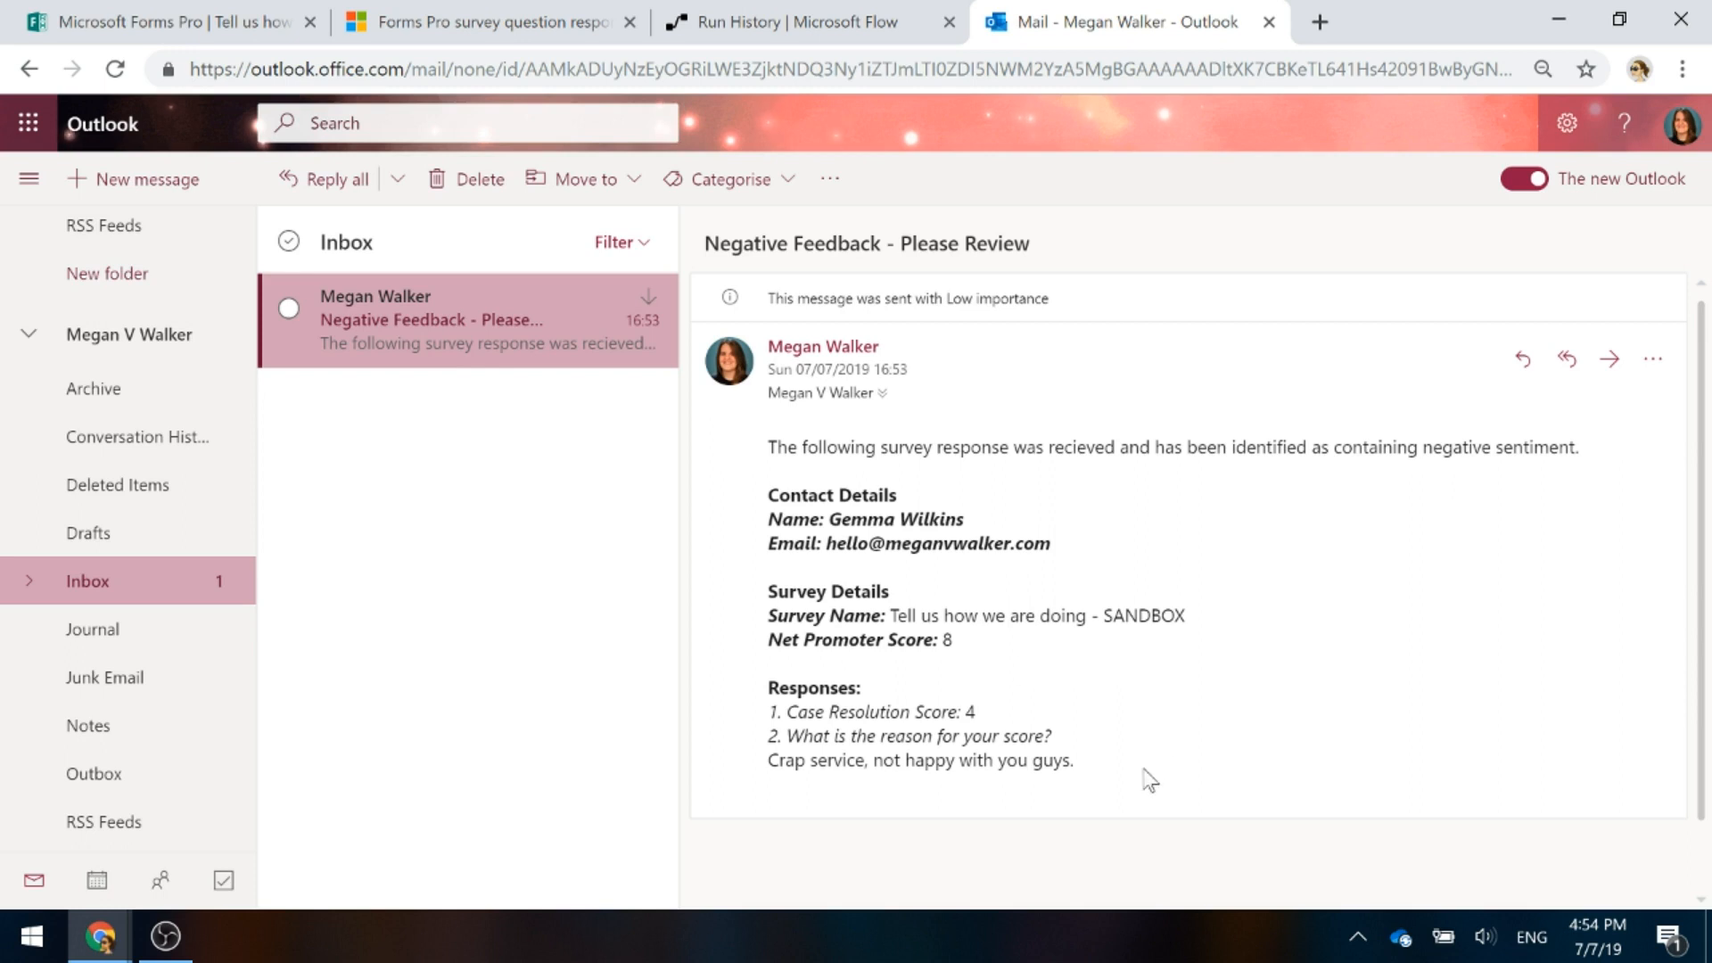